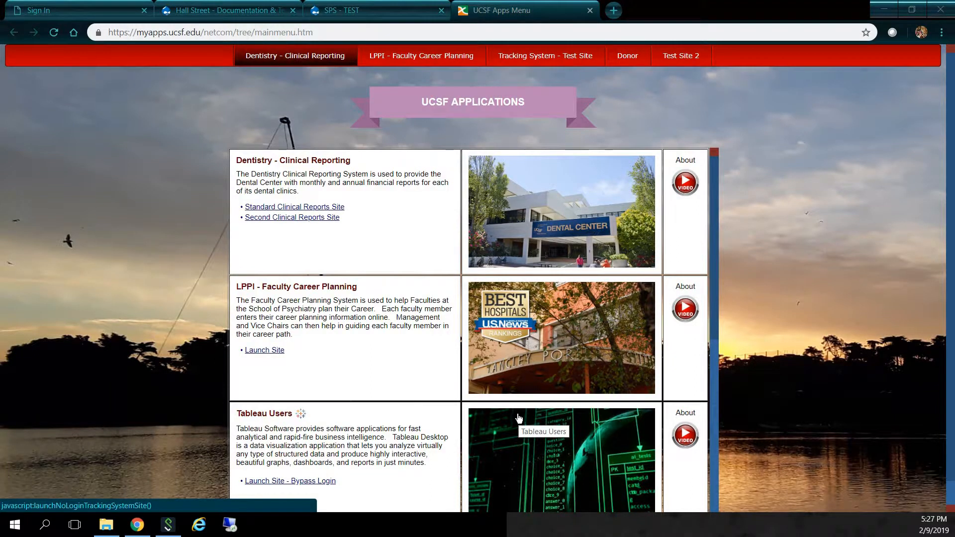
{"action": "mouse_move", "coordinate": [516, 410]}
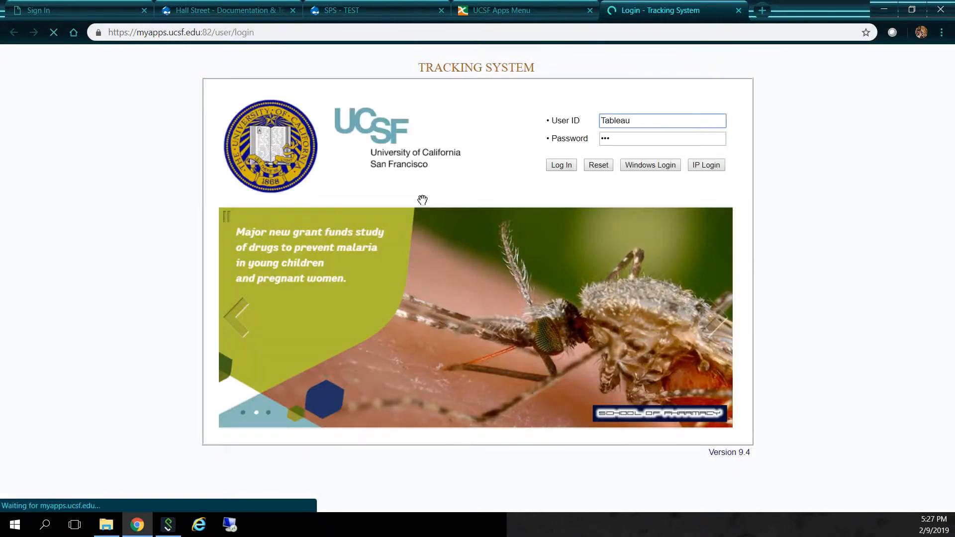
Step: Sign in to the Tracking System as the Tableau user to reach the Home Menu
{"action": "left_click", "coordinate": [559, 164]}
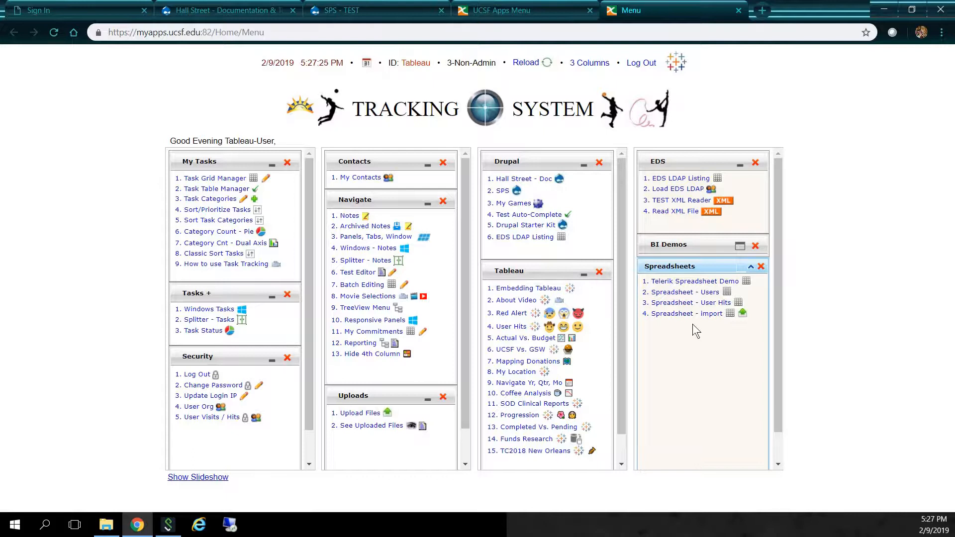
{"action": "mouse_move", "coordinate": [745, 323]}
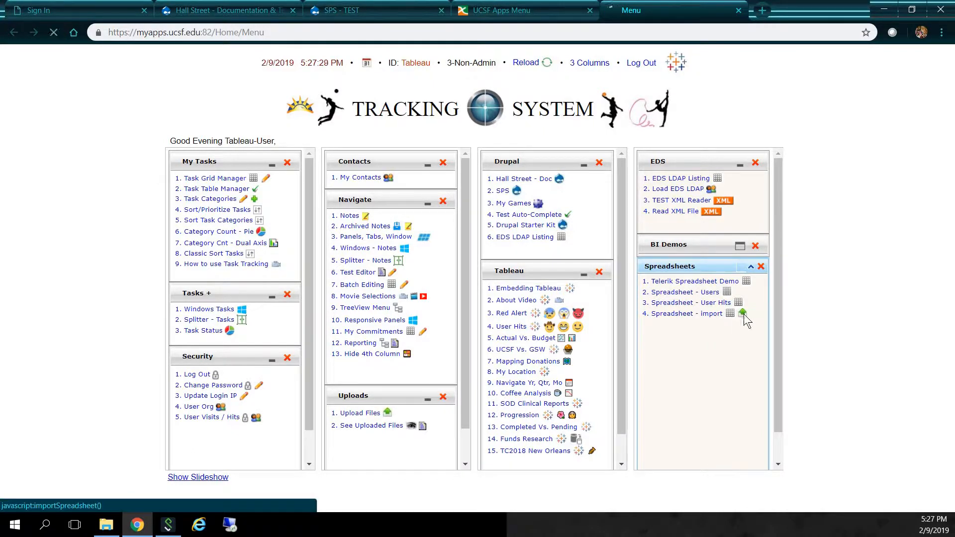
Step: Go to Spreadsheet import and bring up the dialog for selecting a file to import
{"action": "left_click", "coordinate": [687, 313]}
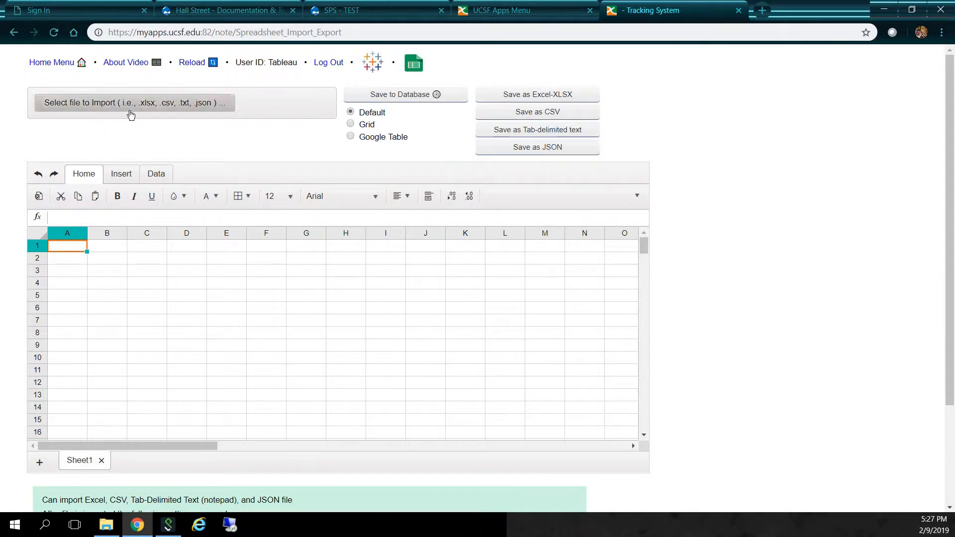
{"action": "left_click", "coordinate": [131, 102]}
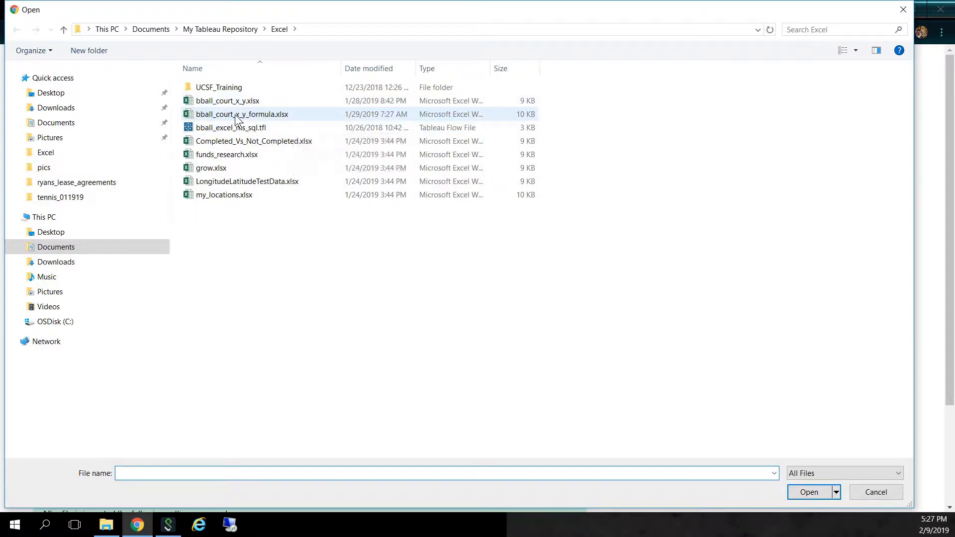
Step: Import bball_court_x_y_formula.xlsx so the player coordinates and SUM row fill the sheet
{"action": "double_click", "coordinate": [243, 113]}
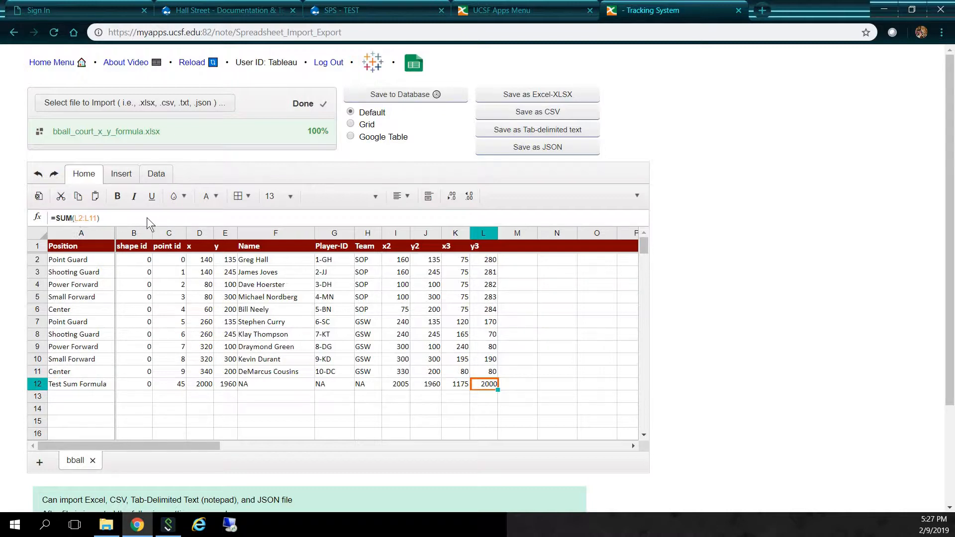
{"action": "mouse_move", "coordinate": [83, 231]}
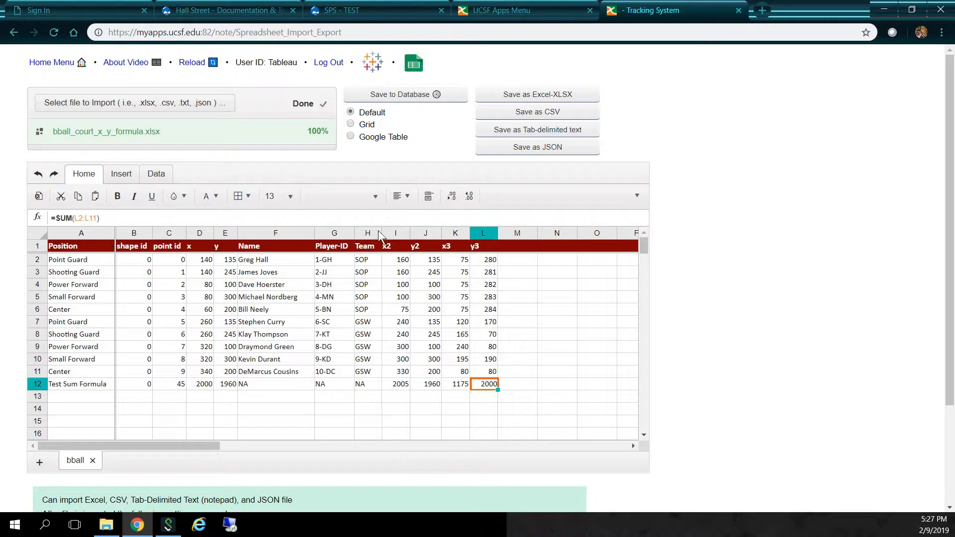
{"action": "mouse_move", "coordinate": [391, 247]}
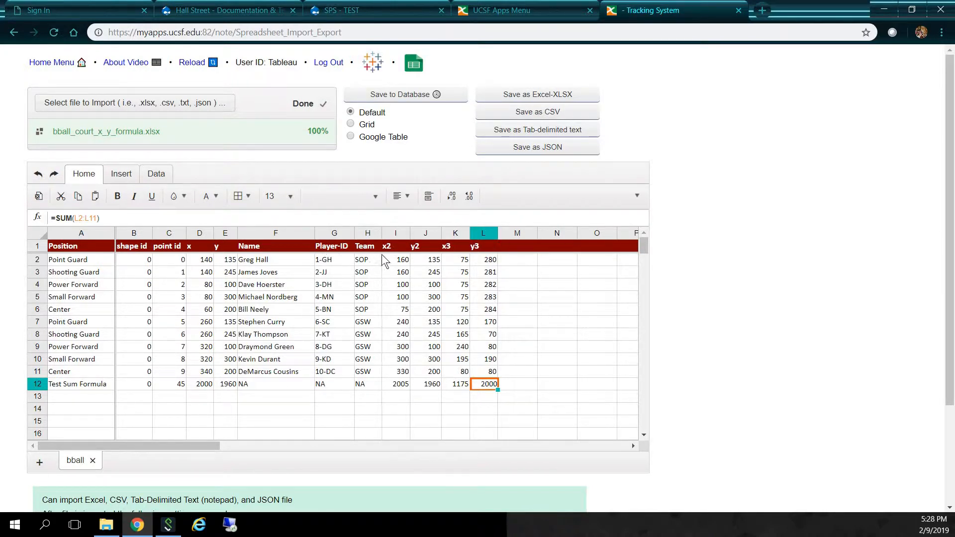
{"action": "mouse_move", "coordinate": [287, 278]}
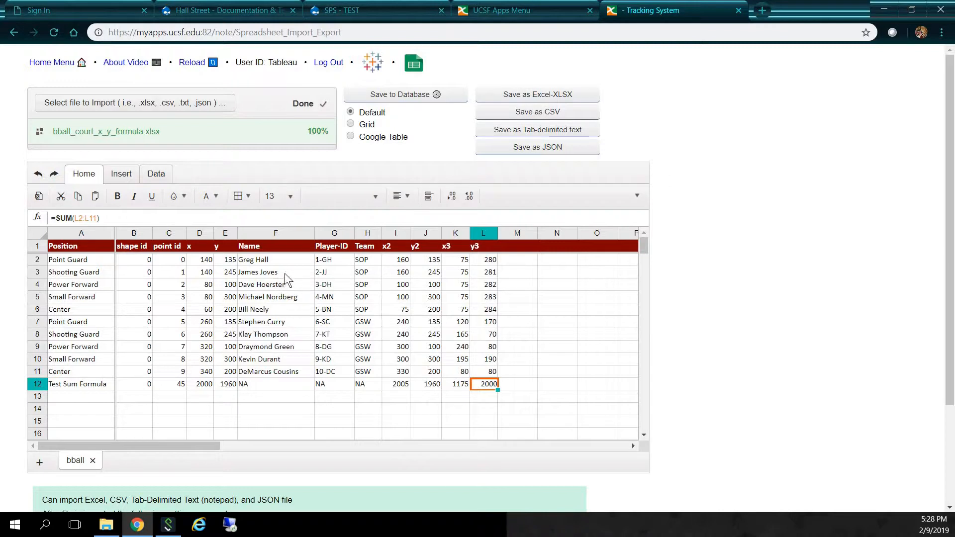
{"action": "mouse_move", "coordinate": [434, 238]}
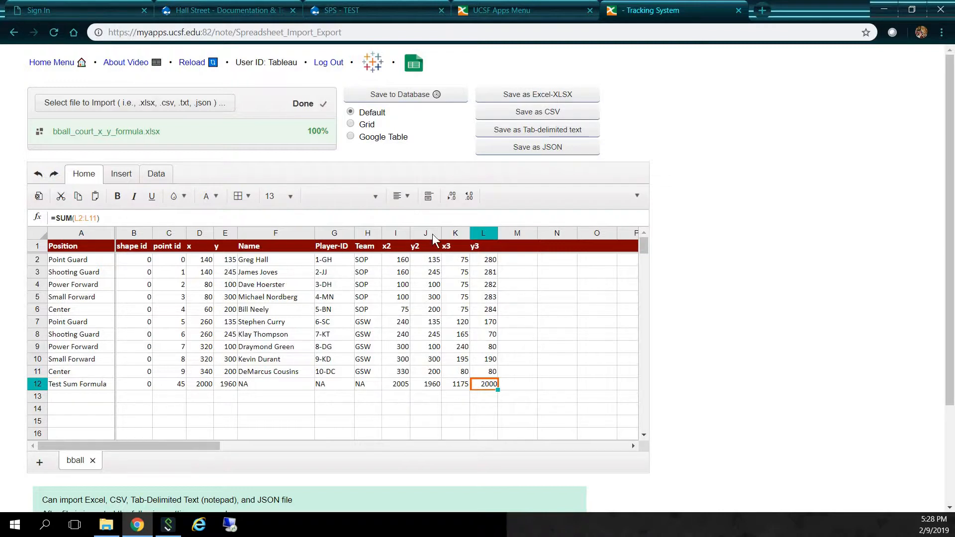
{"action": "mouse_move", "coordinate": [550, 254]}
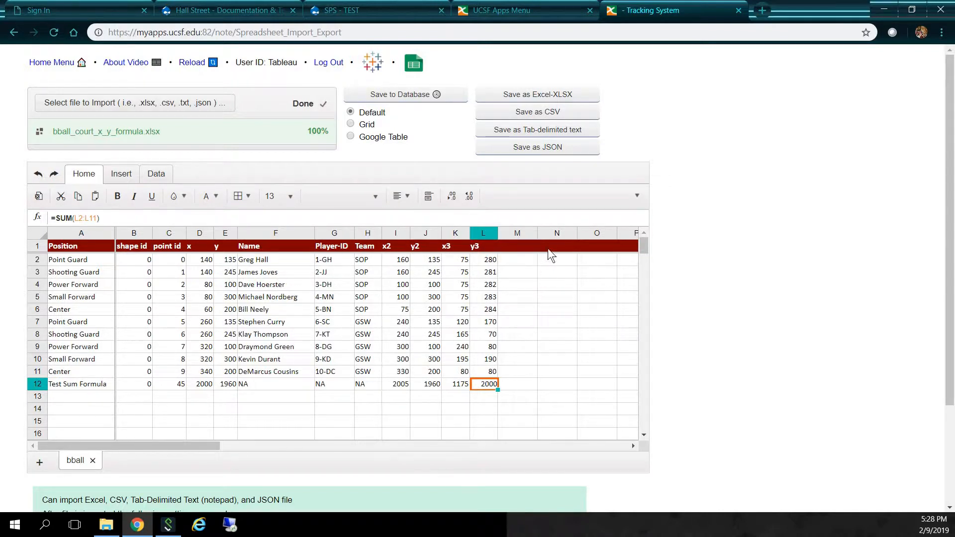
{"action": "mouse_move", "coordinate": [647, 253]}
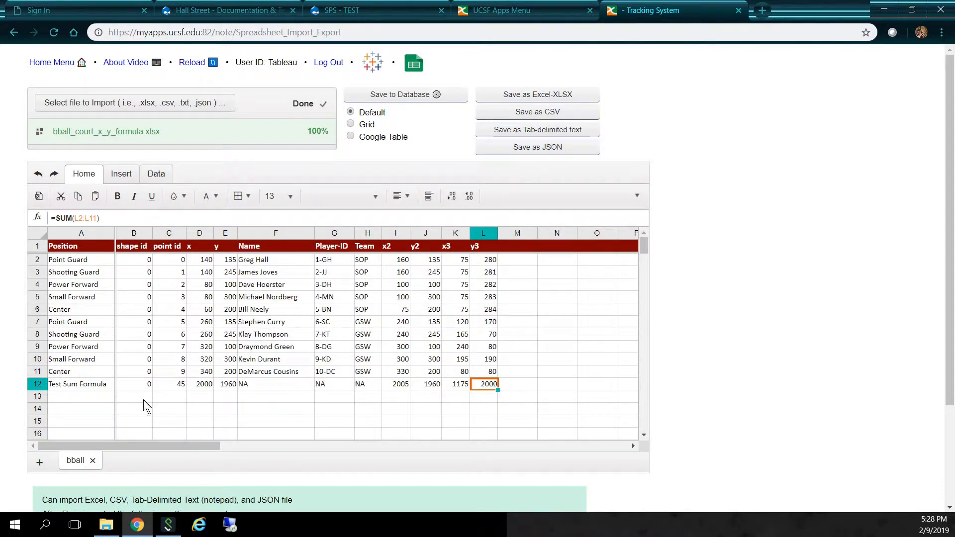
Step: Insert a row below row 10 and fill it with a copy of the DeMarcus Cousins row
{"action": "left_click", "coordinate": [80, 359]}
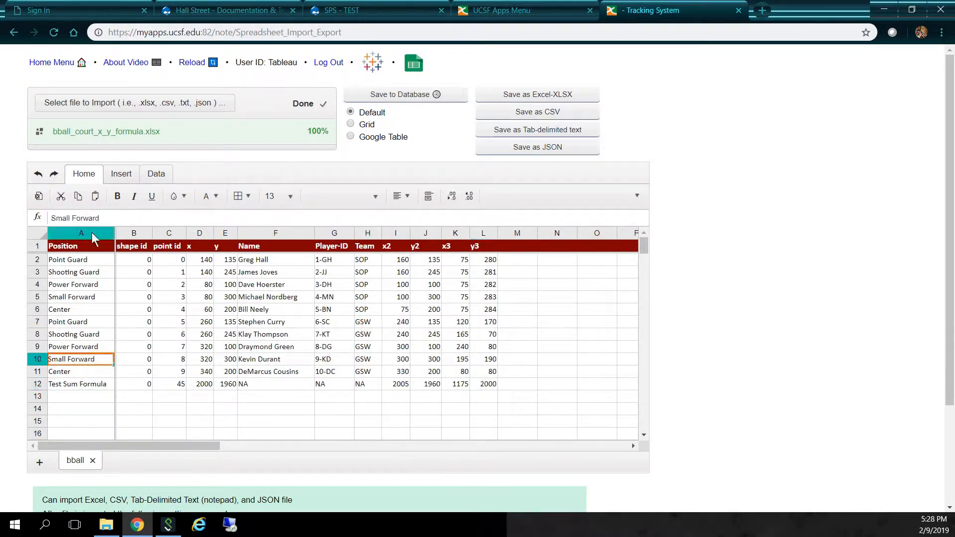
{"action": "left_click", "coordinate": [121, 173]}
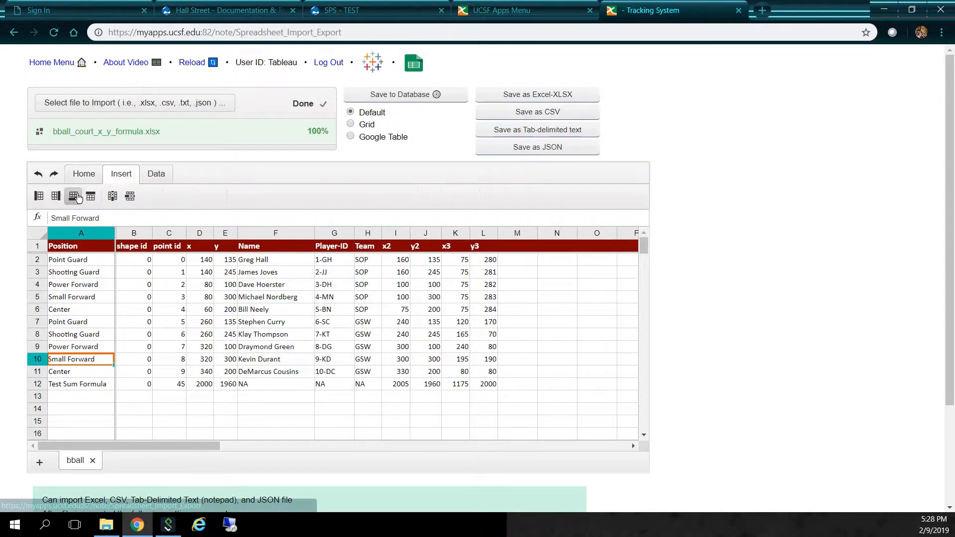
{"action": "left_click", "coordinate": [72, 196]}
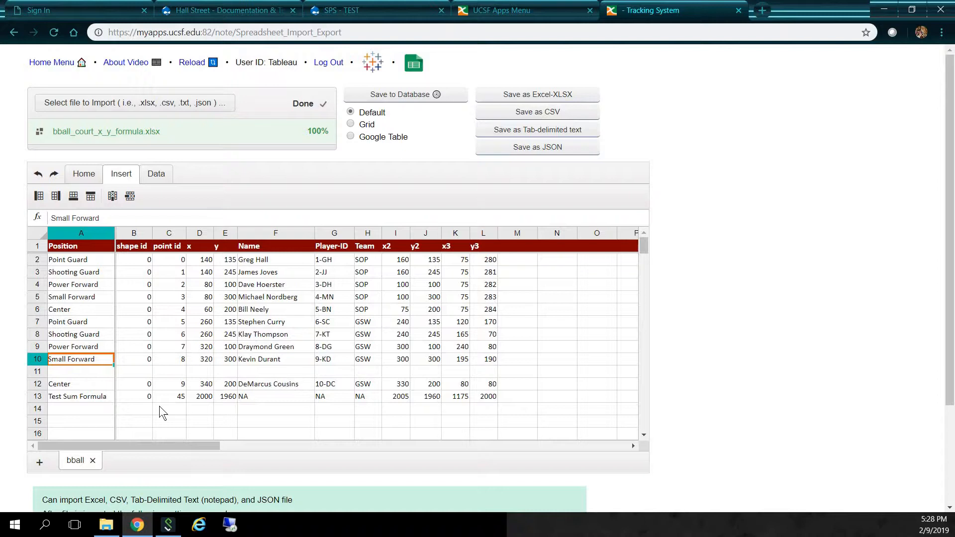
{"action": "left_click", "coordinate": [81, 384]}
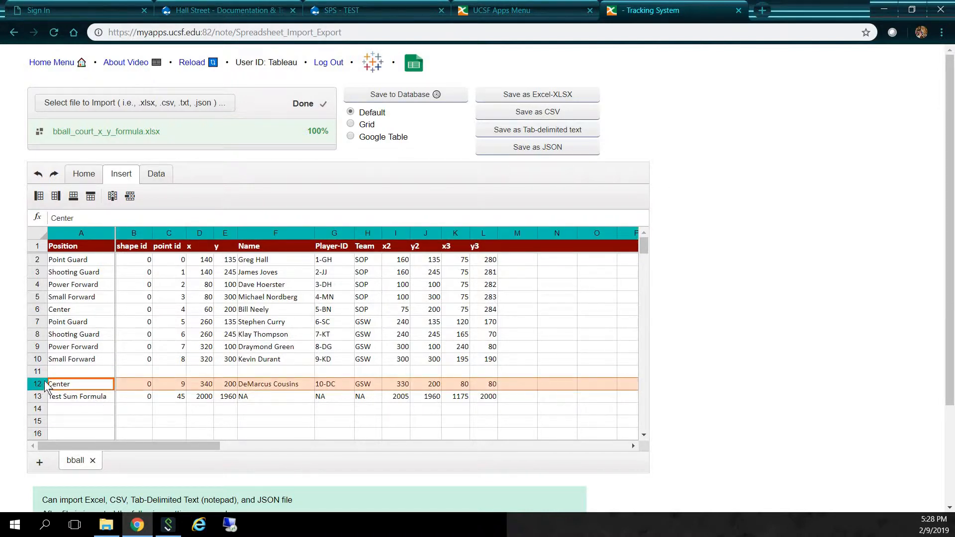
{"action": "left_click", "coordinate": [81, 371]}
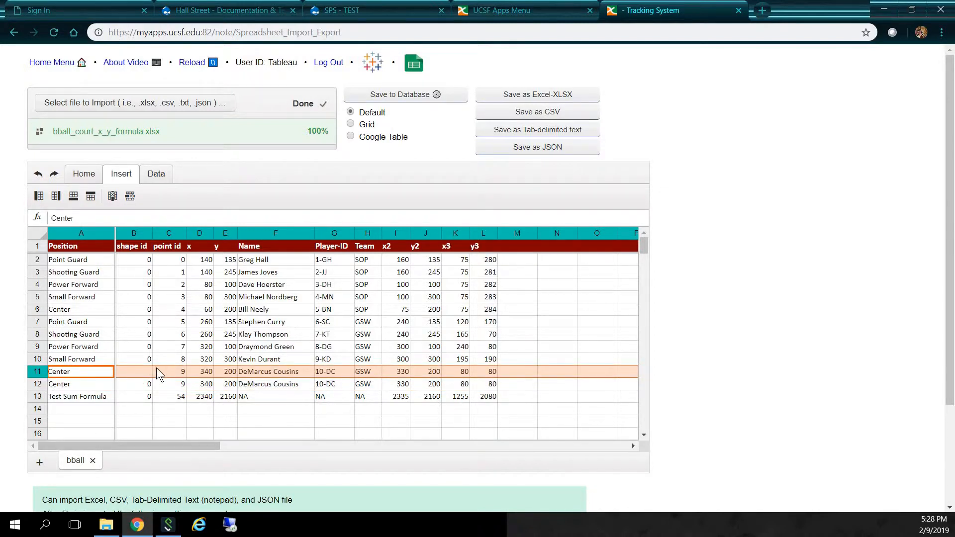
{"action": "mouse_move", "coordinate": [156, 365]}
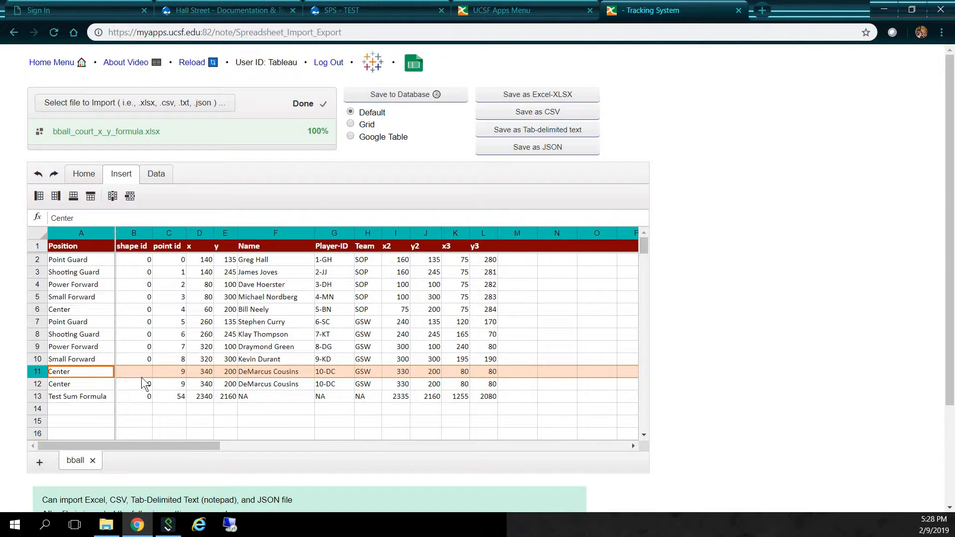
{"action": "mouse_move", "coordinate": [164, 375]}
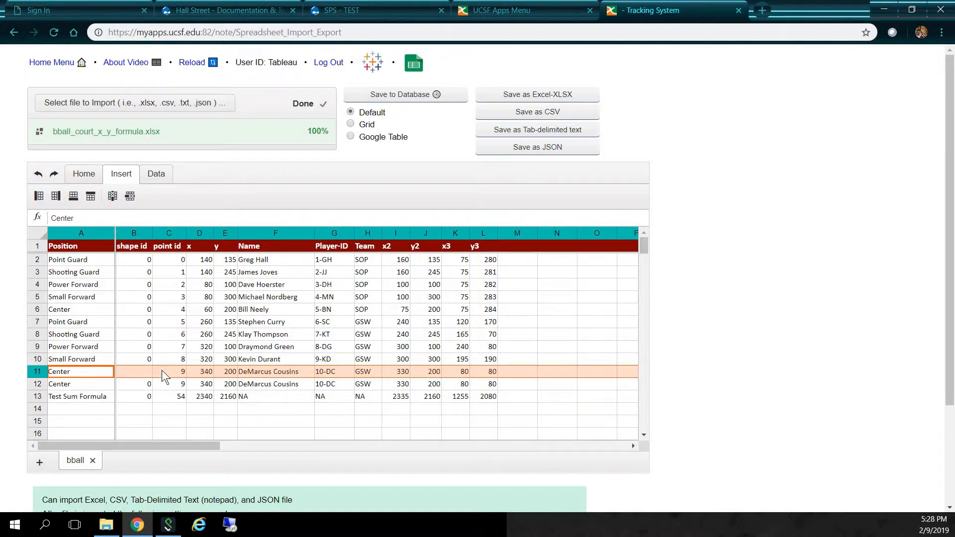
{"action": "mouse_move", "coordinate": [169, 356]}
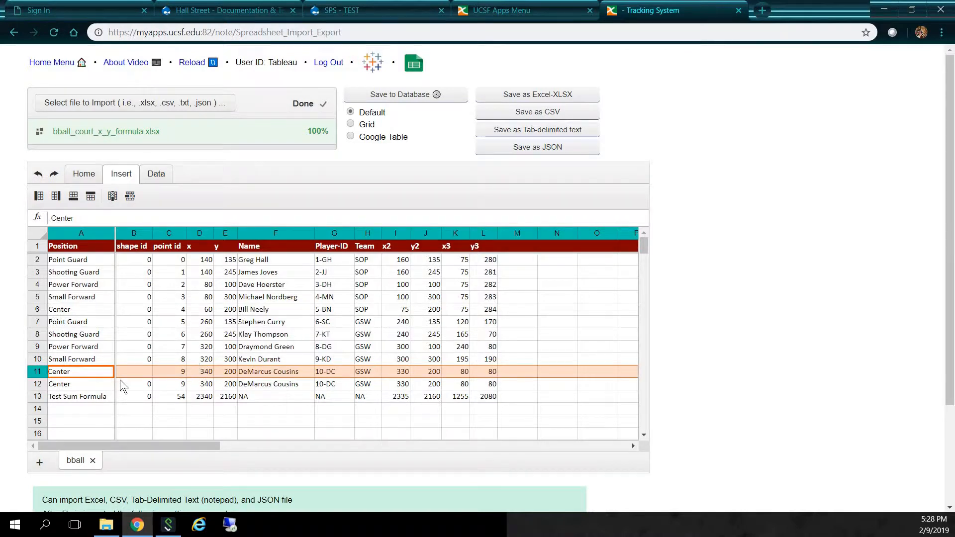
Step: Set row 11's shape id to 0 and rename its player to Anthony Davis
{"action": "left_click", "coordinate": [133, 370]}
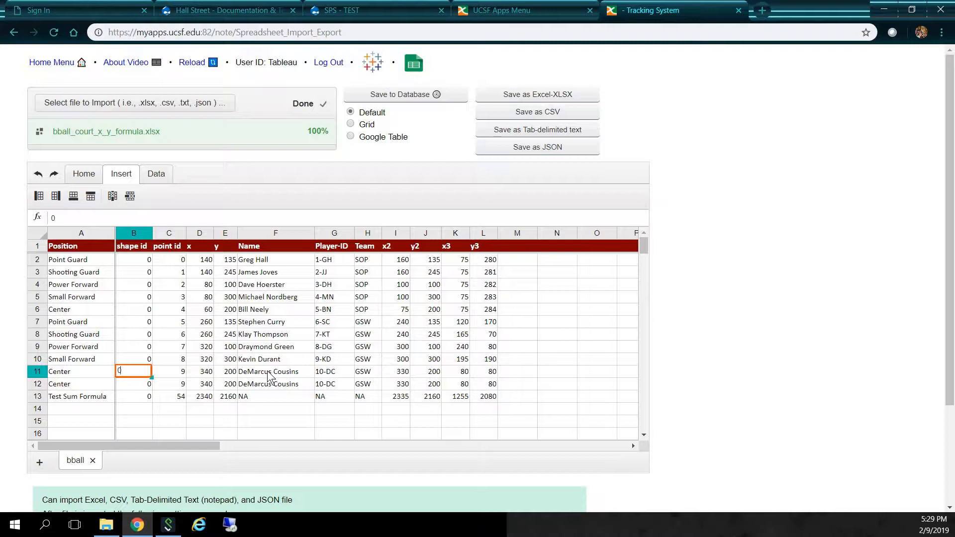
{"action": "left_click", "coordinate": [275, 371]}
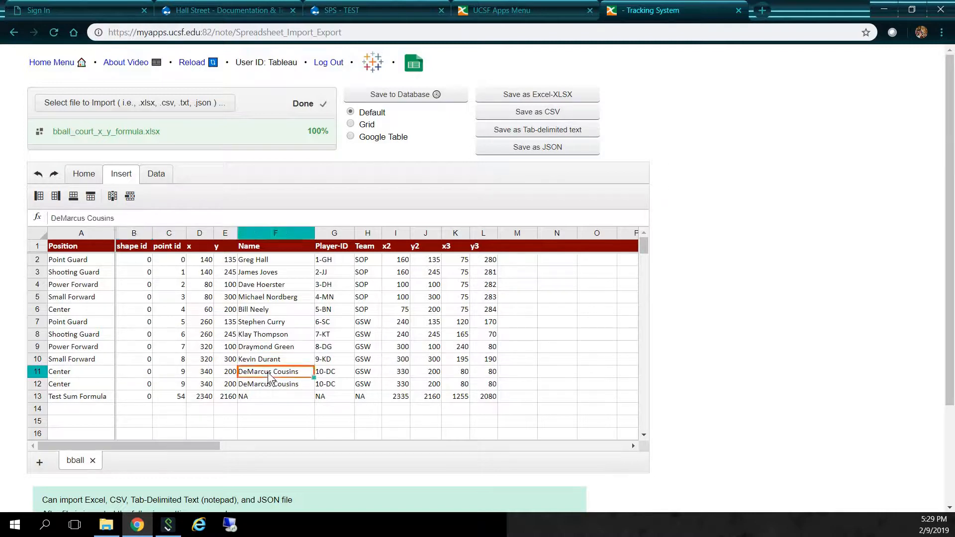
{"action": "double_click", "coordinate": [275, 370]}
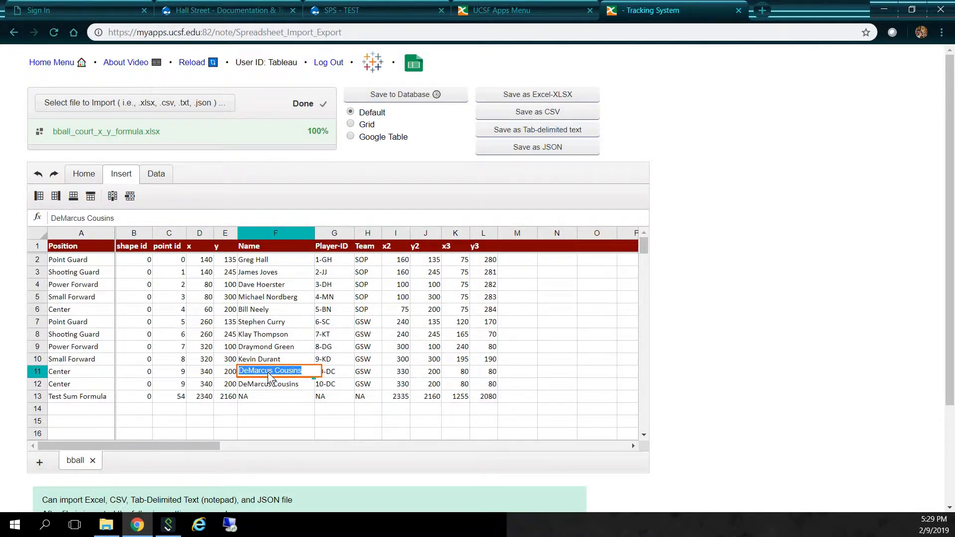
{"action": "type", "text": "Anthony"}
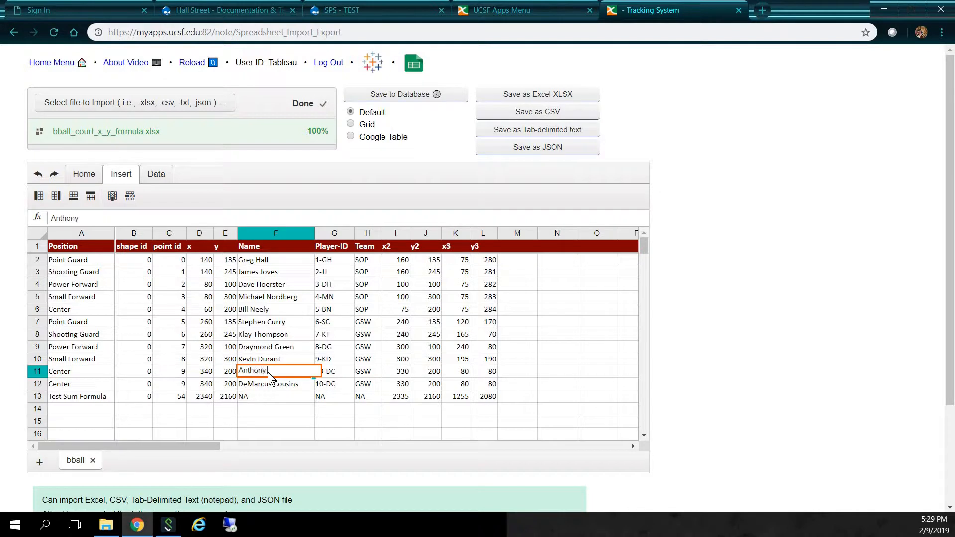
{"action": "type", "text": "Davis"}
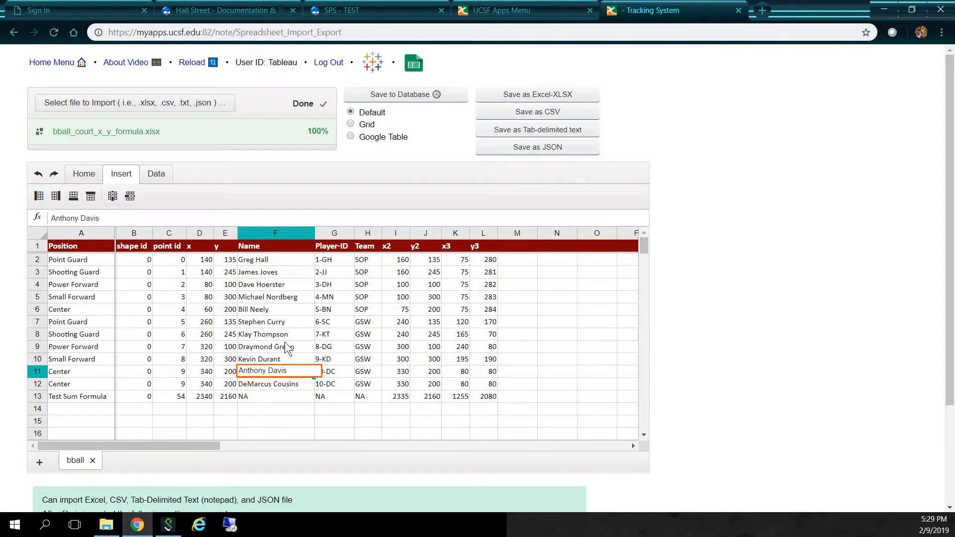
{"action": "left_click", "coordinate": [275, 334]}
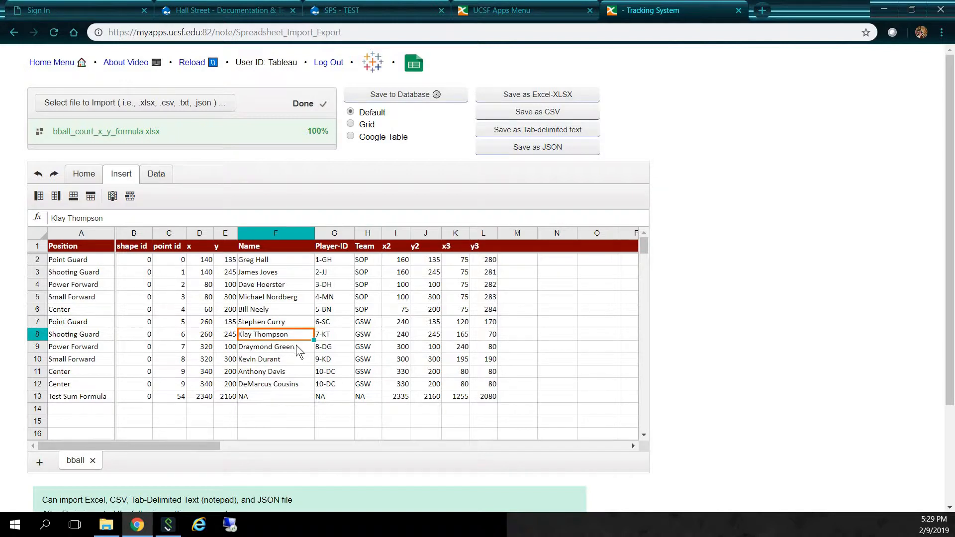
{"action": "mouse_move", "coordinate": [370, 357]}
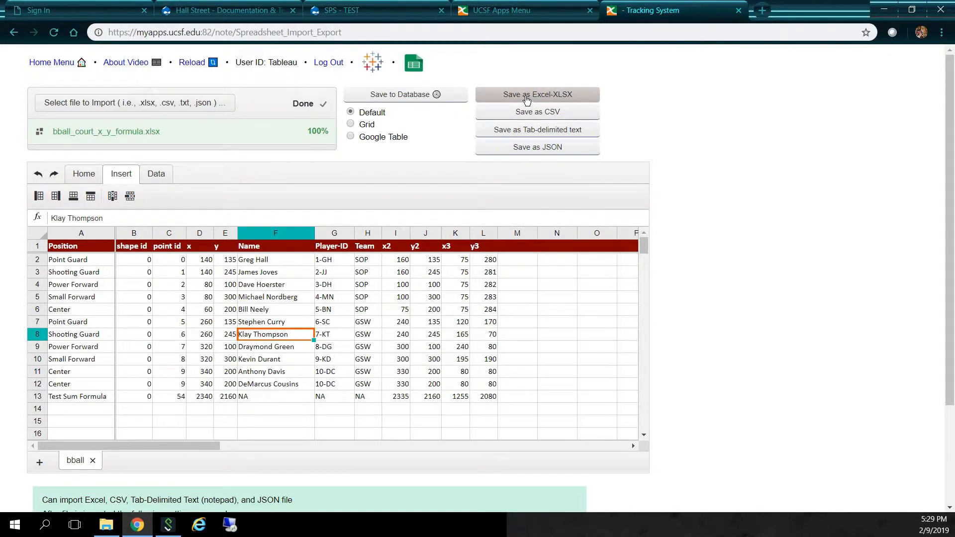
Step: Export the sheet to Excel and review Exported.xlsx, checking the Anthony Davis entry
{"action": "left_click", "coordinate": [536, 94]}
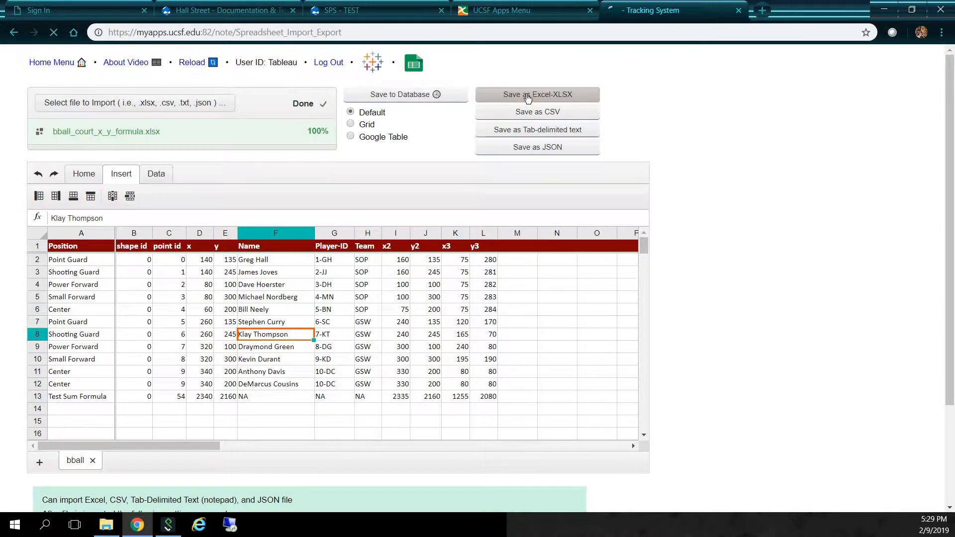
{"action": "left_click", "coordinate": [536, 94]}
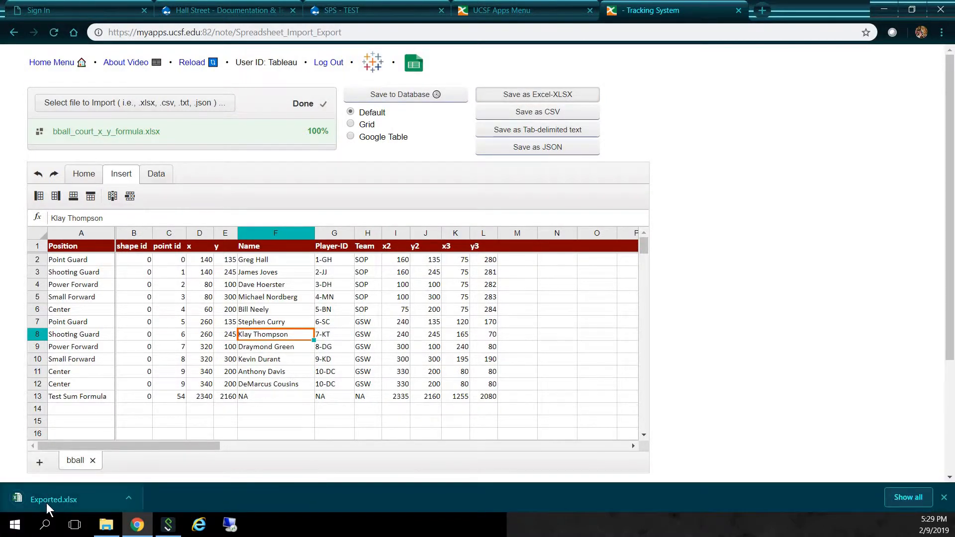
{"action": "left_click", "coordinate": [54, 498]}
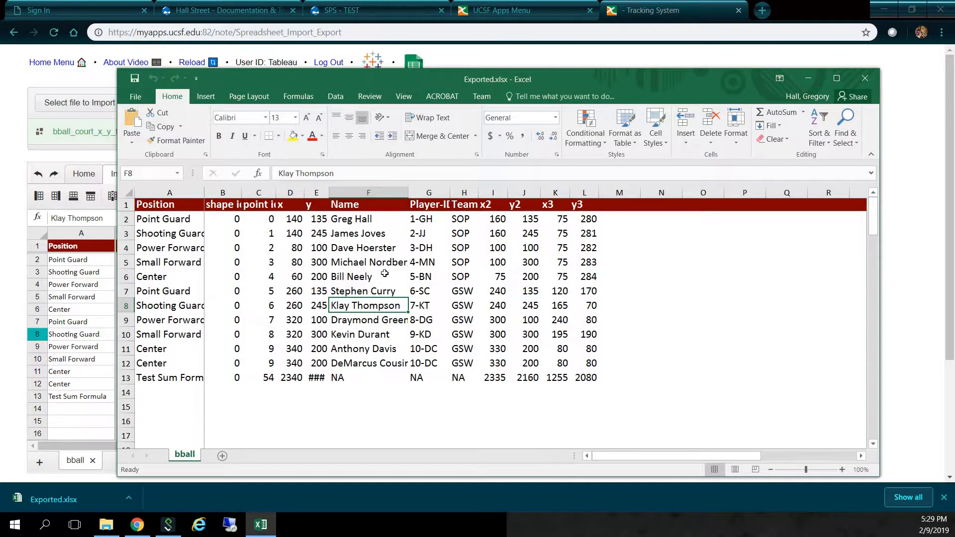
{"action": "left_click", "coordinate": [367, 348]}
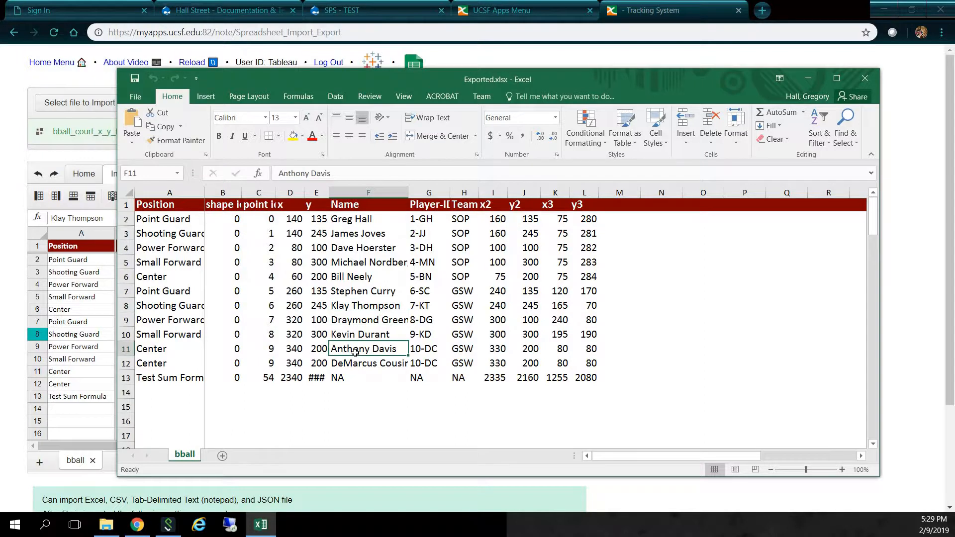
{"action": "mouse_move", "coordinate": [447, 368]}
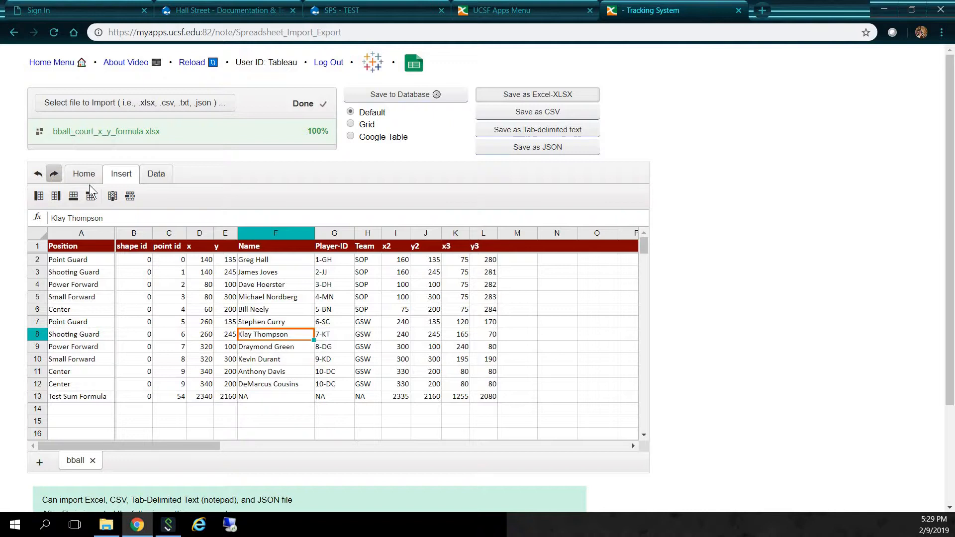
Step: From the Home tools, export the sheet to Excel again under the file name BBall
{"action": "left_click", "coordinate": [84, 173]}
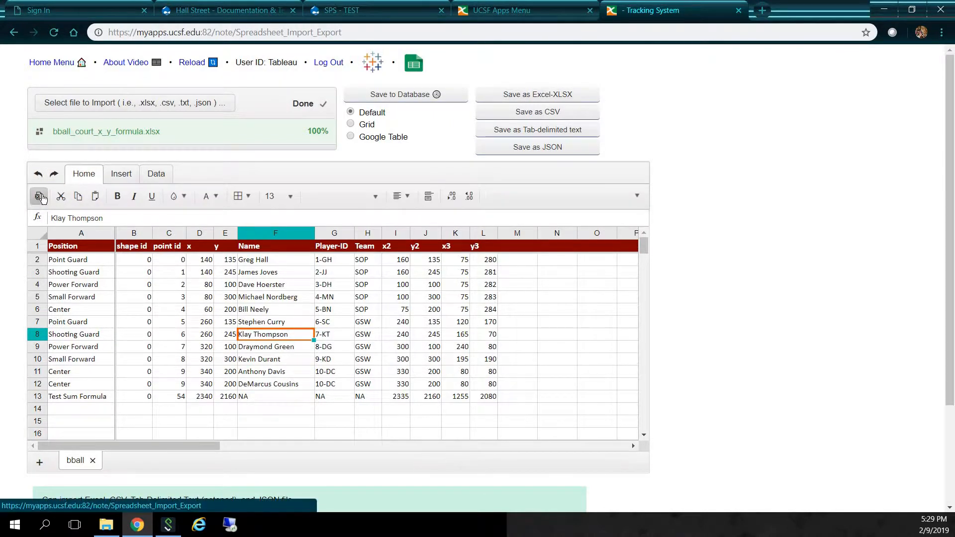
{"action": "left_click", "coordinate": [536, 93]}
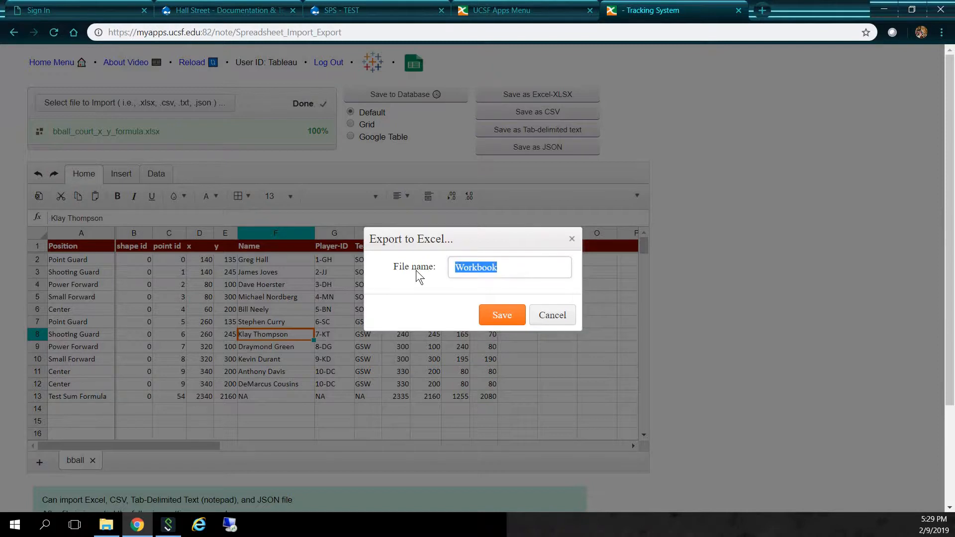
{"action": "type", "text": "BBall"}
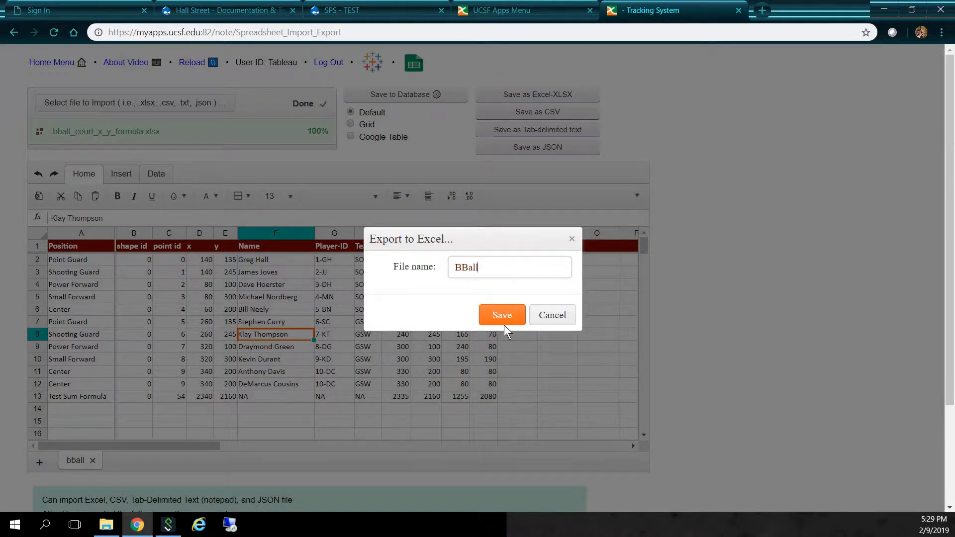
{"action": "left_click", "coordinate": [501, 315]}
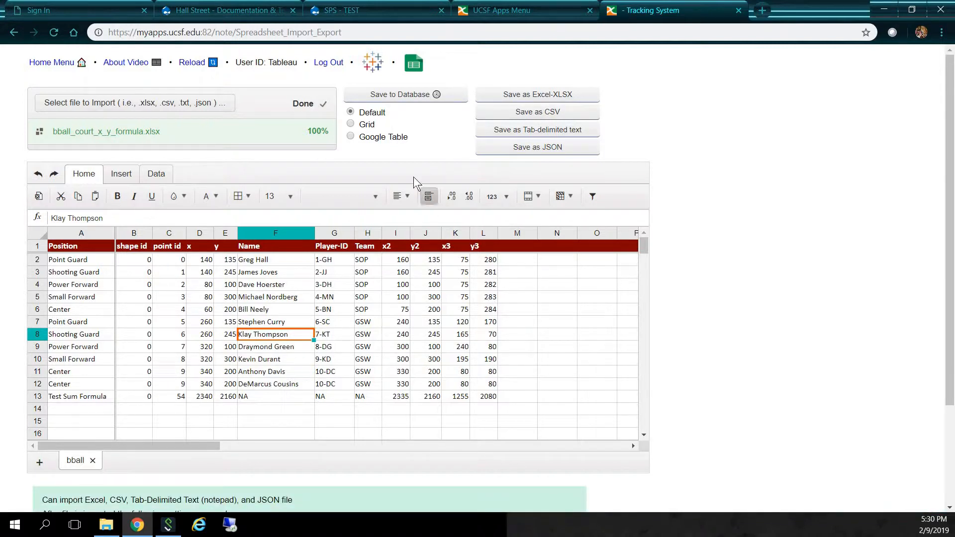
{"action": "mouse_move", "coordinate": [459, 247]}
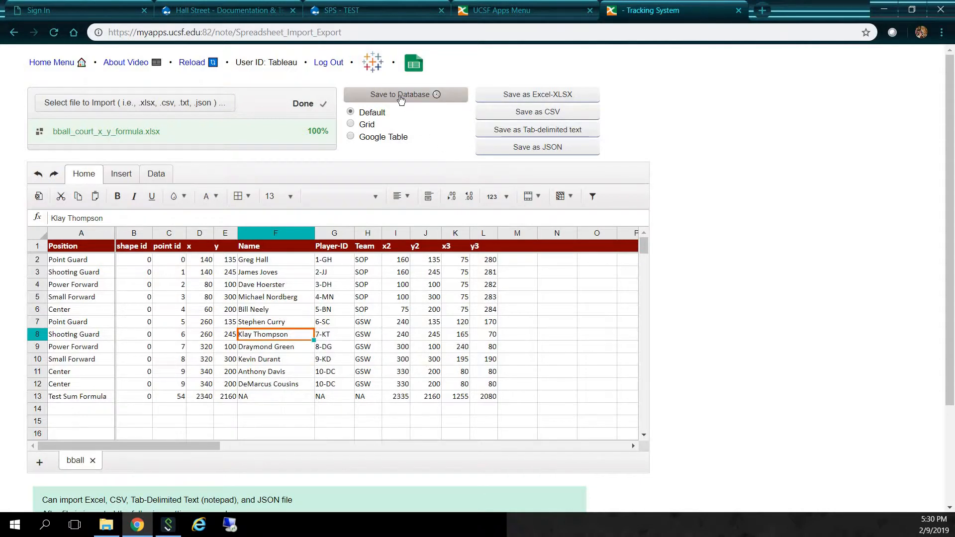
Step: Save the sheet to the database, yielding a Save Successful summary of 12 records and 12 fields
{"action": "left_click", "coordinate": [400, 94]}
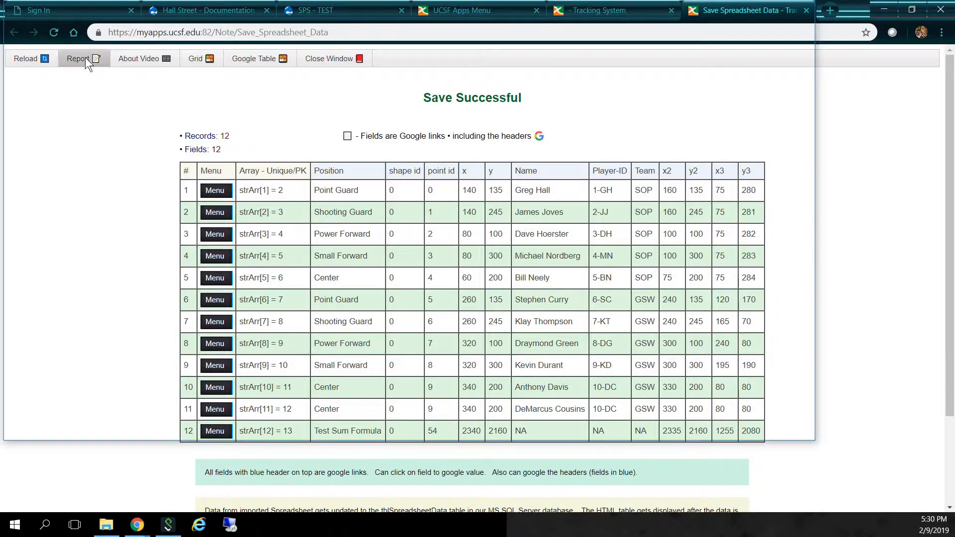
{"action": "left_click", "coordinate": [77, 58]}
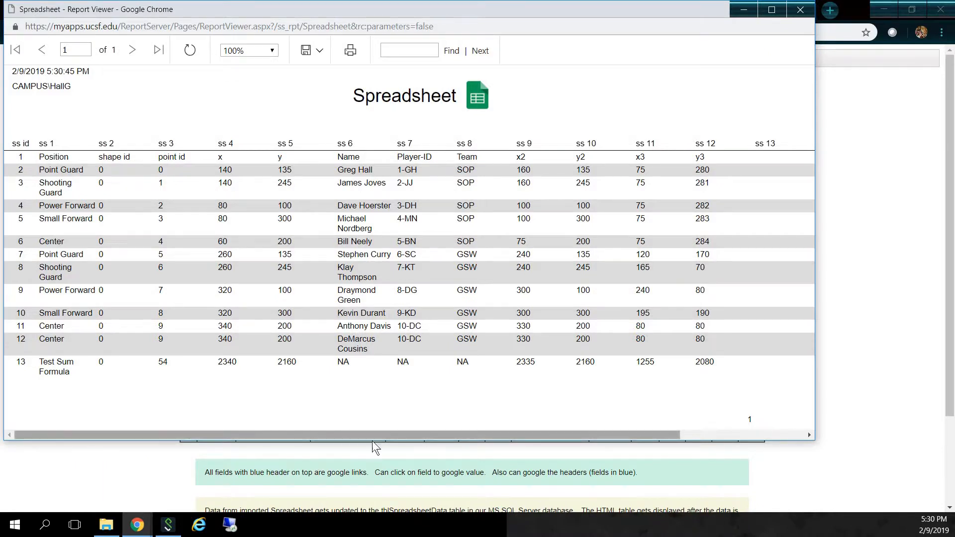
{"action": "scroll", "scroll_direction": "right", "scroll_amount": 3}
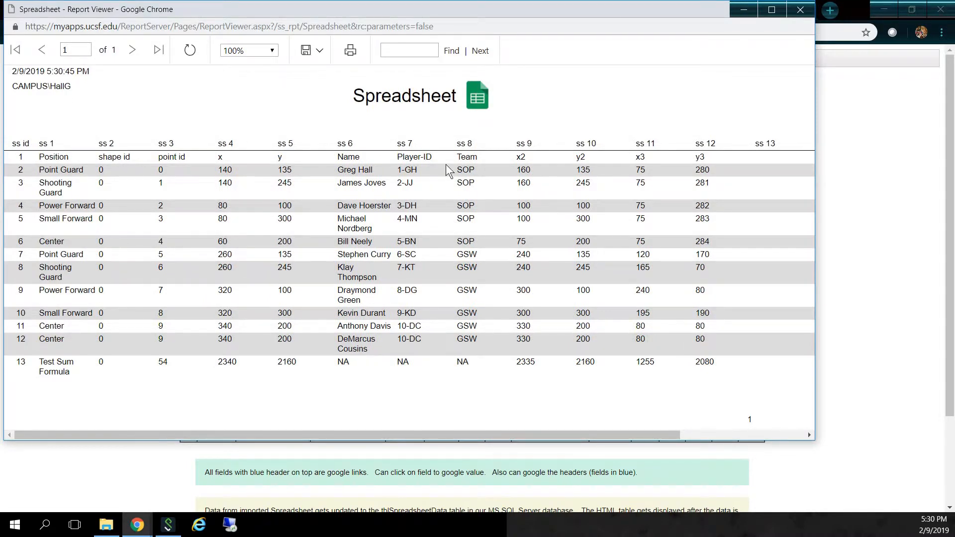
{"action": "mouse_move", "coordinate": [458, 194]}
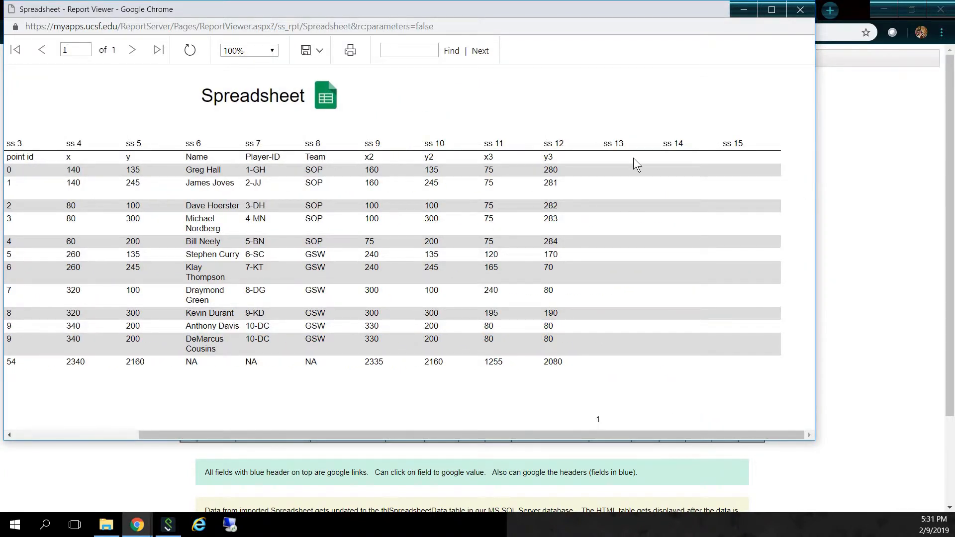
{"action": "mouse_move", "coordinate": [561, 240]}
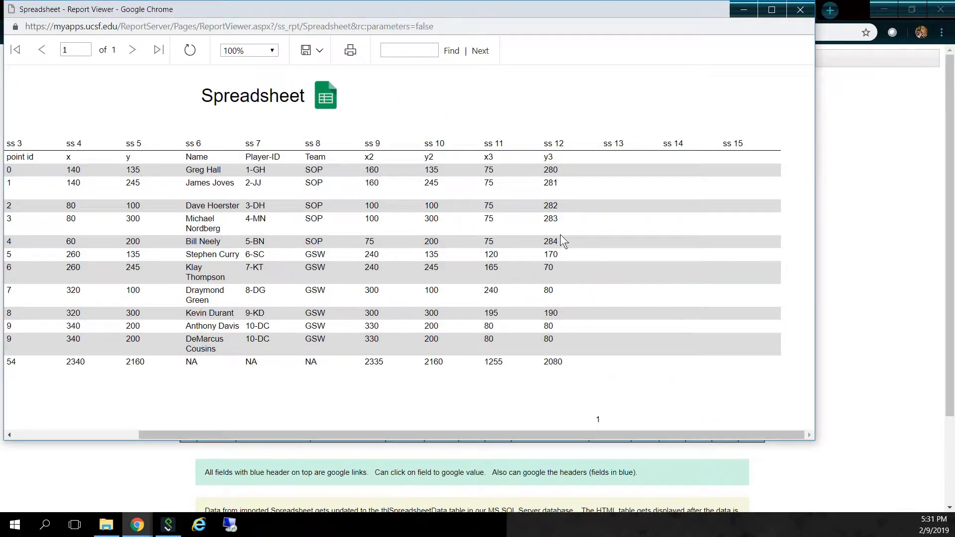
{"action": "mouse_move", "coordinate": [652, 239]}
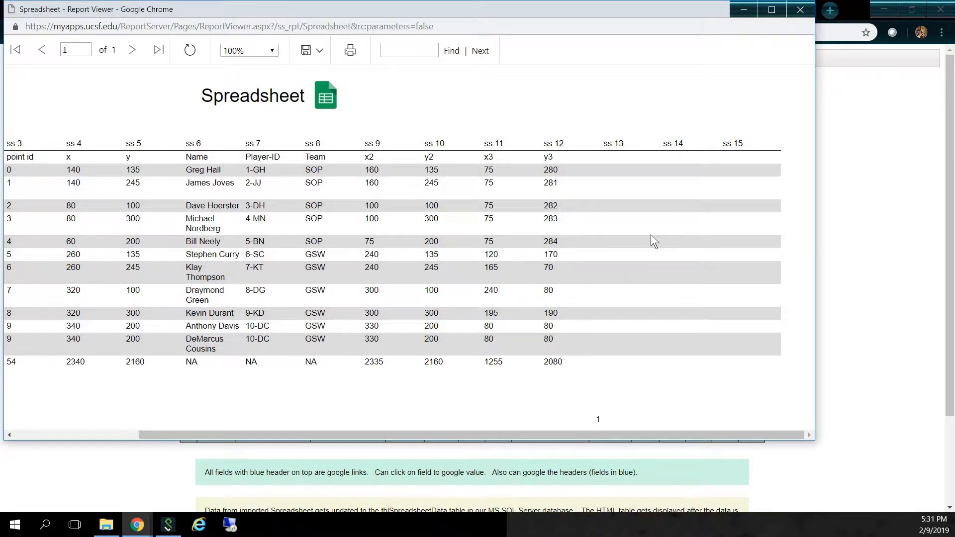
{"action": "mouse_move", "coordinate": [669, 228]}
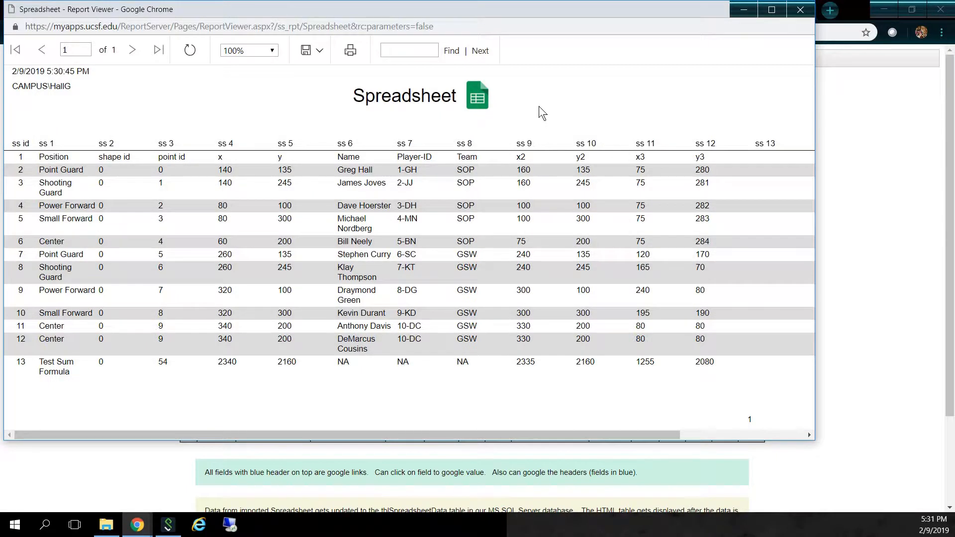
{"action": "mouse_move", "coordinate": [599, 135]}
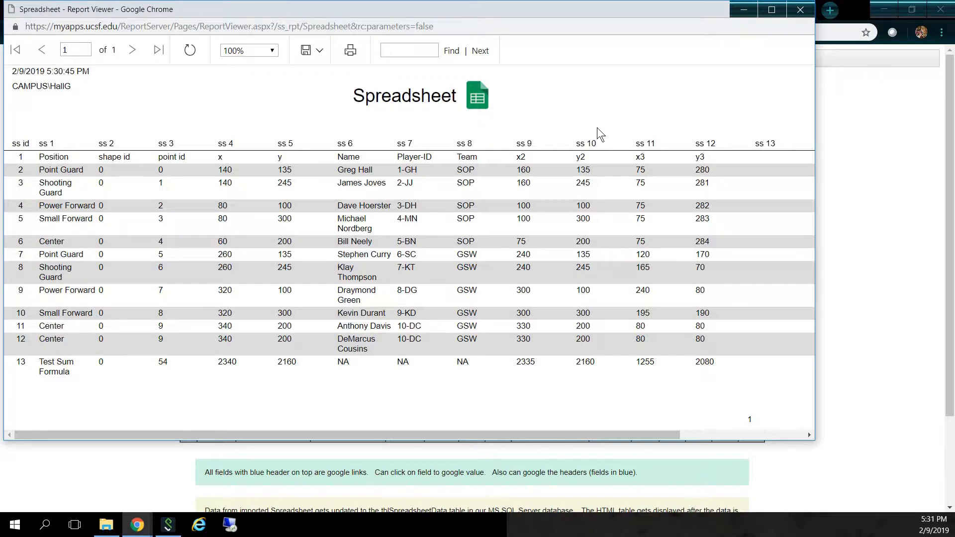
{"action": "mouse_move", "coordinate": [799, 10]}
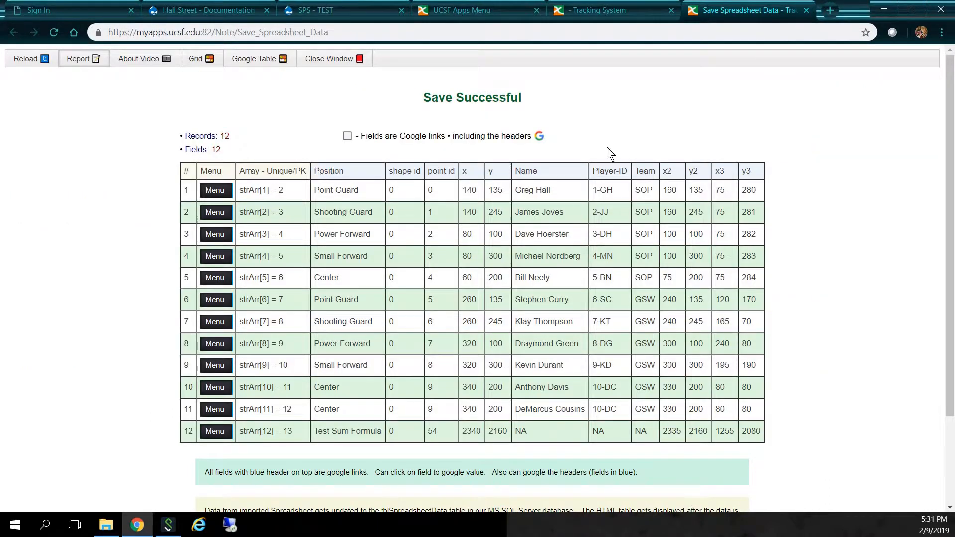
{"action": "mouse_move", "coordinate": [356, 188]}
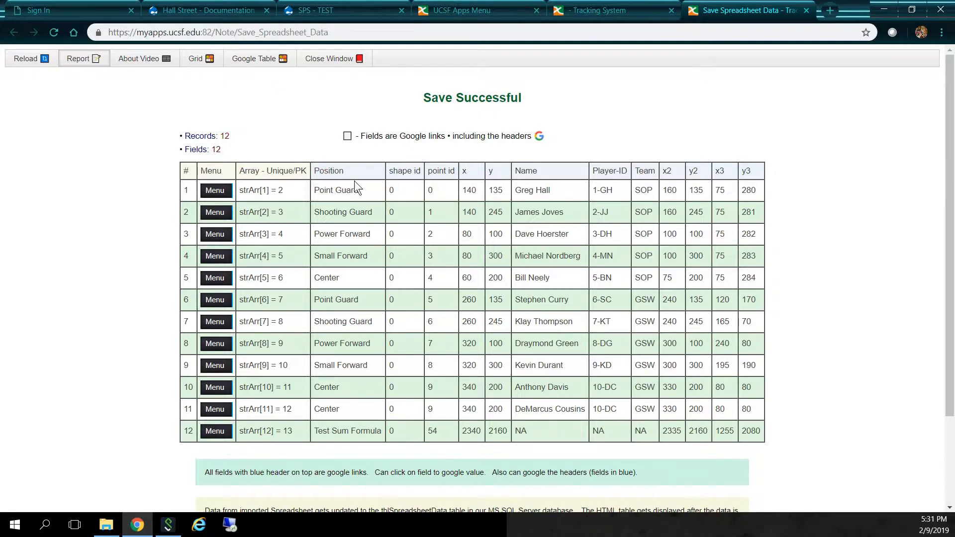
{"action": "mouse_move", "coordinate": [487, 177]}
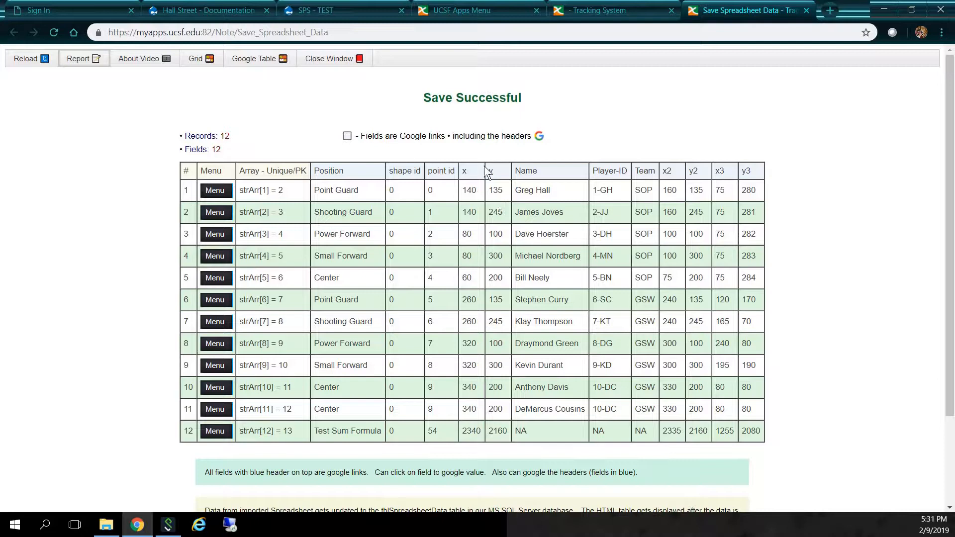
{"action": "mouse_move", "coordinate": [557, 243]}
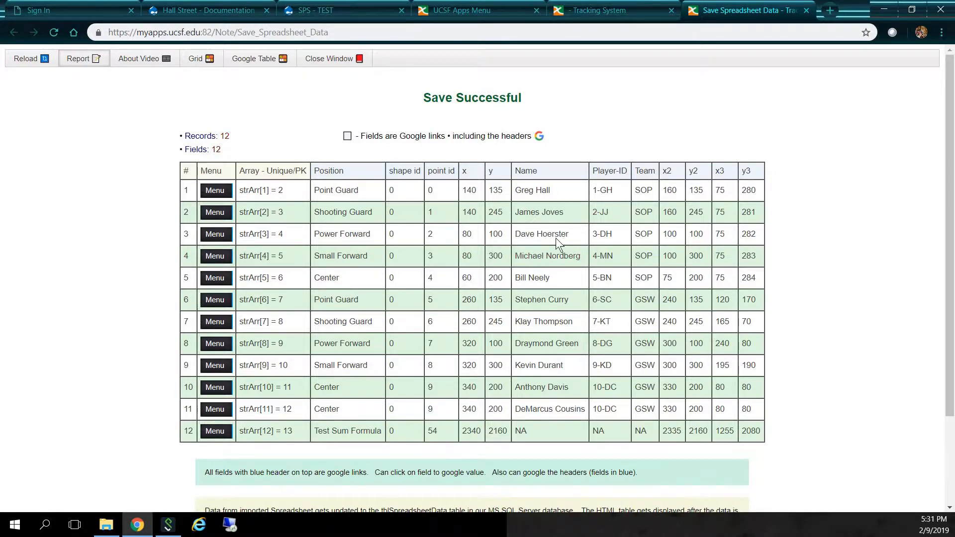
{"action": "mouse_move", "coordinate": [557, 196]}
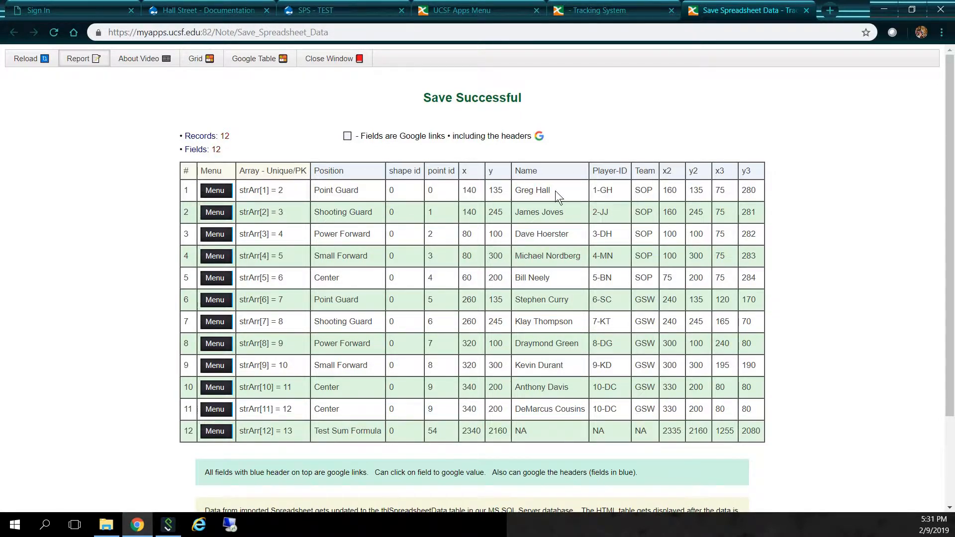
{"action": "mouse_move", "coordinate": [531, 169]}
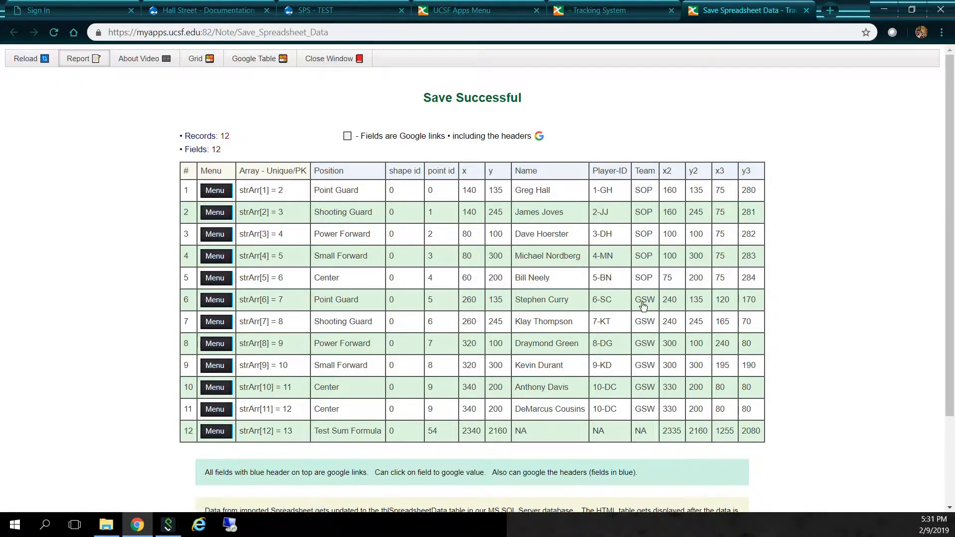
Step: Follow the GSW team link to a Google search showing Golden State Warriors results
{"action": "left_click", "coordinate": [645, 299]}
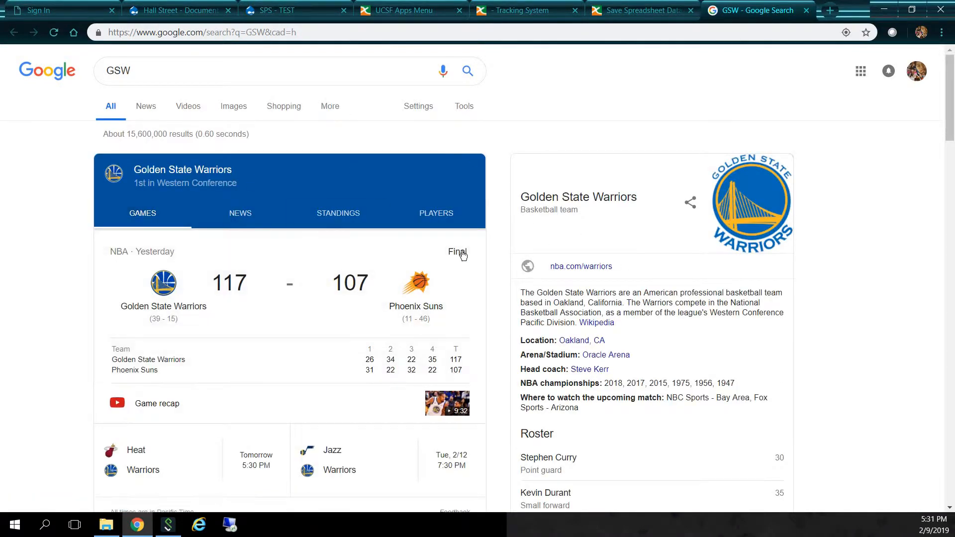
{"action": "mouse_move", "coordinate": [258, 292]}
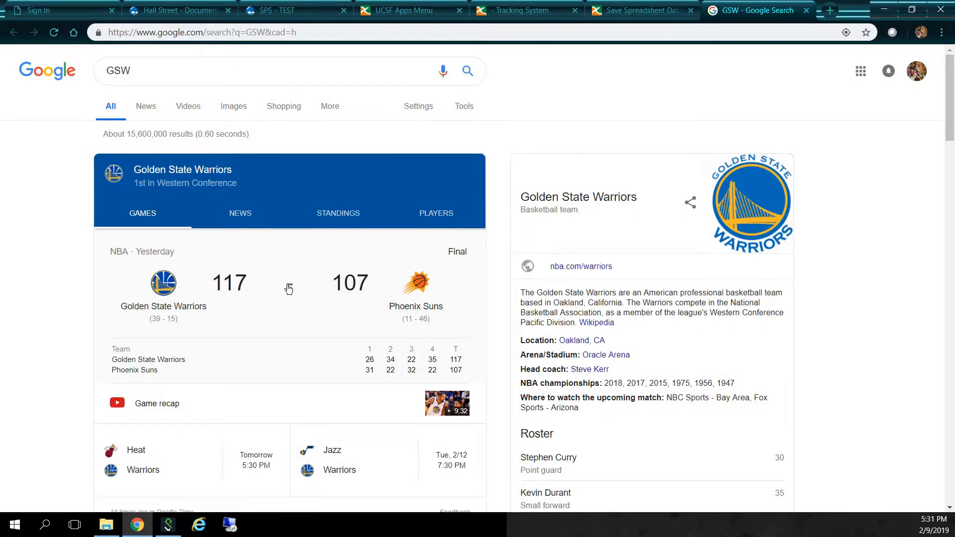
{"action": "mouse_move", "coordinate": [233, 288]}
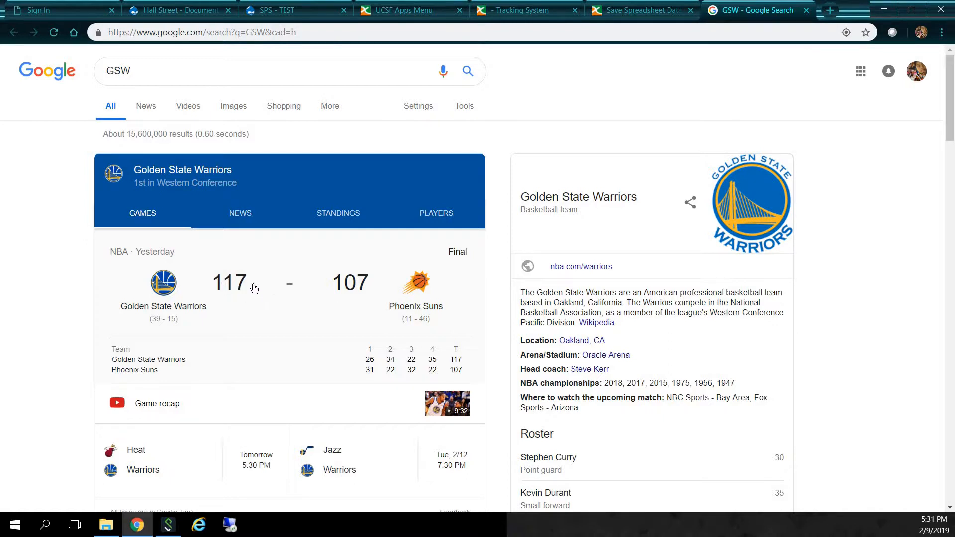
{"action": "mouse_move", "coordinate": [370, 277]}
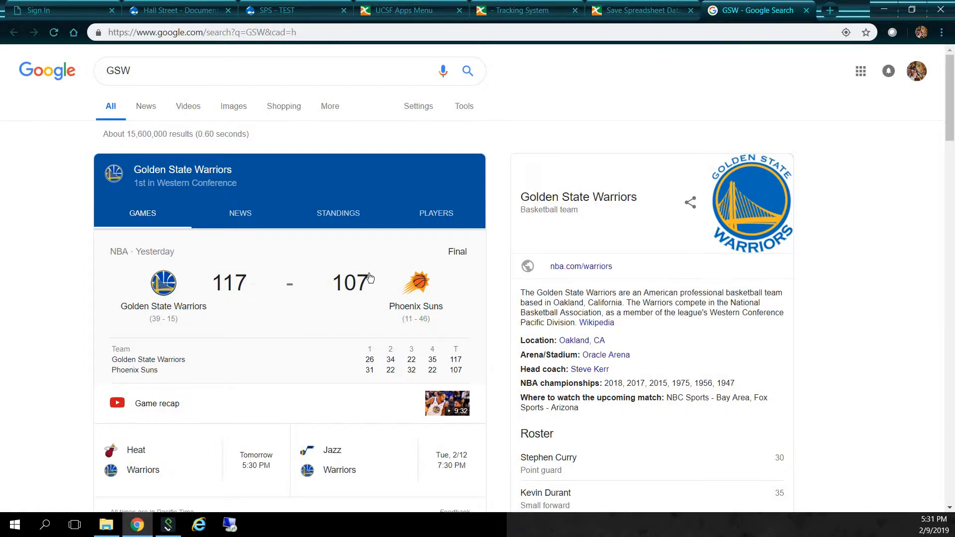
{"action": "scroll", "scroll_direction": "down", "scroll_amount": 3}
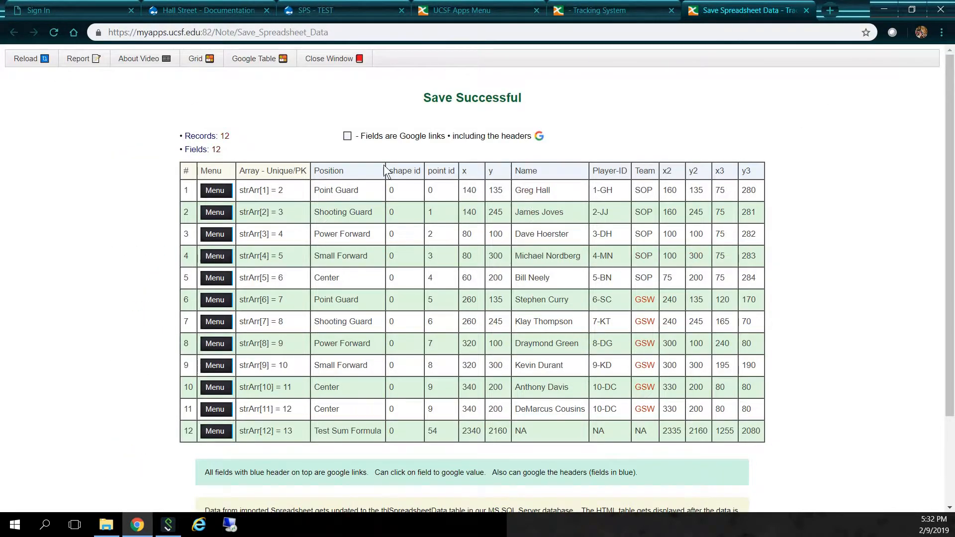
{"action": "mouse_move", "coordinate": [214, 190]}
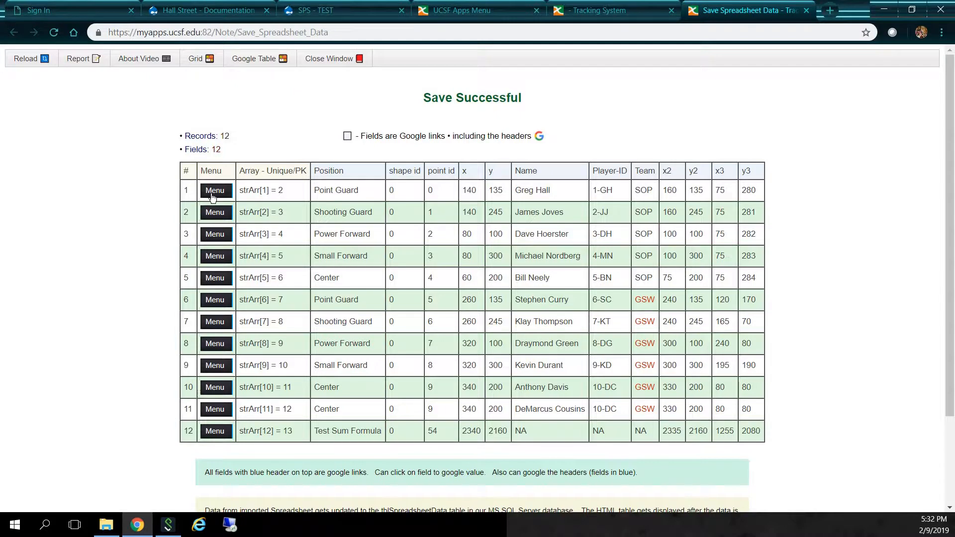
{"action": "left_click", "coordinate": [215, 321]}
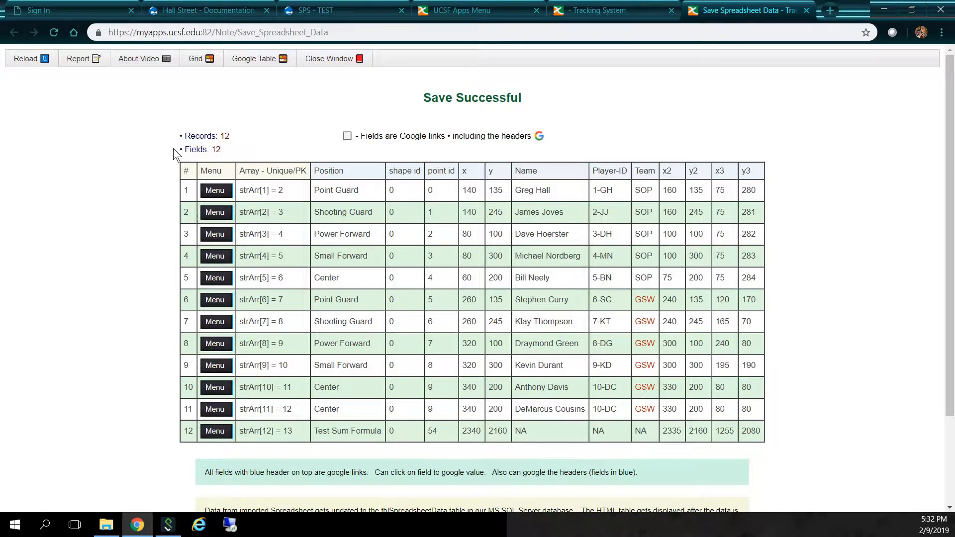
{"action": "mouse_move", "coordinate": [215, 256]}
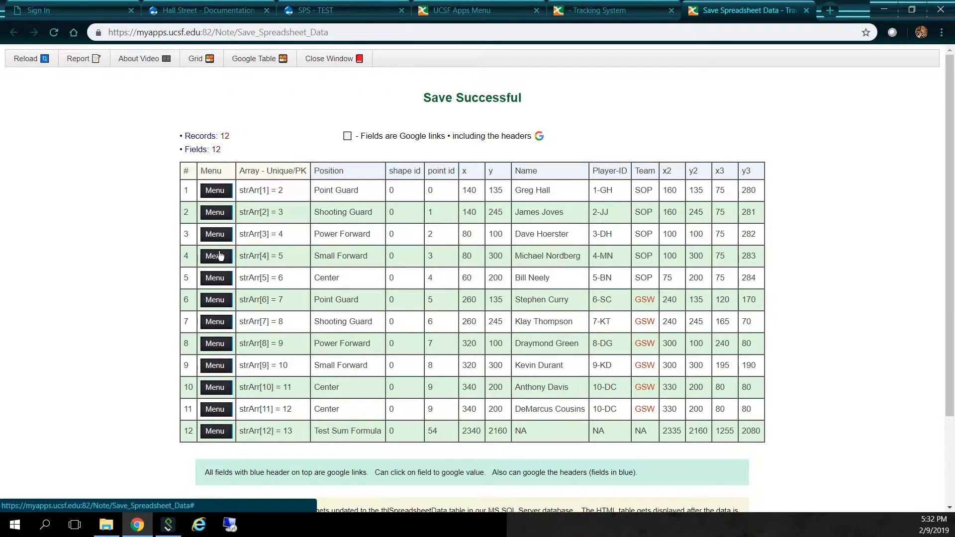
{"action": "left_click", "coordinate": [215, 190]}
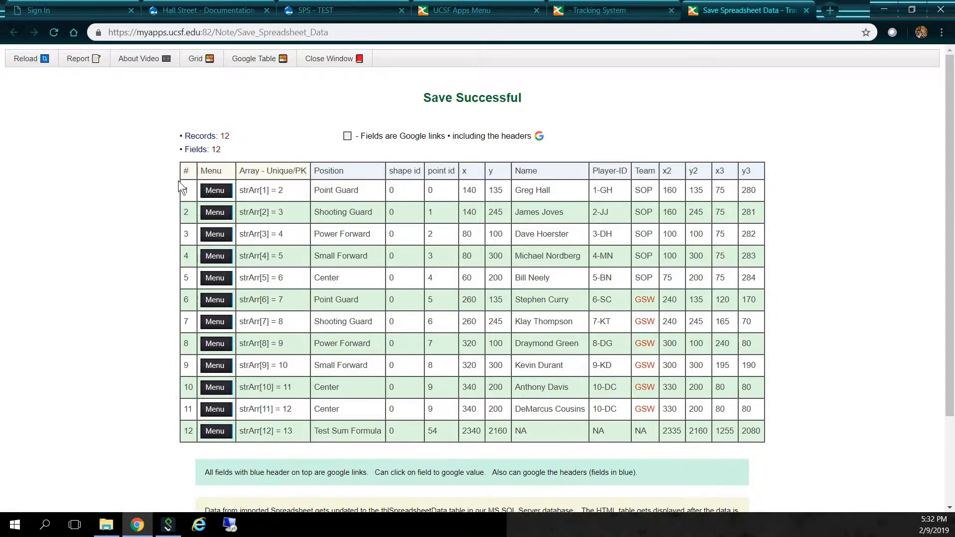
{"action": "mouse_move", "coordinate": [81, 187]}
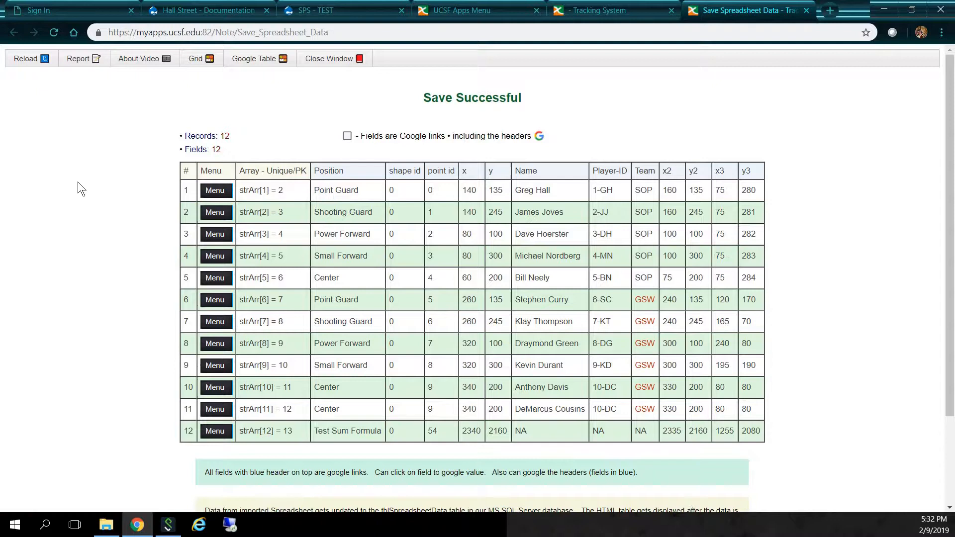
{"action": "mouse_move", "coordinate": [127, 195]}
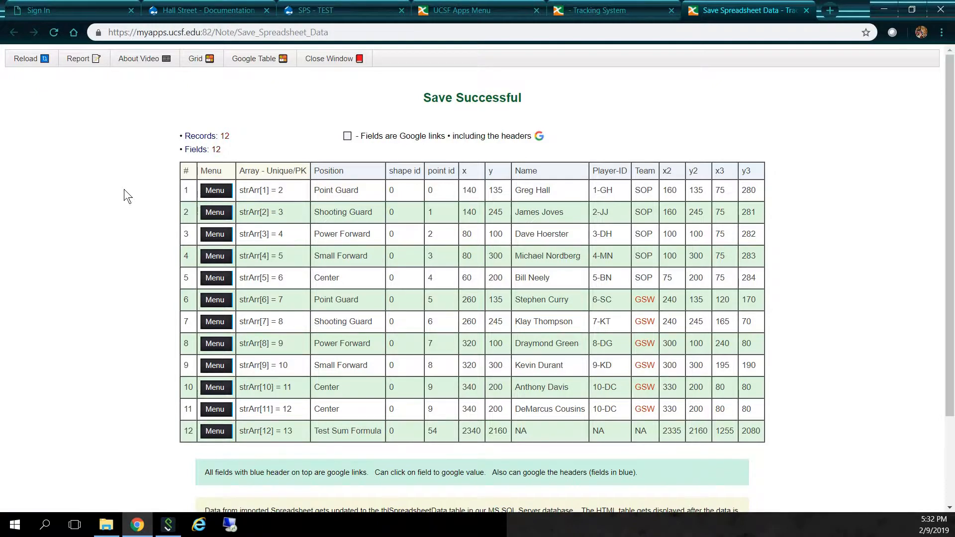
{"action": "mouse_move", "coordinate": [186, 204]}
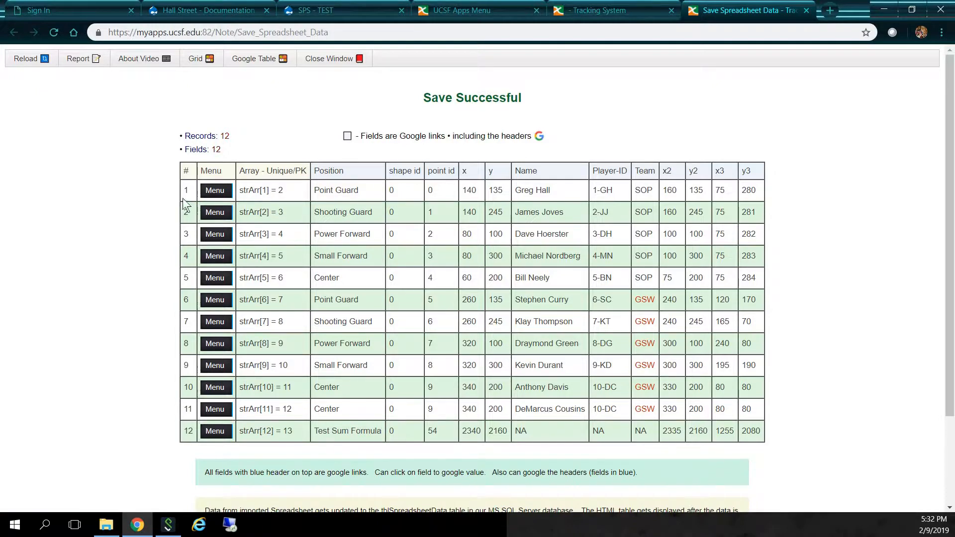
{"action": "mouse_move", "coordinate": [181, 193]}
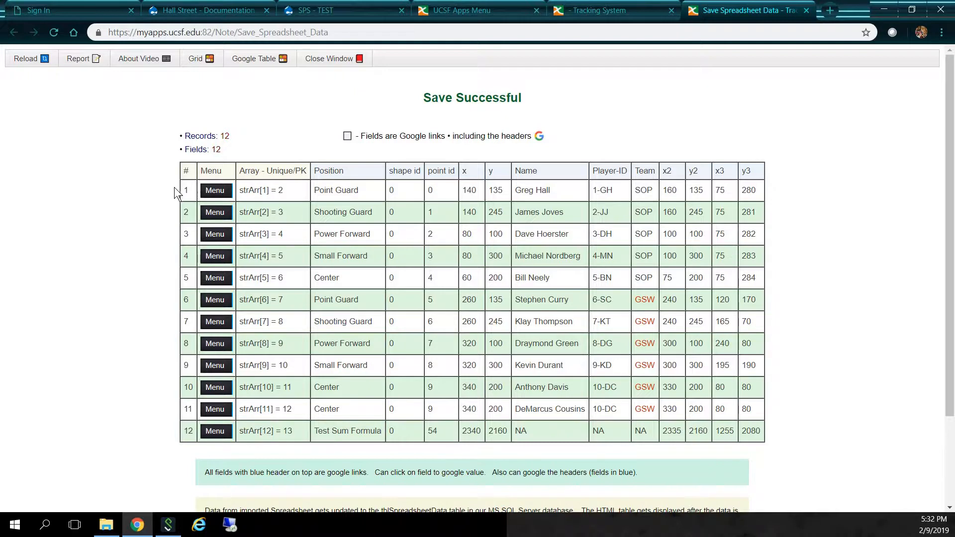
{"action": "mouse_move", "coordinate": [48, 194]}
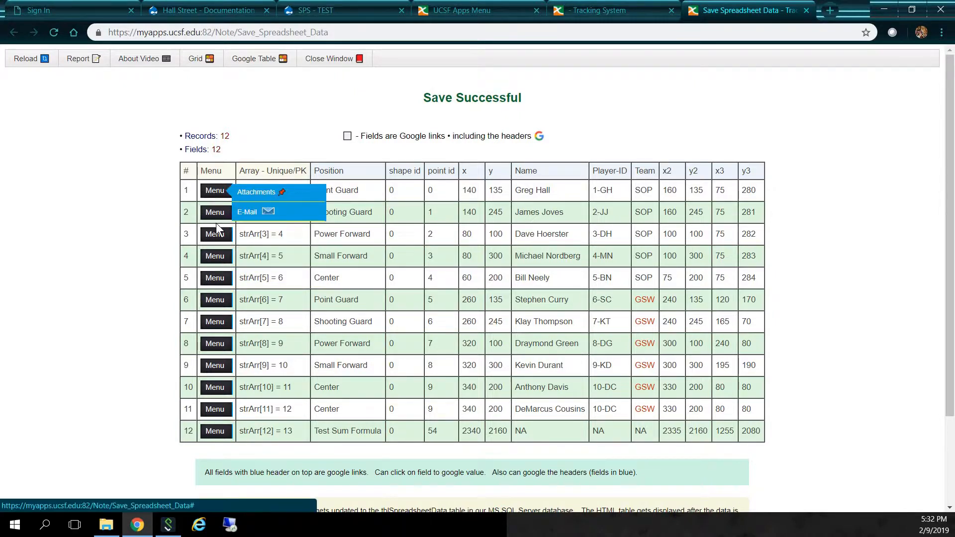
{"action": "mouse_move", "coordinate": [236, 194]}
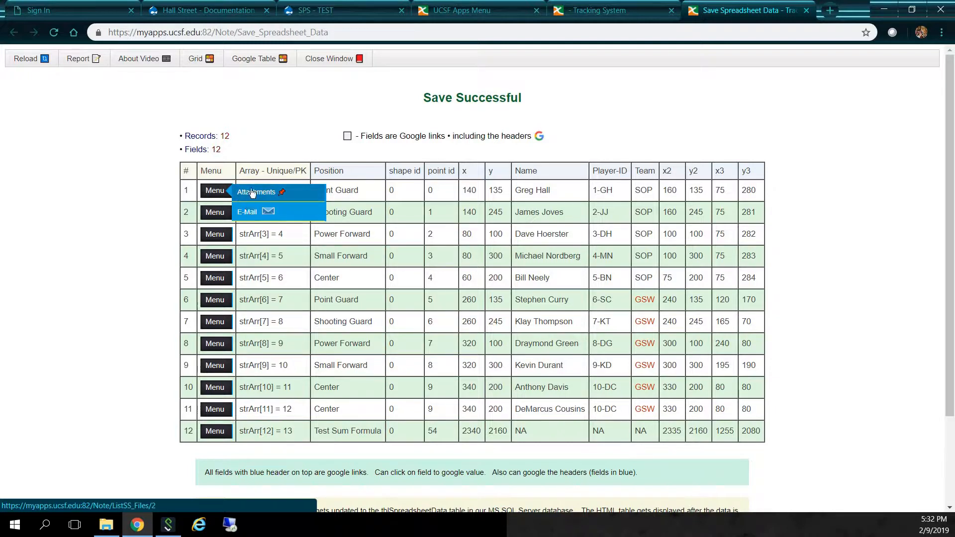
Step: Show the first record's attachments, jellyfish.png and shoe_huddle.jpg
{"action": "left_click", "coordinate": [256, 191]}
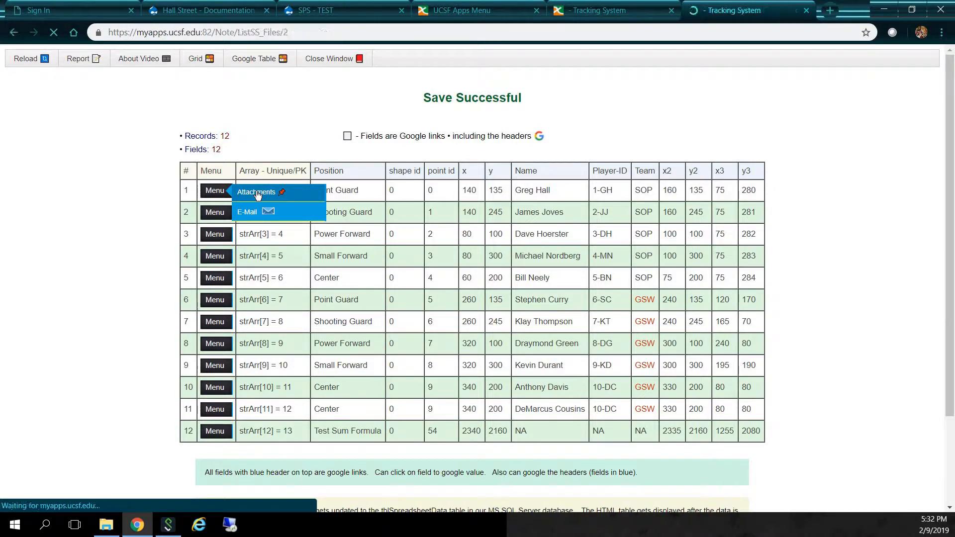
{"action": "left_click", "coordinate": [257, 191]}
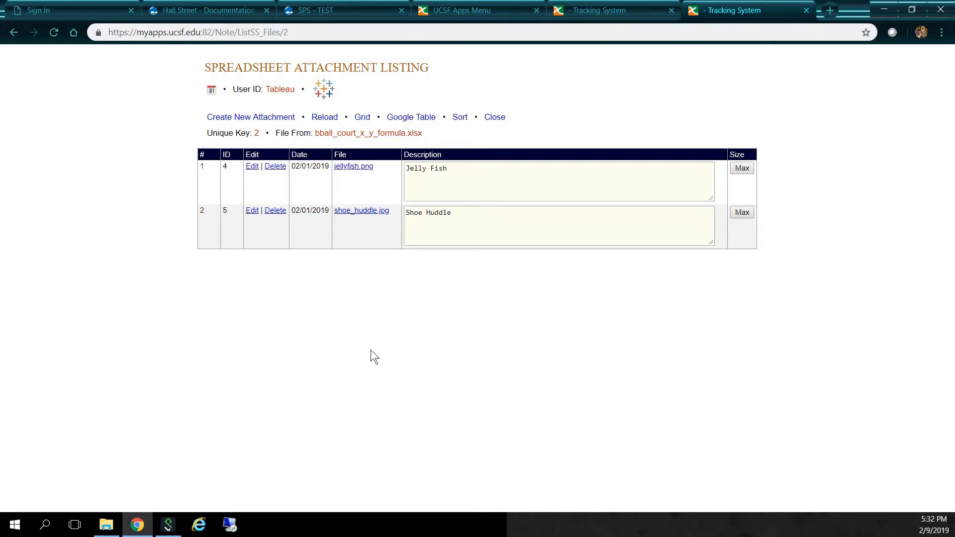
{"action": "mouse_move", "coordinate": [255, 120]}
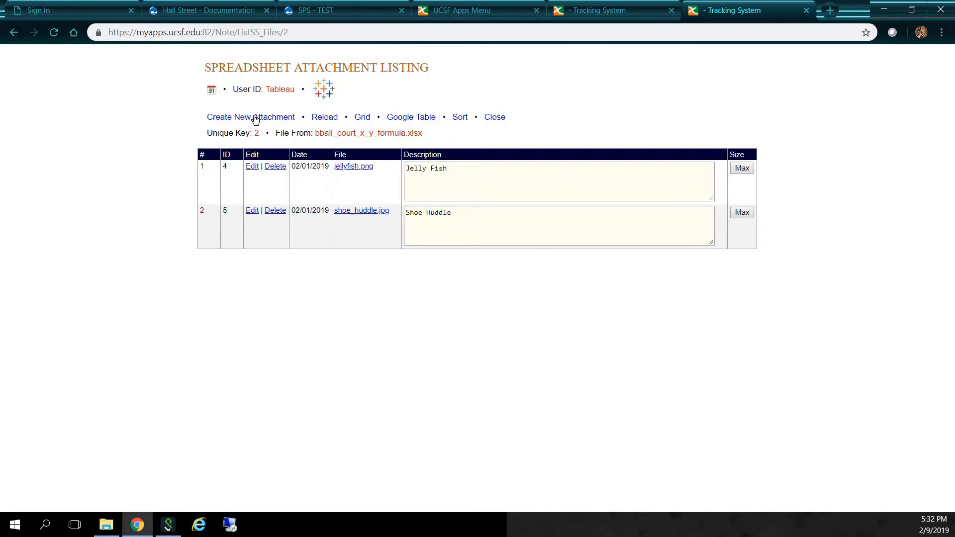
Step: Create a new attachment from bball_court_x_y_formula.xlsx with description 'Excel BBall'
{"action": "left_click", "coordinate": [251, 117]}
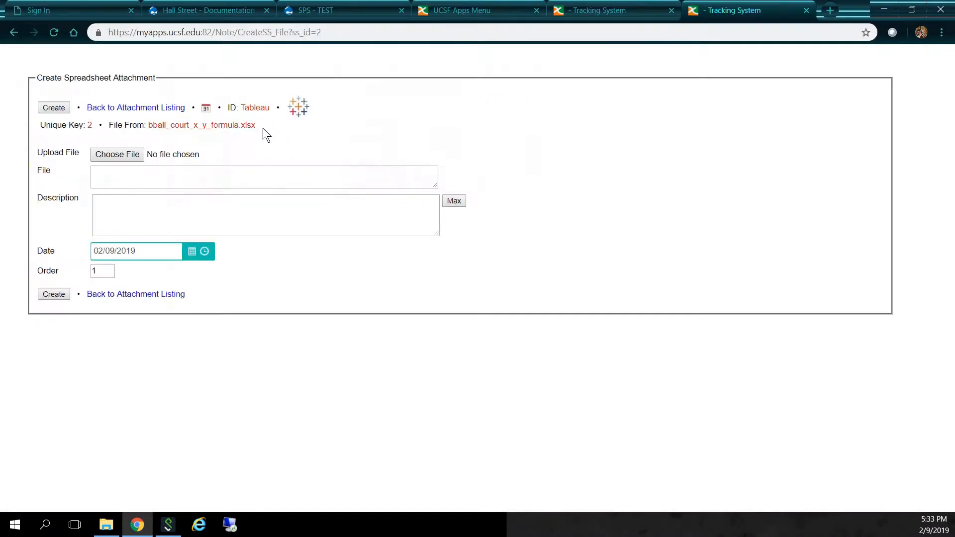
{"action": "left_click", "coordinate": [117, 154]}
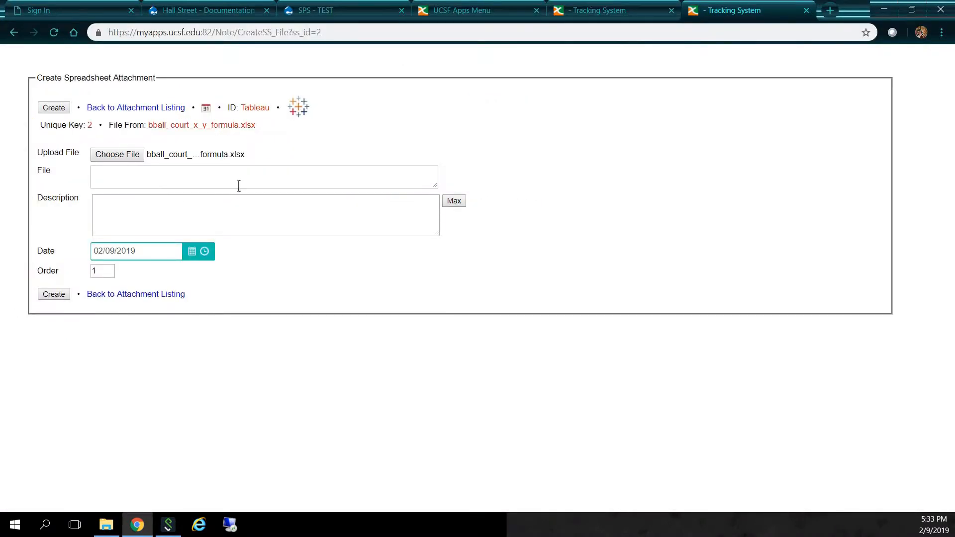
{"action": "left_click", "coordinate": [264, 215]}
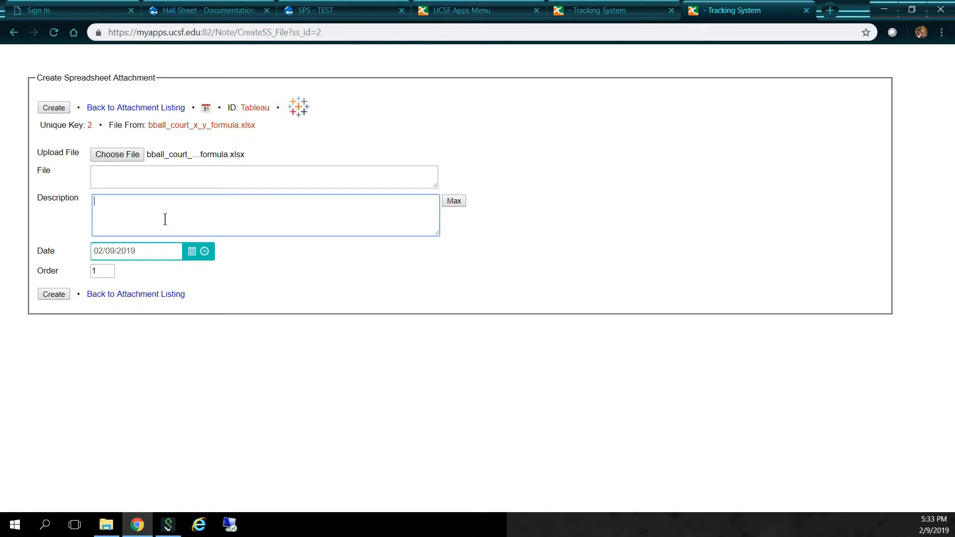
{"action": "type", "text": "Excel"}
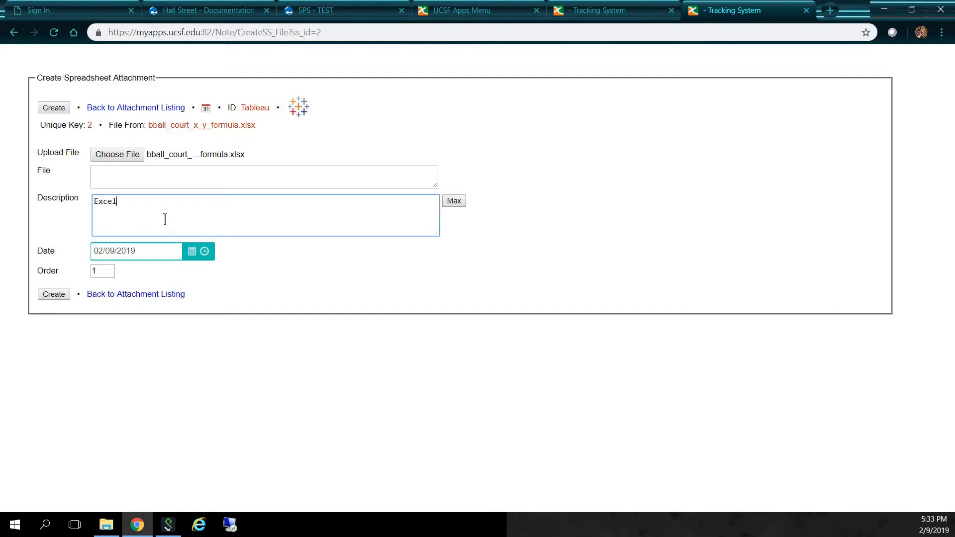
{"action": "type", "text": "BBall"}
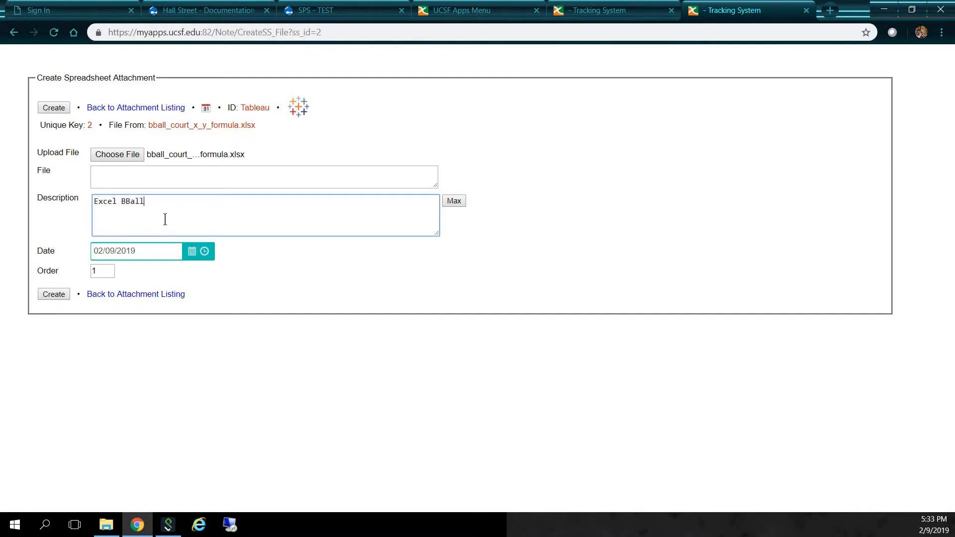
{"action": "mouse_move", "coordinate": [189, 242]}
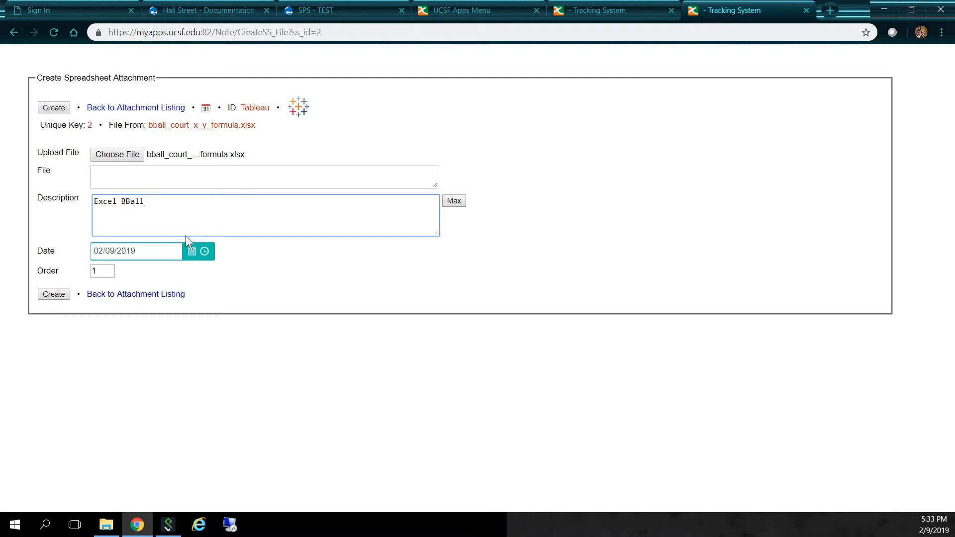
{"action": "left_click", "coordinate": [54, 294]}
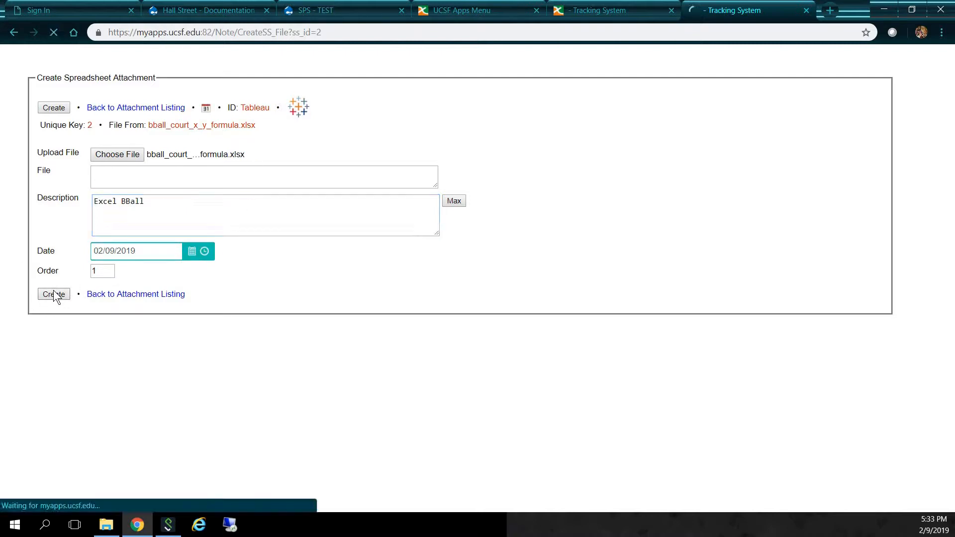
{"action": "left_click", "coordinate": [53, 294]}
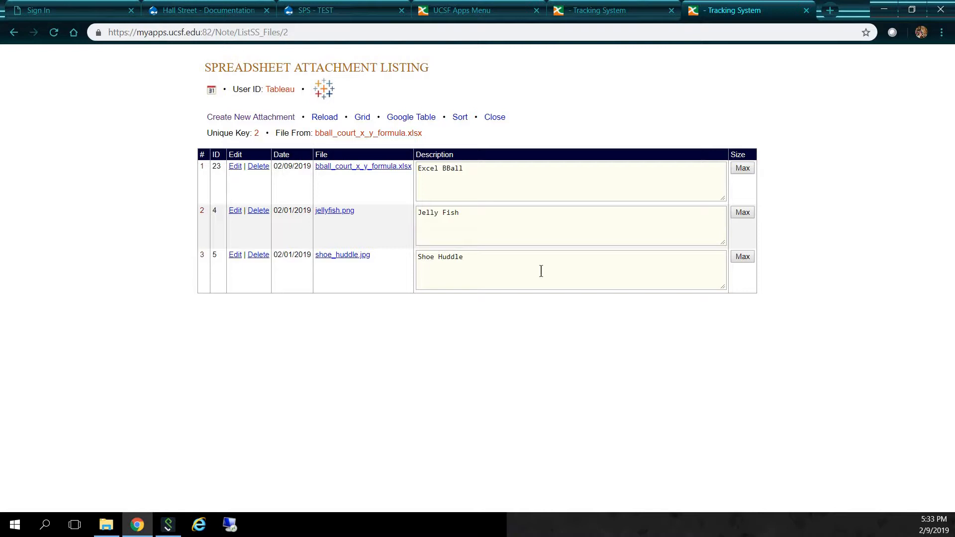
{"action": "mouse_move", "coordinate": [359, 201]}
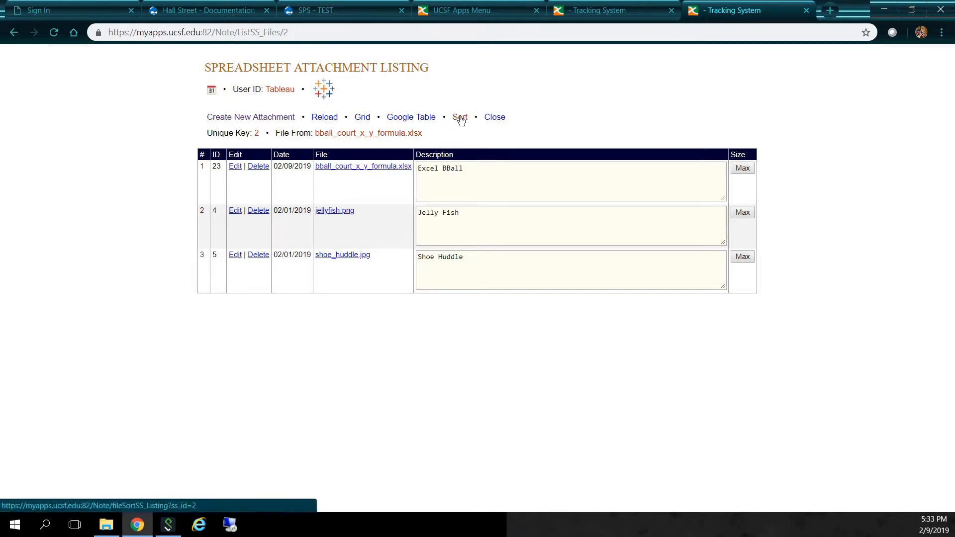
Step: In the Sort view move the Excel workbook to the end, return to the listing and view shoe_huddle.jpg
{"action": "left_click", "coordinate": [460, 117]}
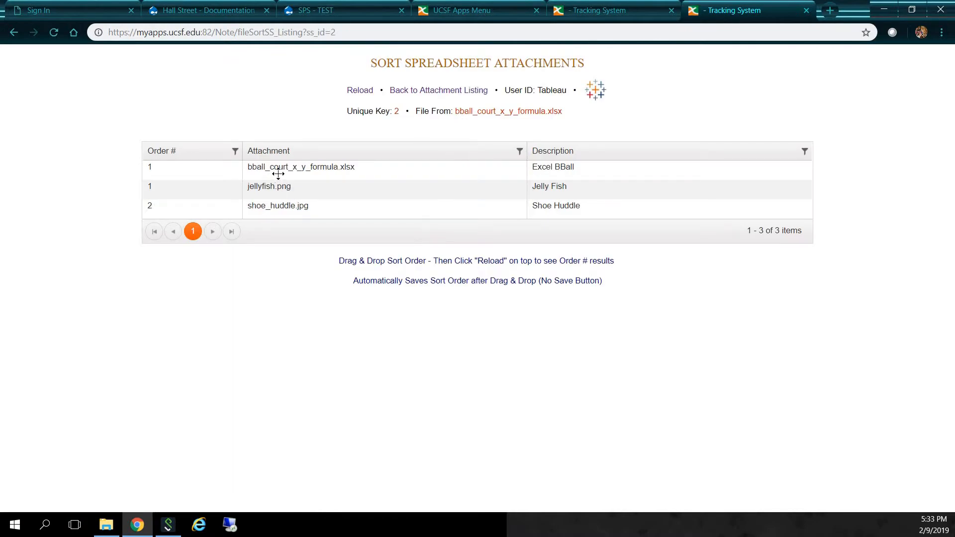
{"action": "left_click_drag", "start_coordinate": [300, 167], "coordinate": [300, 205]}
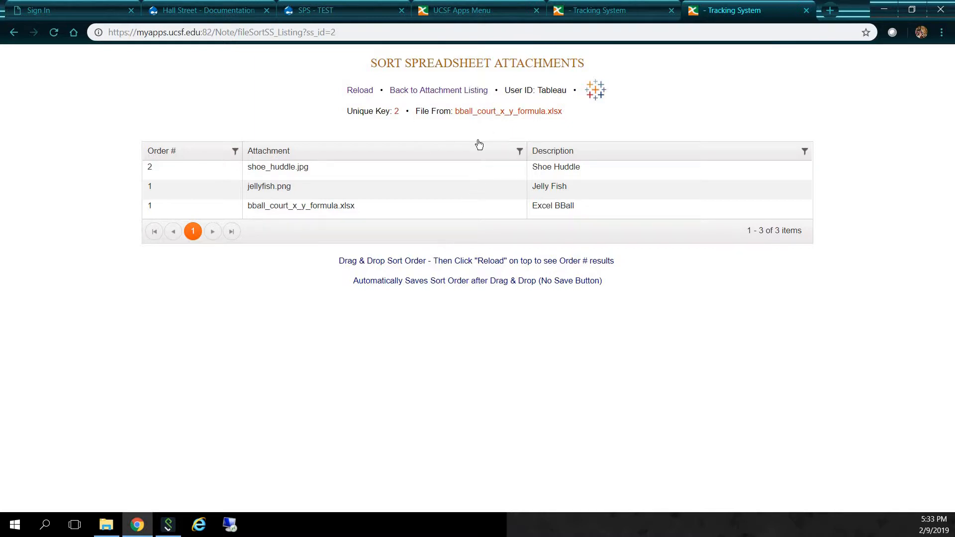
{"action": "mouse_move", "coordinate": [493, 149]}
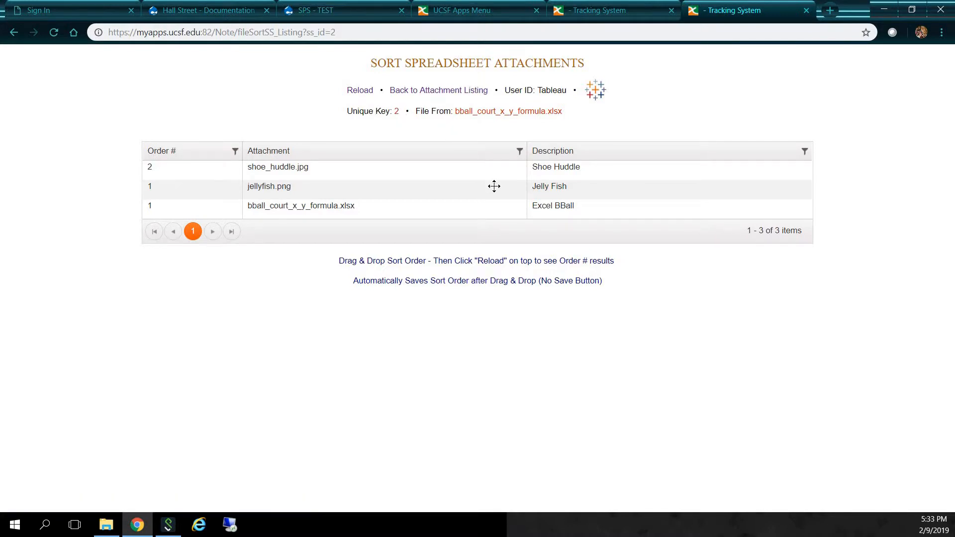
{"action": "mouse_move", "coordinate": [287, 199]}
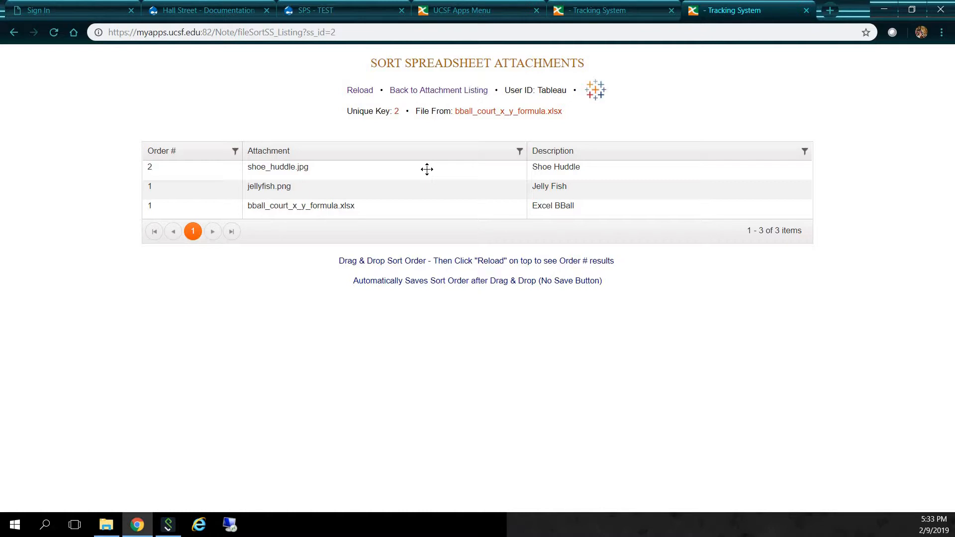
{"action": "mouse_move", "coordinate": [324, 126]}
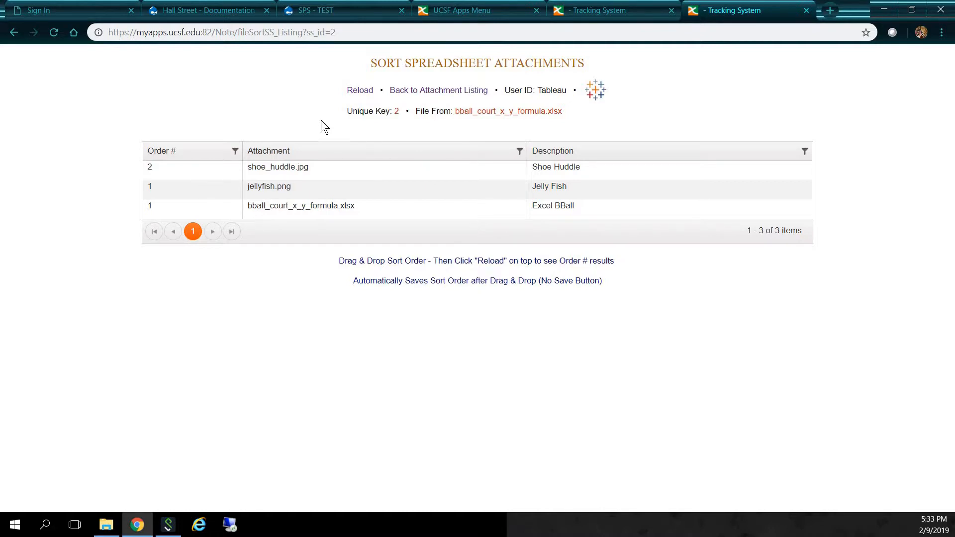
{"action": "mouse_move", "coordinate": [353, 233]}
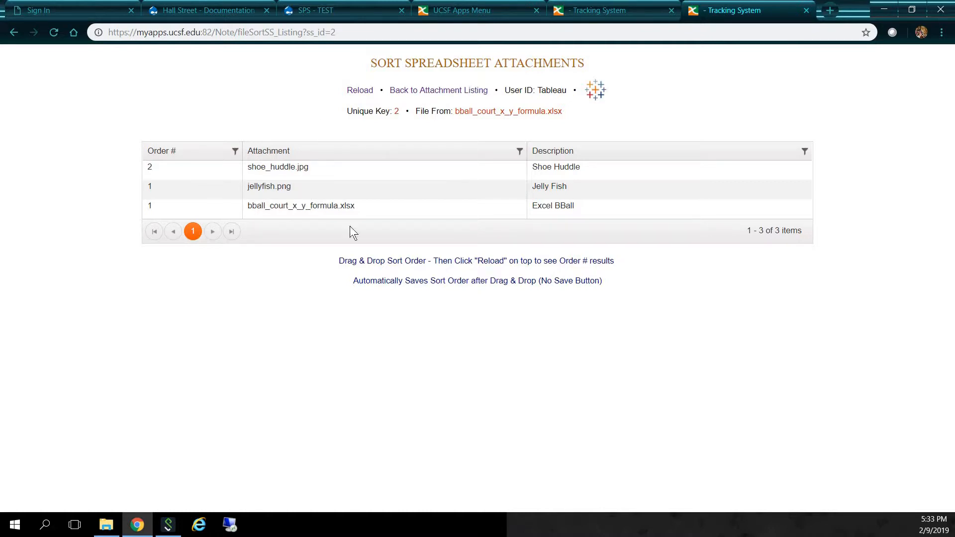
{"action": "mouse_move", "coordinate": [284, 238]}
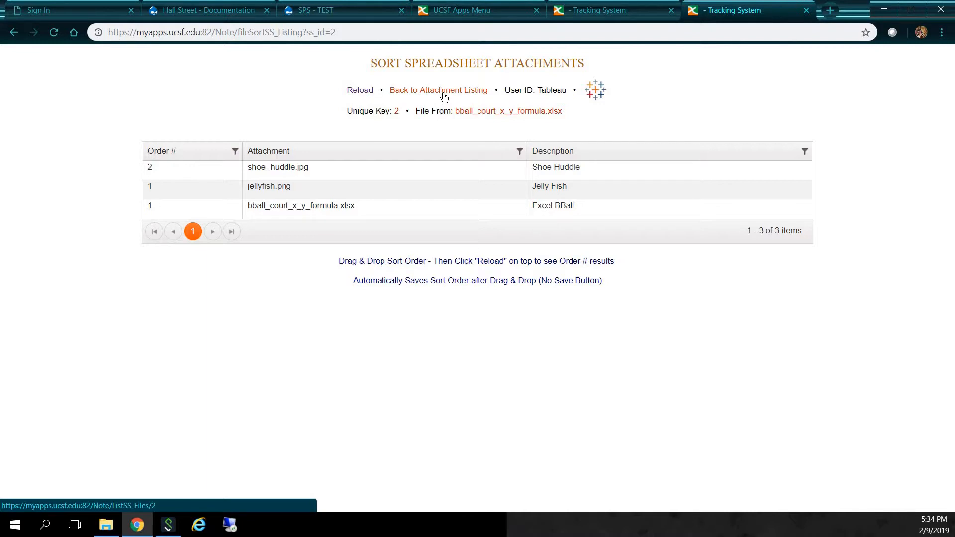
{"action": "left_click", "coordinate": [438, 90]}
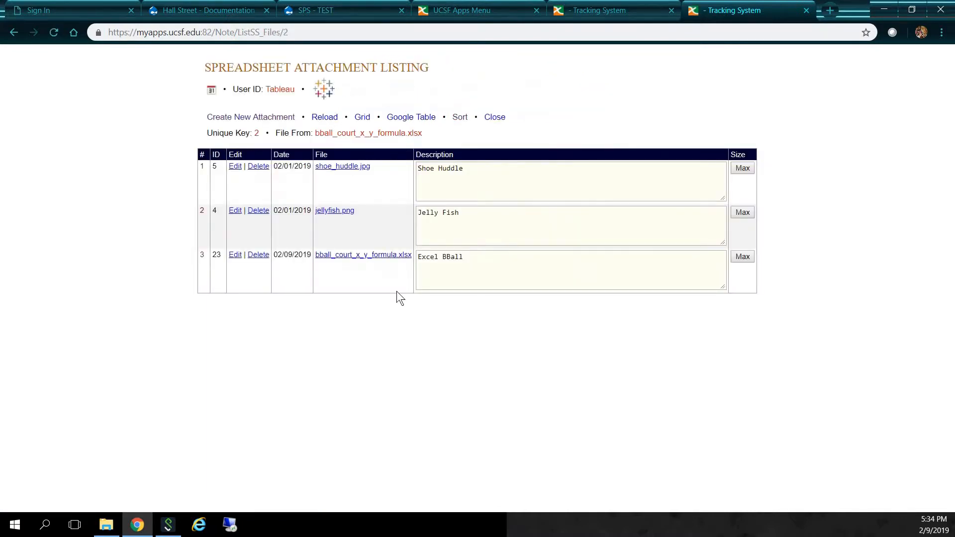
{"action": "mouse_move", "coordinate": [406, 387]}
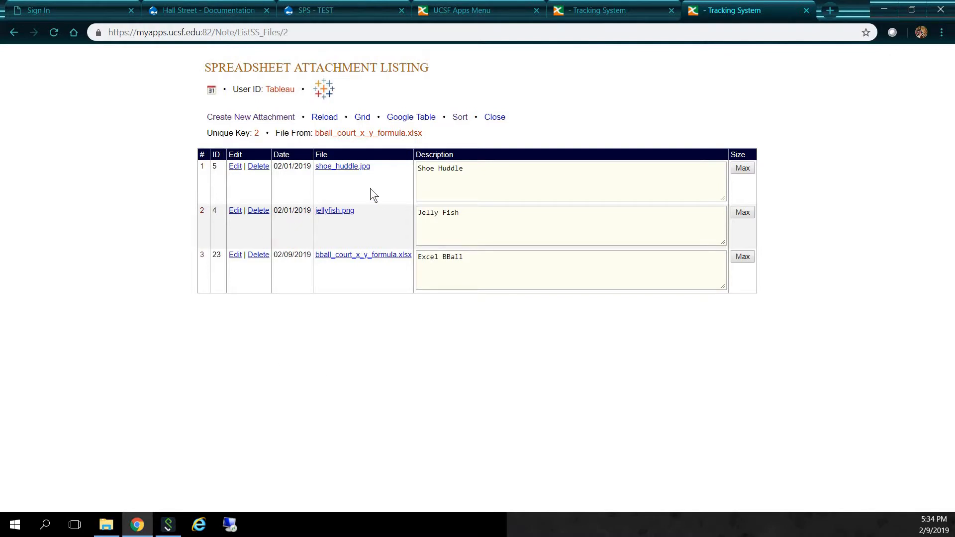
{"action": "left_click", "coordinate": [342, 166]}
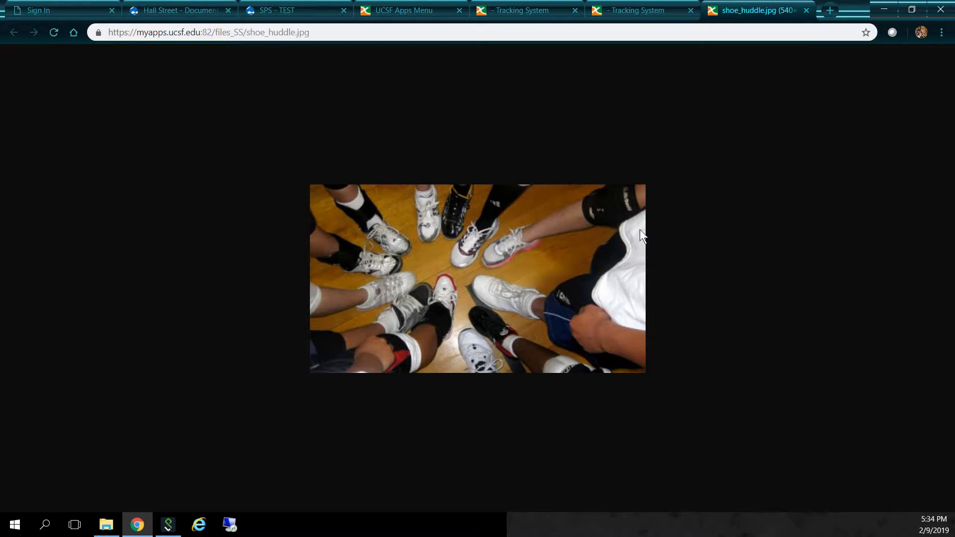
{"action": "mouse_move", "coordinate": [563, 151]}
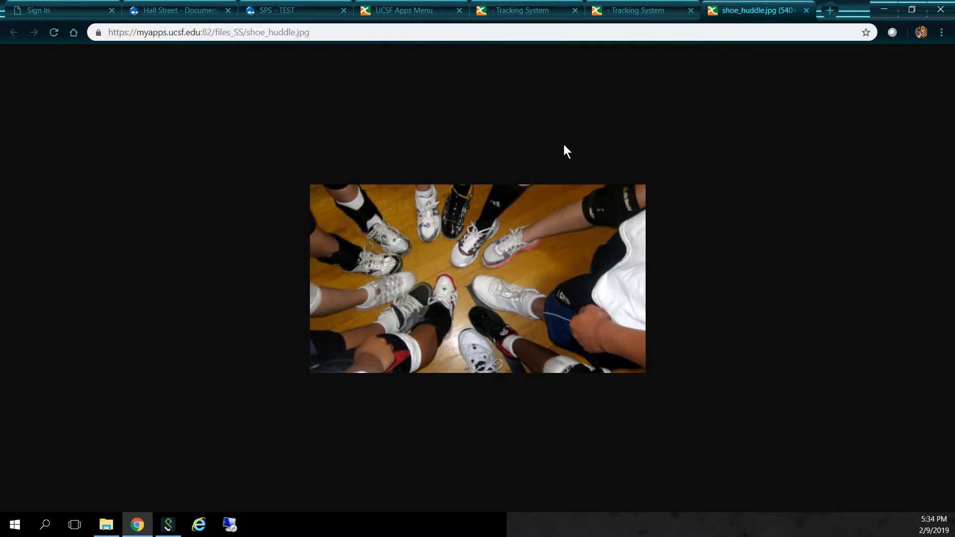
{"action": "mouse_move", "coordinate": [450, 305]}
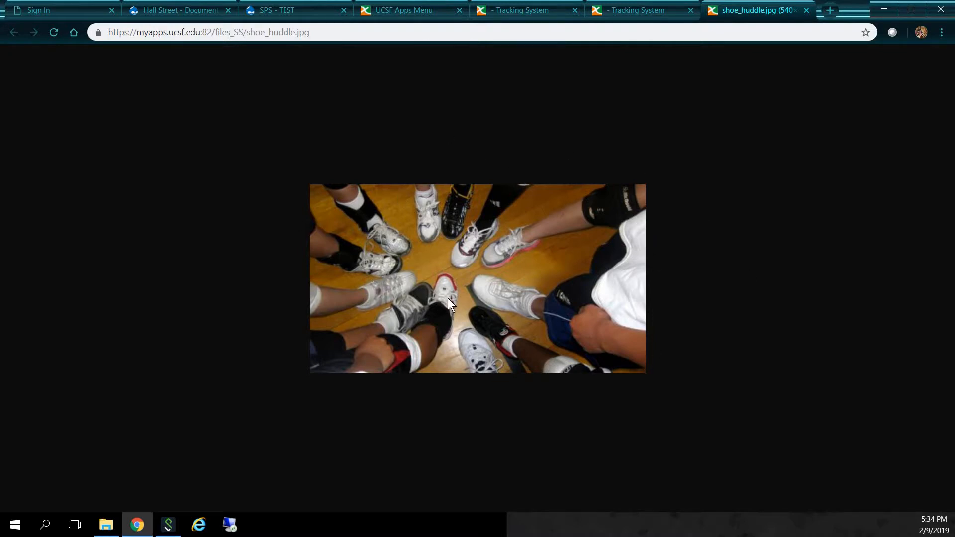
{"action": "mouse_move", "coordinate": [519, 296]}
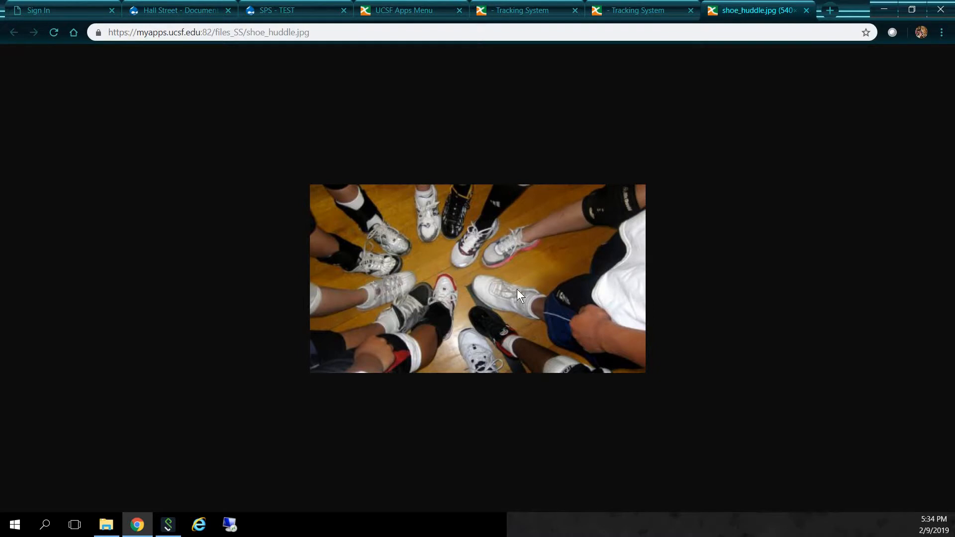
{"action": "mouse_move", "coordinate": [390, 255]}
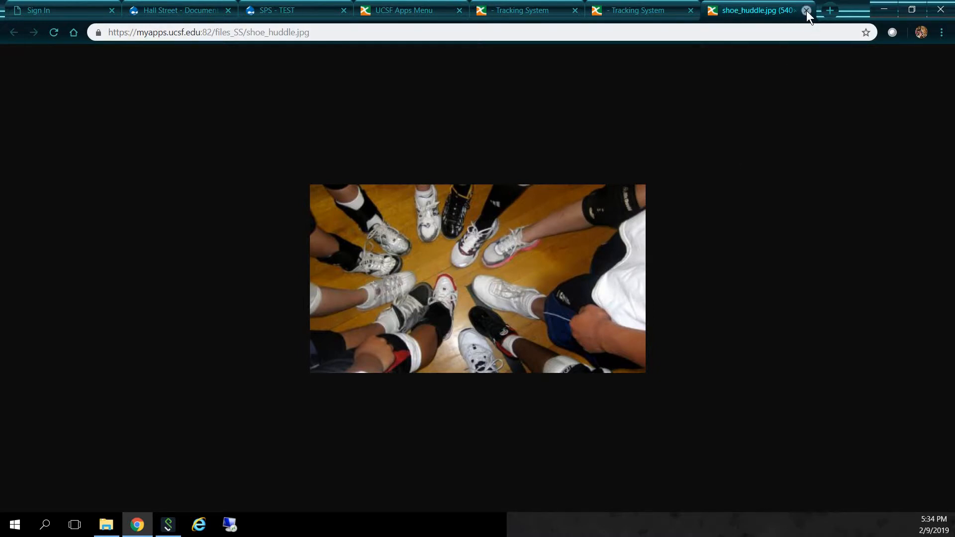
Step: Close the shoe_huddle.jpg image tab to return to the attachment listing
{"action": "left_click", "coordinate": [806, 10]}
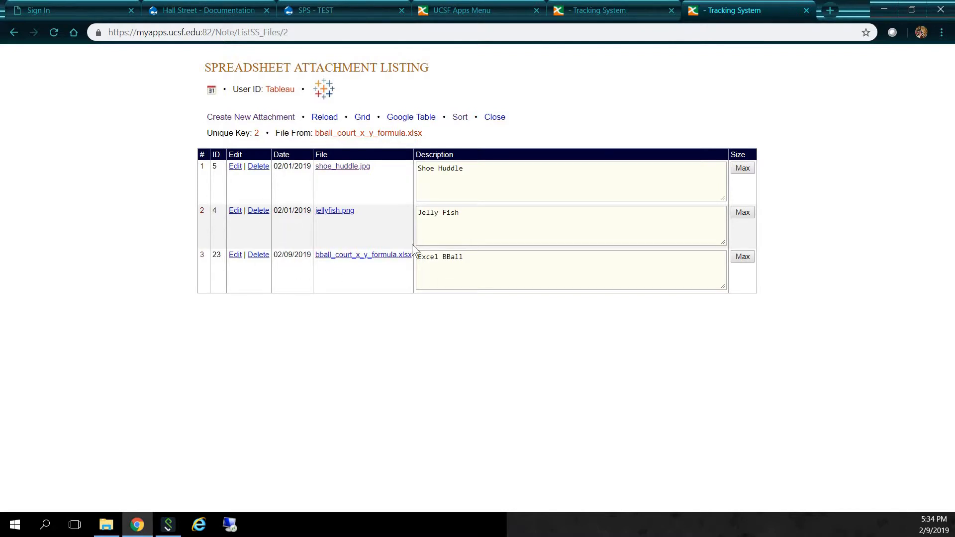
Step: Request deletion of the bball_court_x_y_formula.xlsx attachment from the listing
{"action": "left_click", "coordinate": [257, 253]}
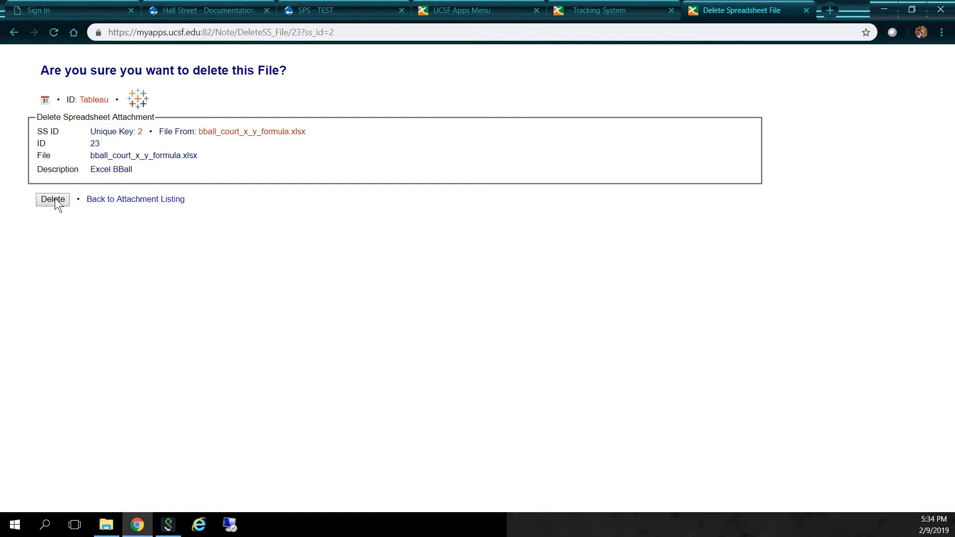
Step: Confirm the deletion so only shoe_huddle.jpg and jellyfish.png remain
{"action": "left_click", "coordinate": [53, 199]}
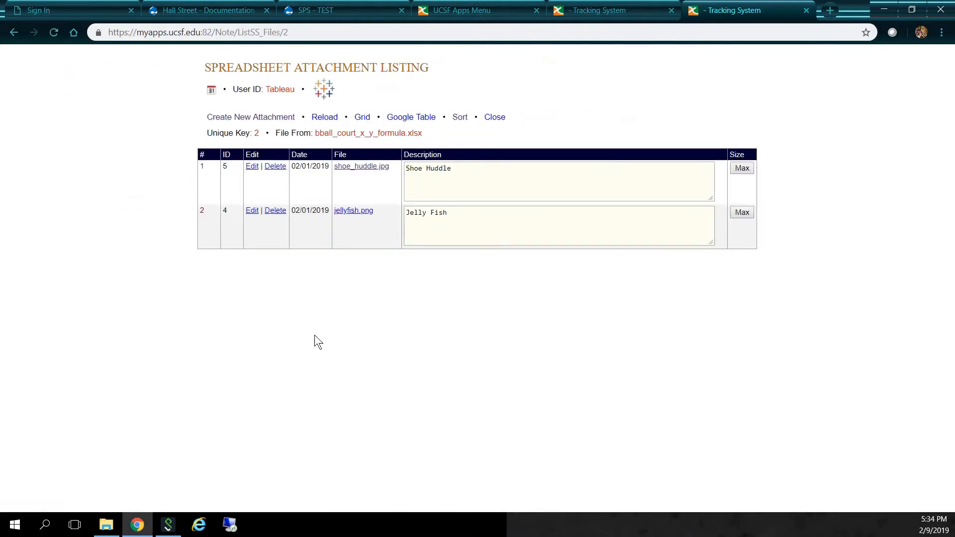
{"action": "mouse_move", "coordinate": [372, 357]}
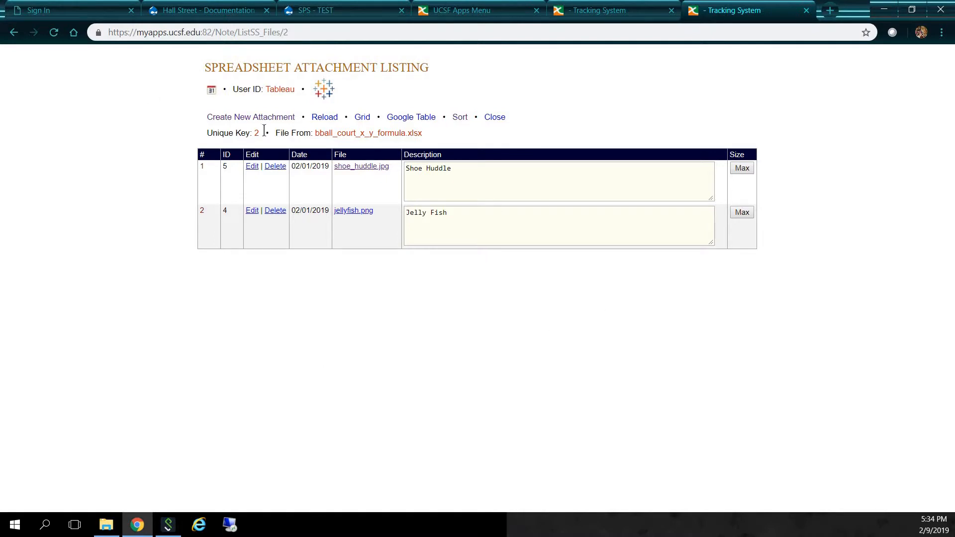
{"action": "mouse_move", "coordinate": [362, 118]}
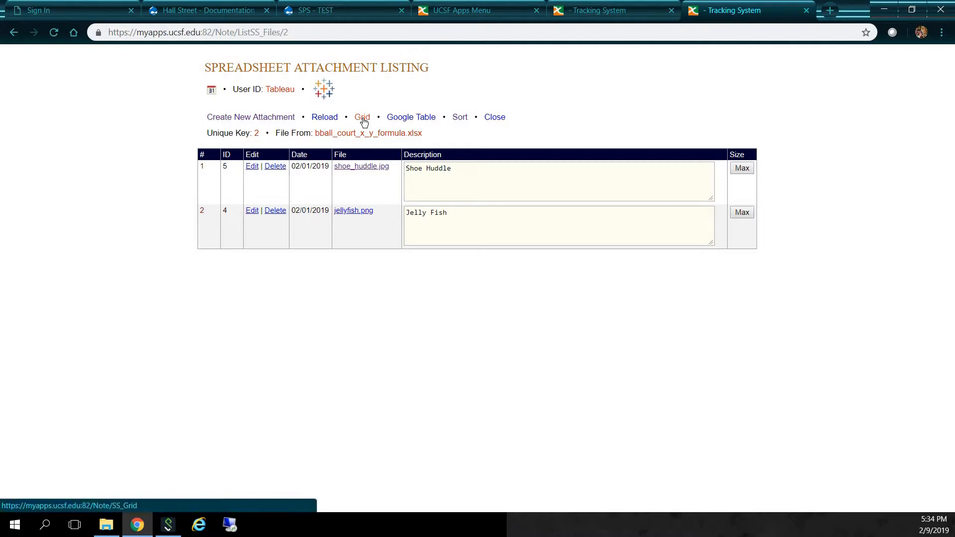
{"action": "left_click", "coordinate": [361, 117]}
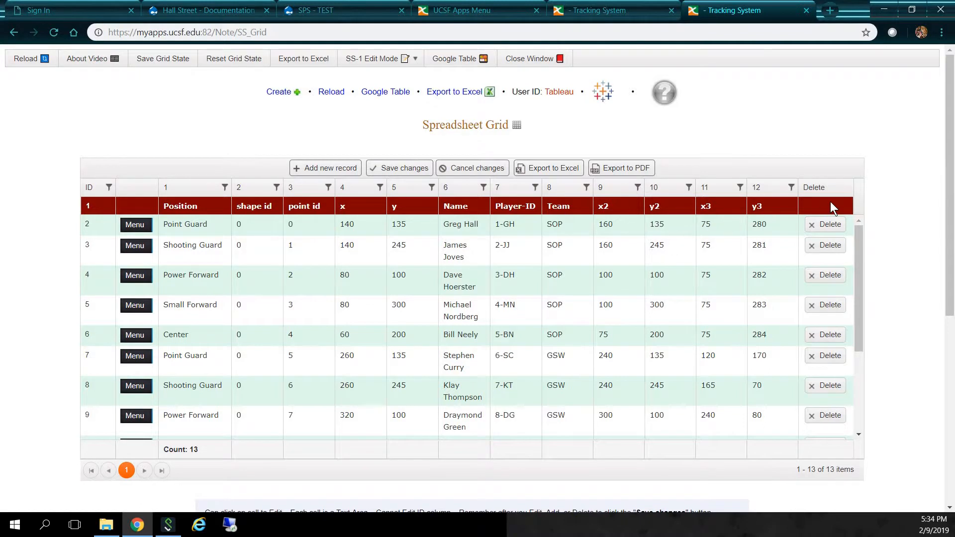
{"action": "left_click", "coordinate": [135, 223]}
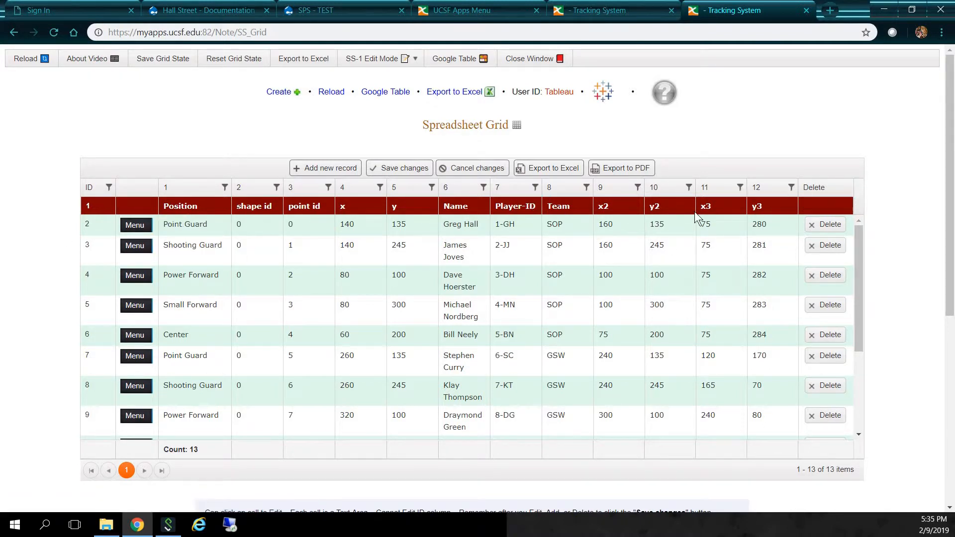
{"action": "mouse_move", "coordinate": [606, 215]}
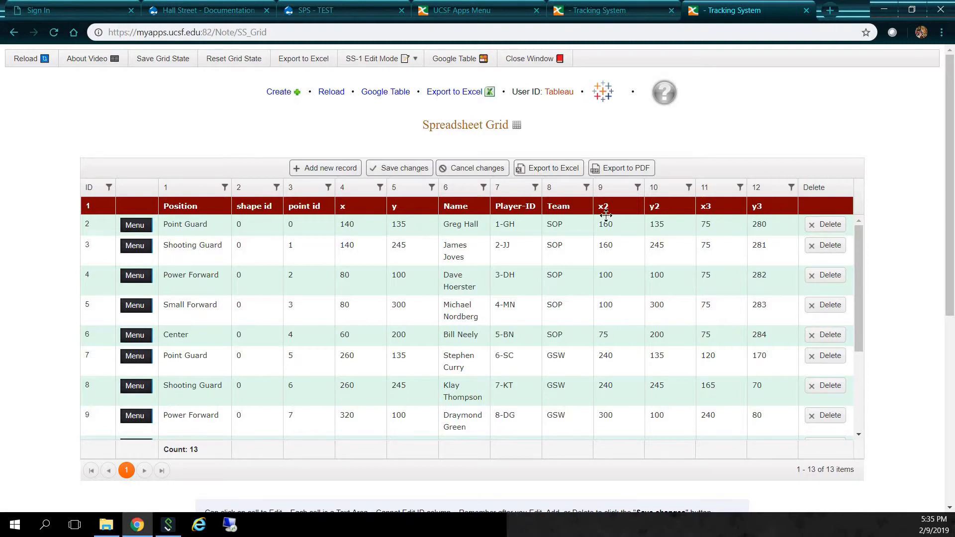
{"action": "mouse_move", "coordinate": [675, 188]}
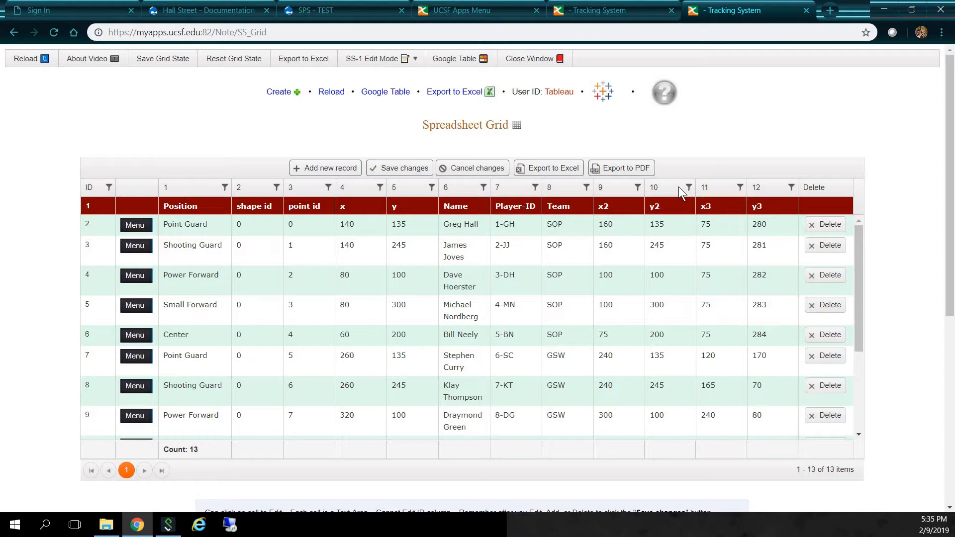
{"action": "mouse_move", "coordinate": [298, 218]}
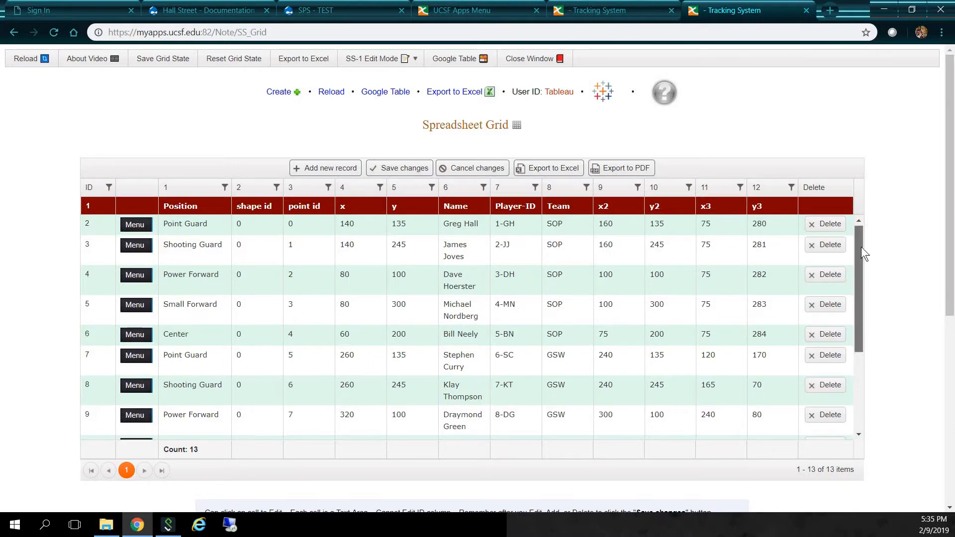
{"action": "scroll", "scroll_direction": "down", "scroll_amount": 3}
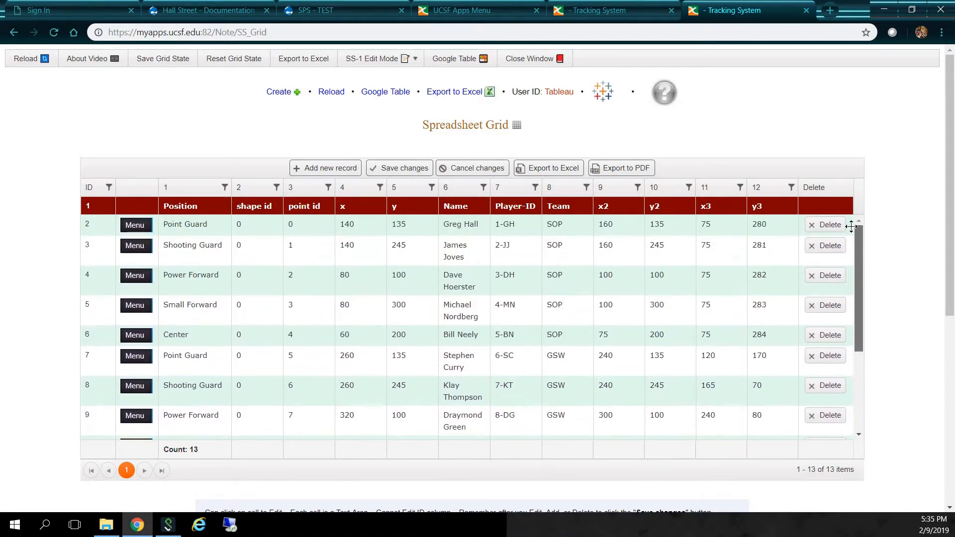
{"action": "left_click", "coordinate": [135, 224]}
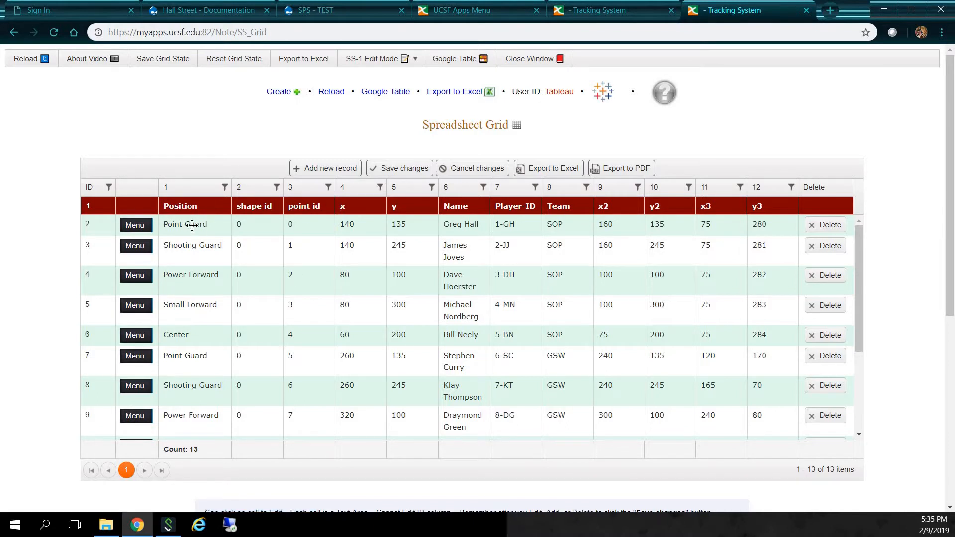
{"action": "left_click", "coordinate": [192, 224]}
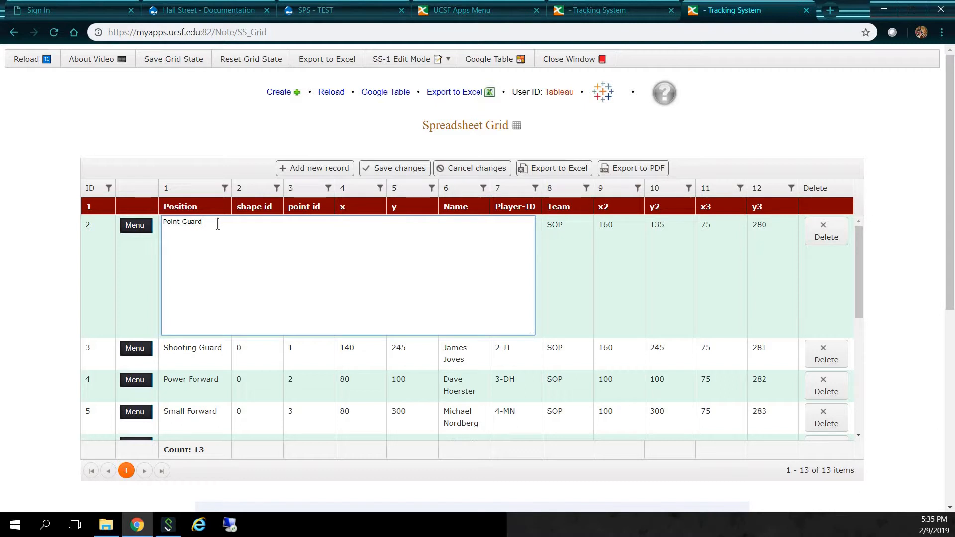
Step: Extend the Position to 'Point Guard. Peter Piper packed pickles.' within the 50-character limit and save
{"action": "type", "text": "."}
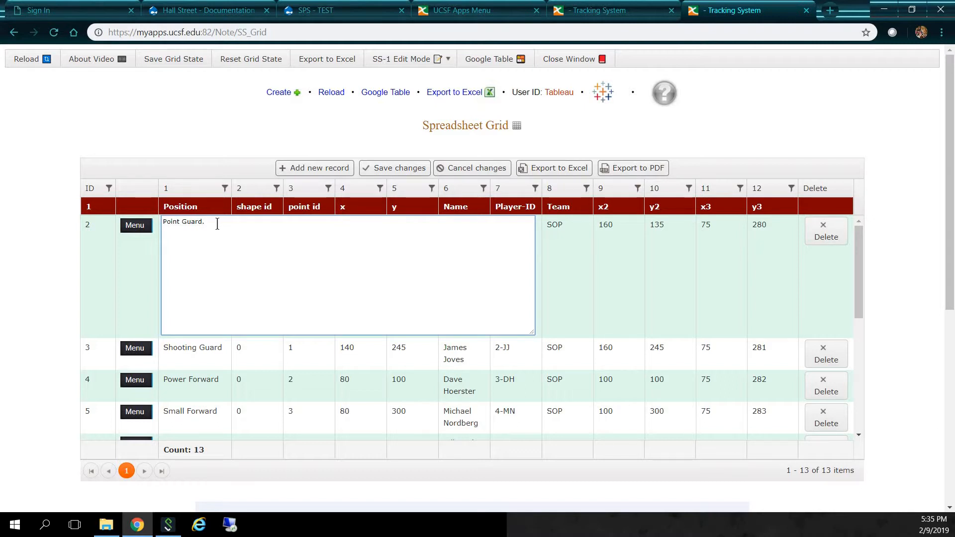
{"action": "type", "text": "Pe"}
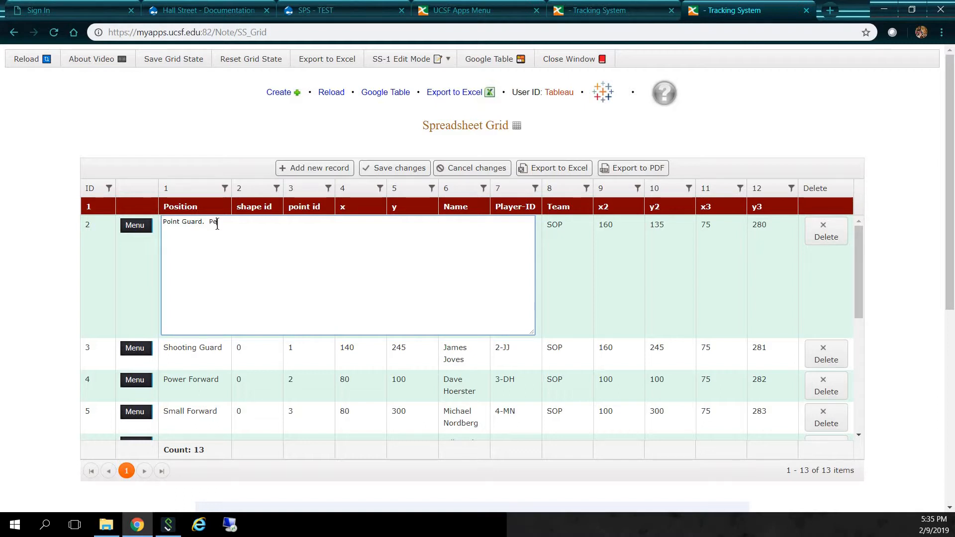
{"action": "type", "text": "ter Piper picked a p"}
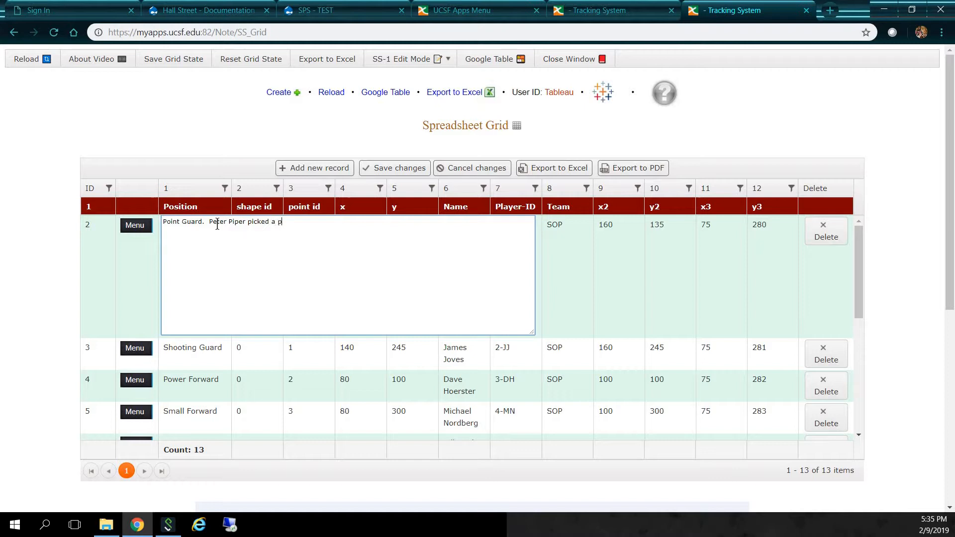
{"action": "type", "text": "ack of p"}
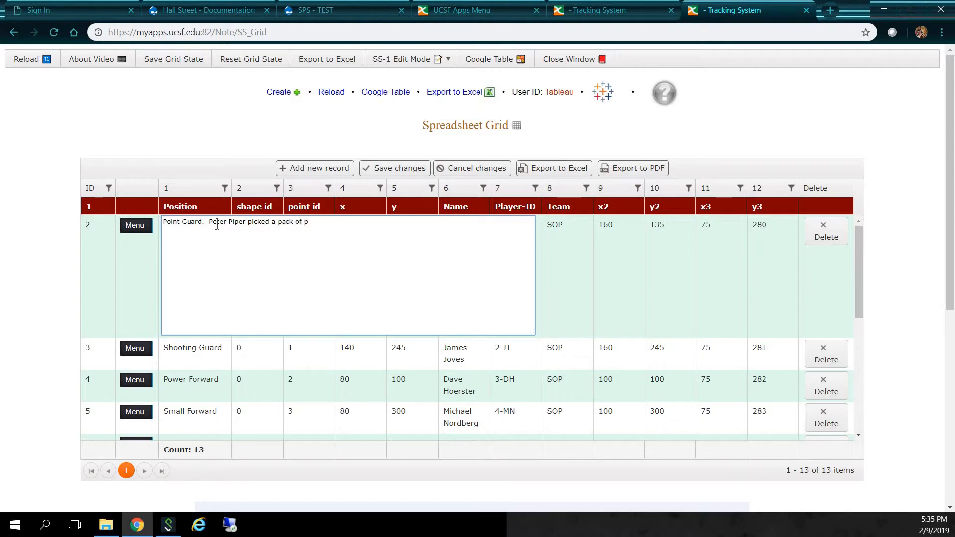
{"action": "type", "text": "ickled"}
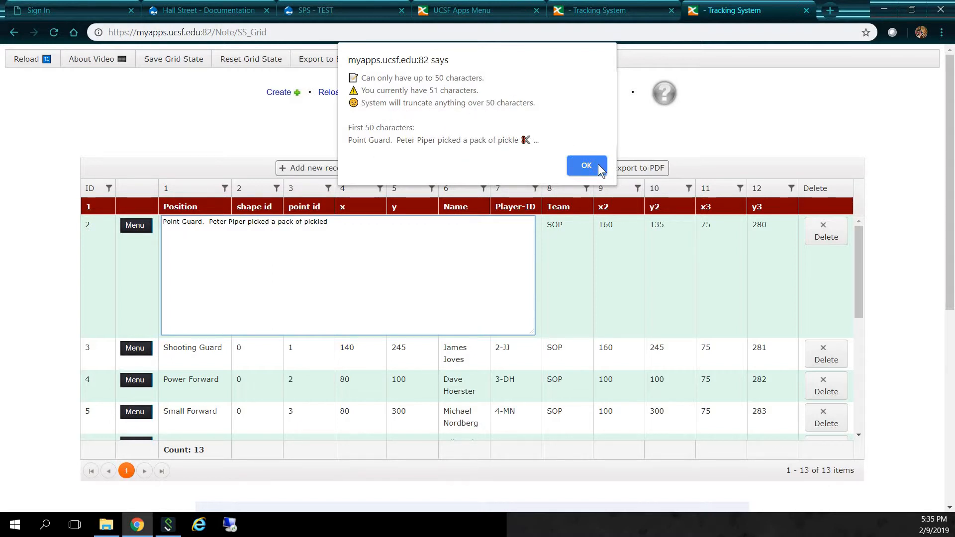
{"action": "left_click", "coordinate": [585, 165]}
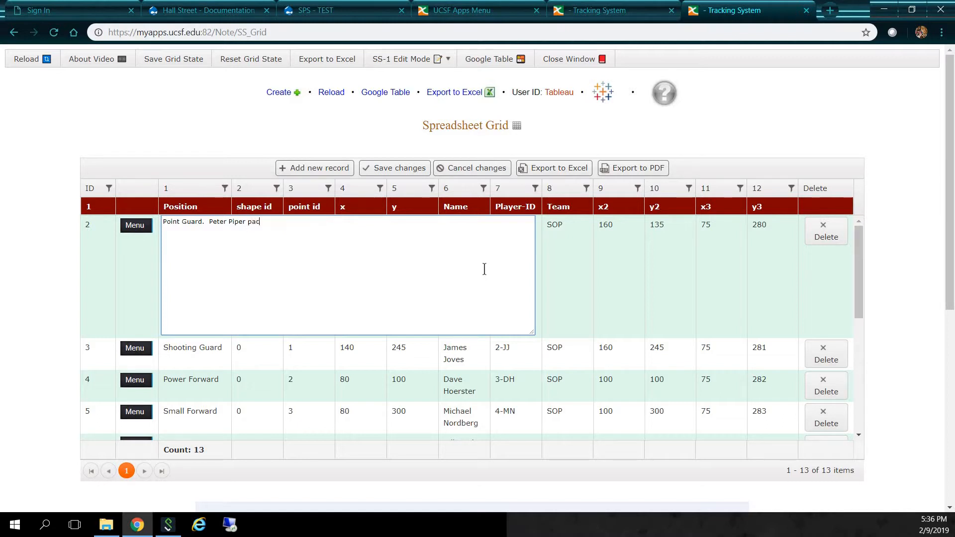
{"action": "type", "text": "ked pickles."}
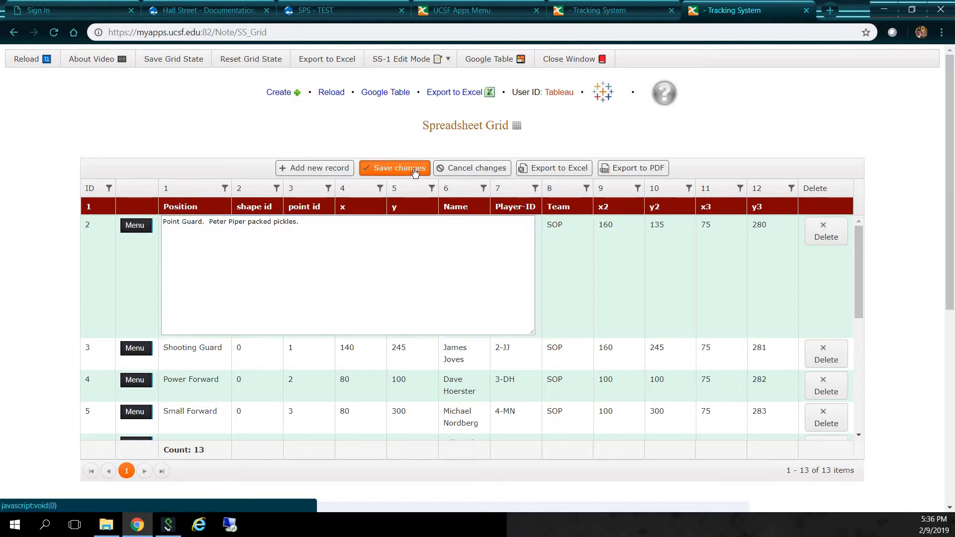
{"action": "left_click", "coordinate": [394, 167]}
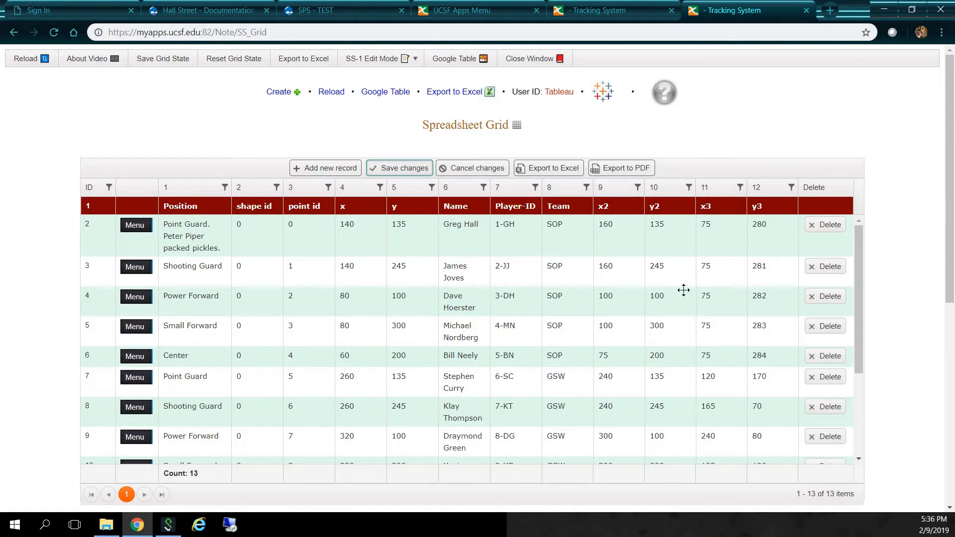
{"action": "left_click", "coordinate": [825, 224]}
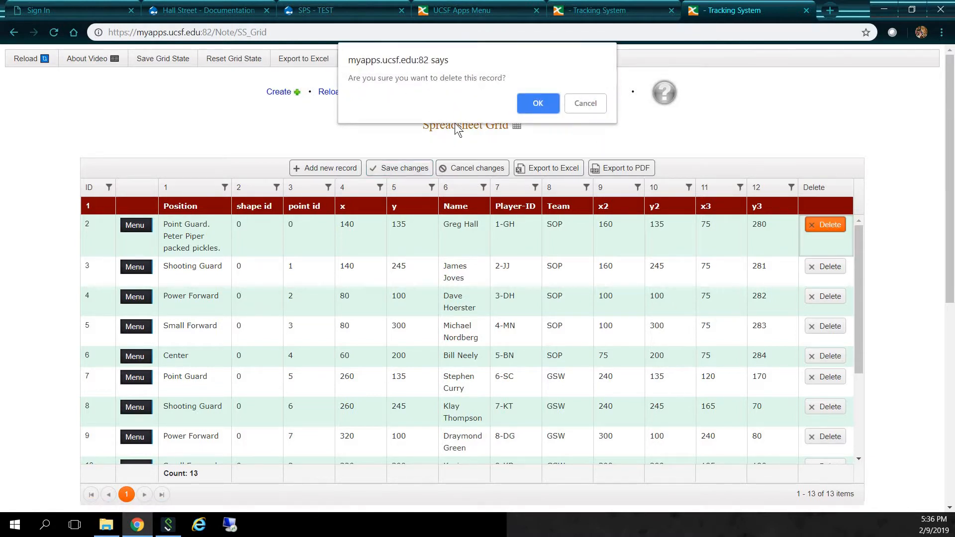
{"action": "left_click", "coordinate": [537, 102]}
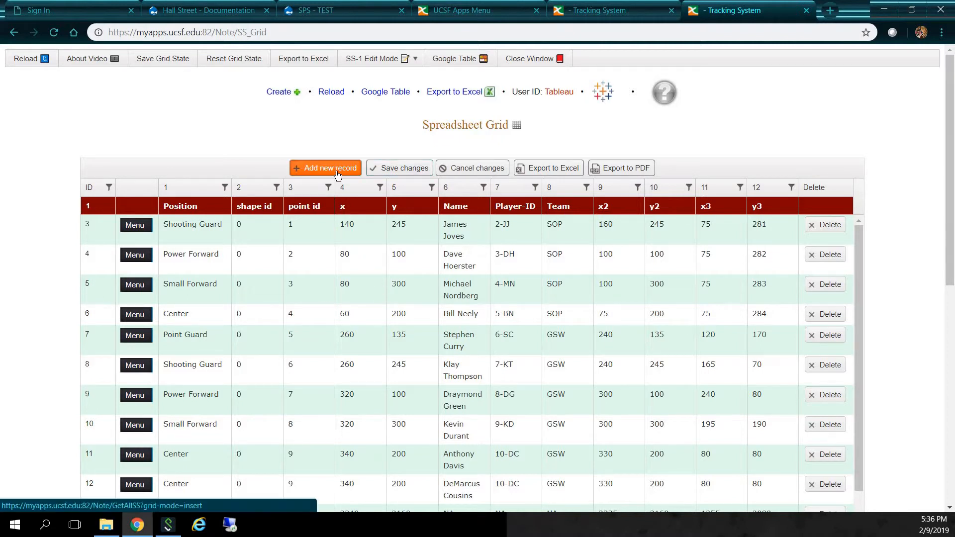
{"action": "left_click", "coordinate": [325, 168]}
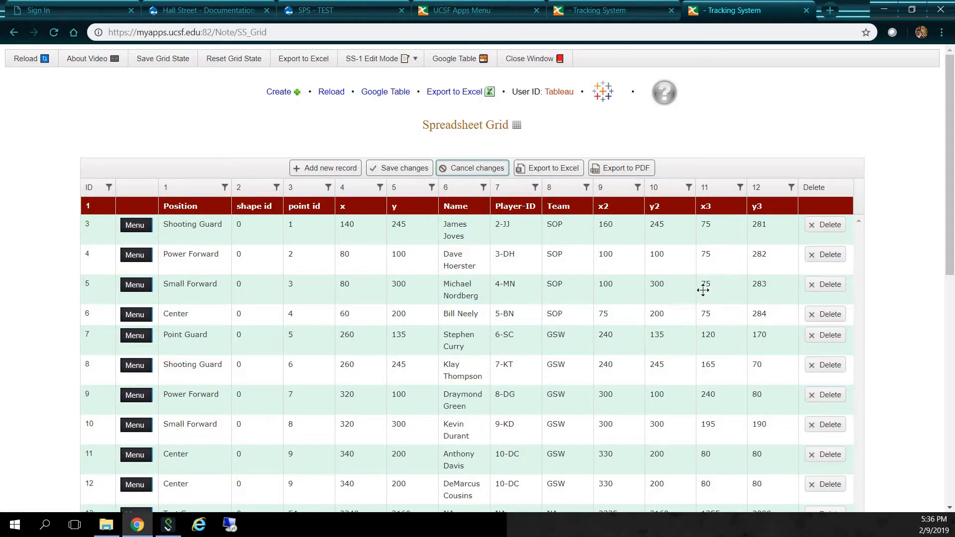
{"action": "mouse_move", "coordinate": [435, 330]}
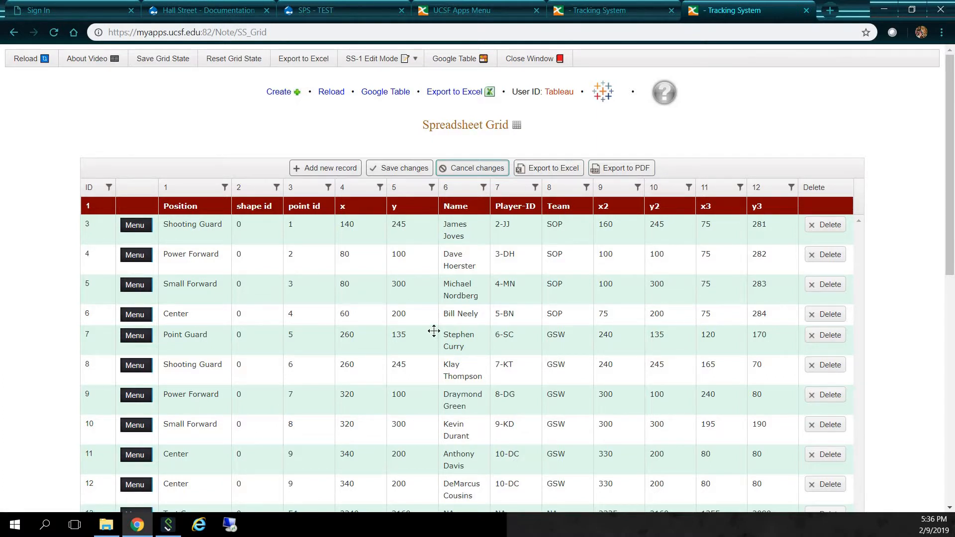
{"action": "mouse_move", "coordinate": [203, 278]}
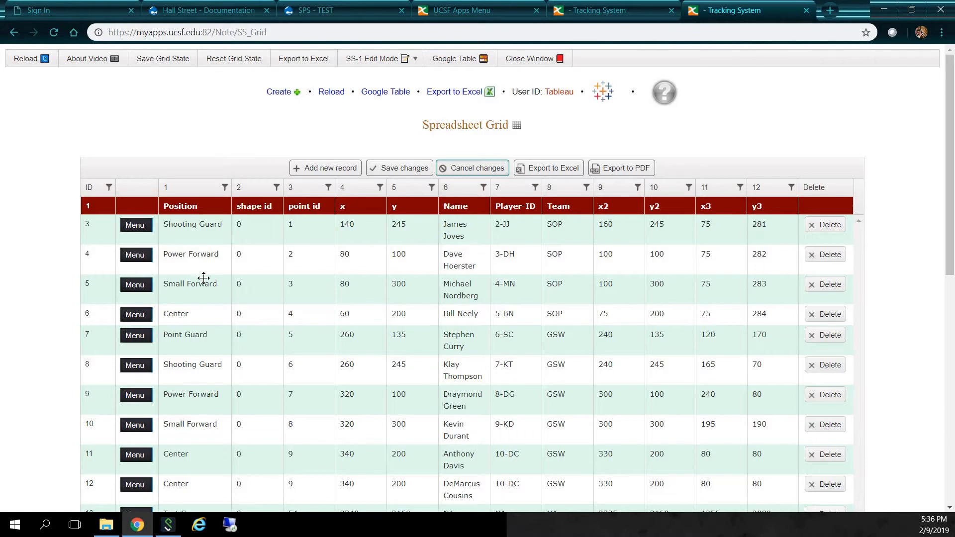
{"action": "mouse_move", "coordinate": [180, 440]}
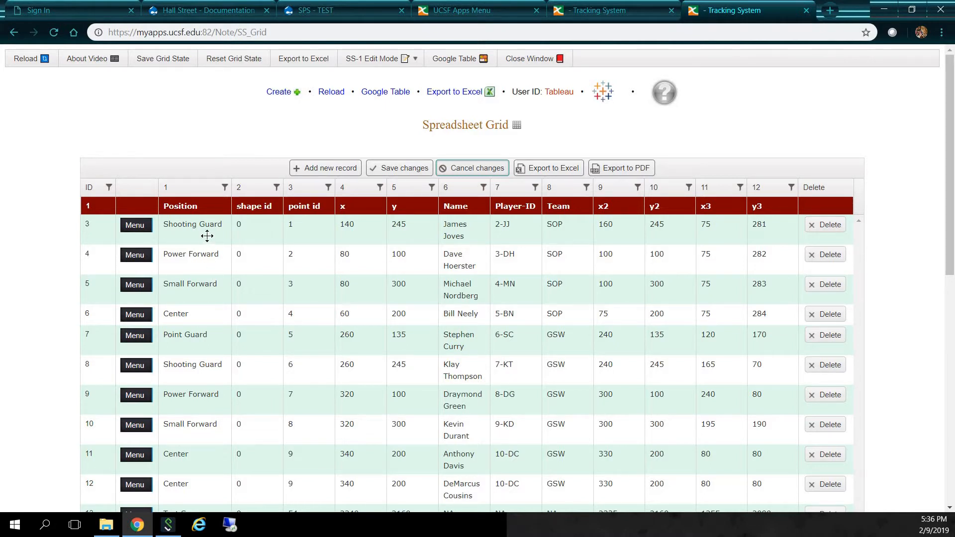
Step: Try drop-down and combo box cell editing modes on the Position column
{"action": "left_click", "coordinate": [376, 59]}
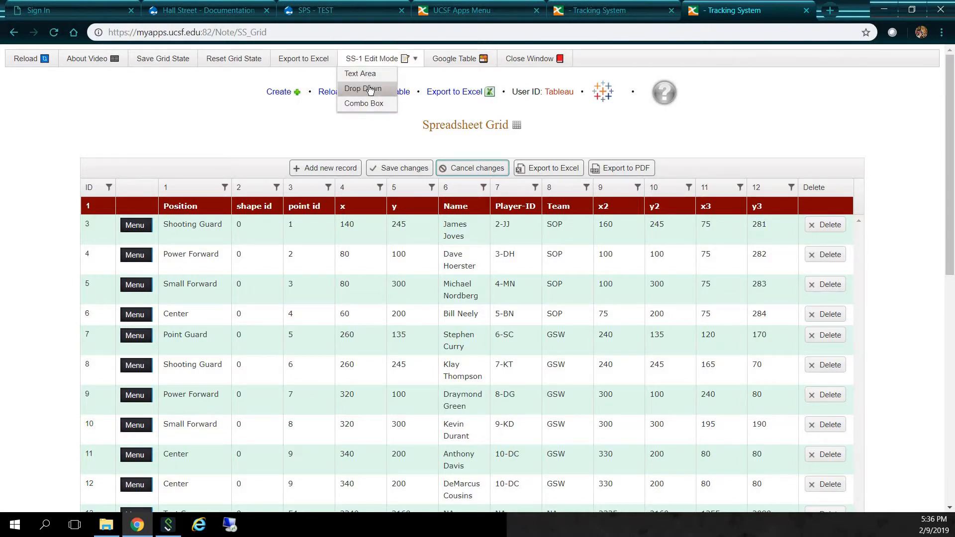
{"action": "left_click", "coordinate": [362, 88]}
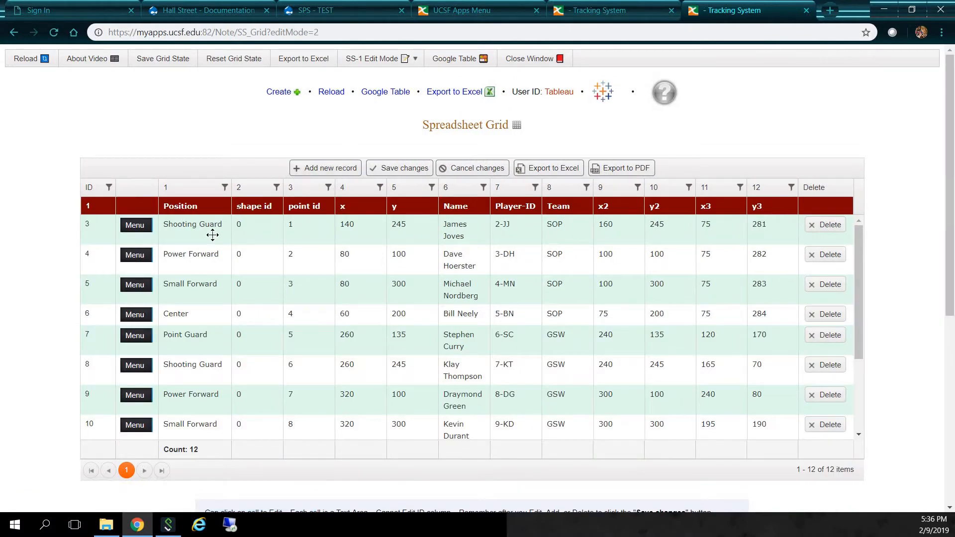
{"action": "left_click", "coordinate": [191, 223]}
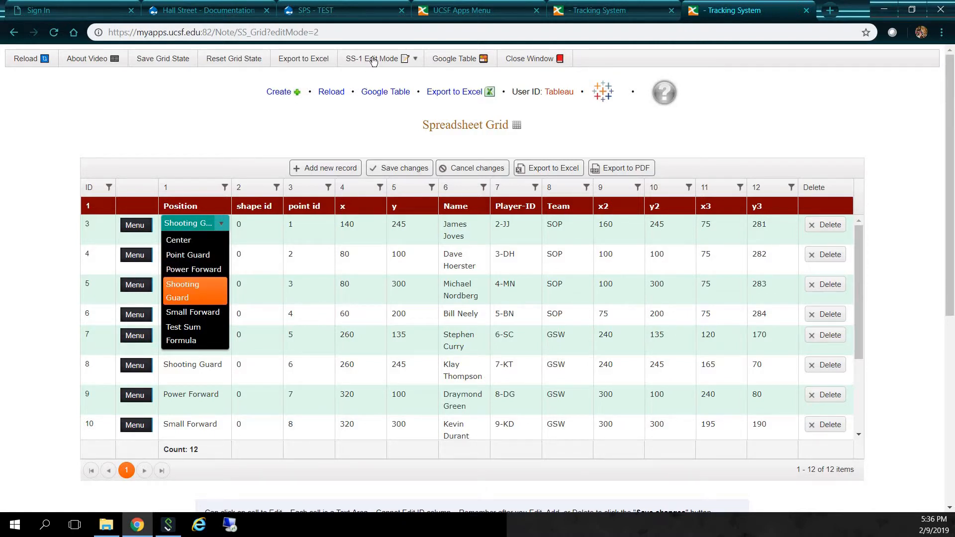
{"action": "left_click", "coordinate": [378, 59]}
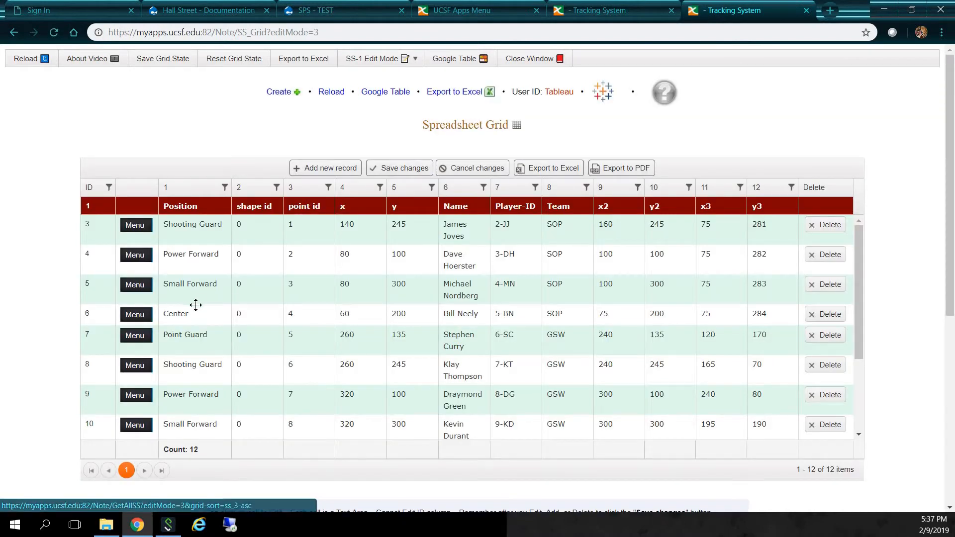
{"action": "left_click", "coordinate": [190, 314]}
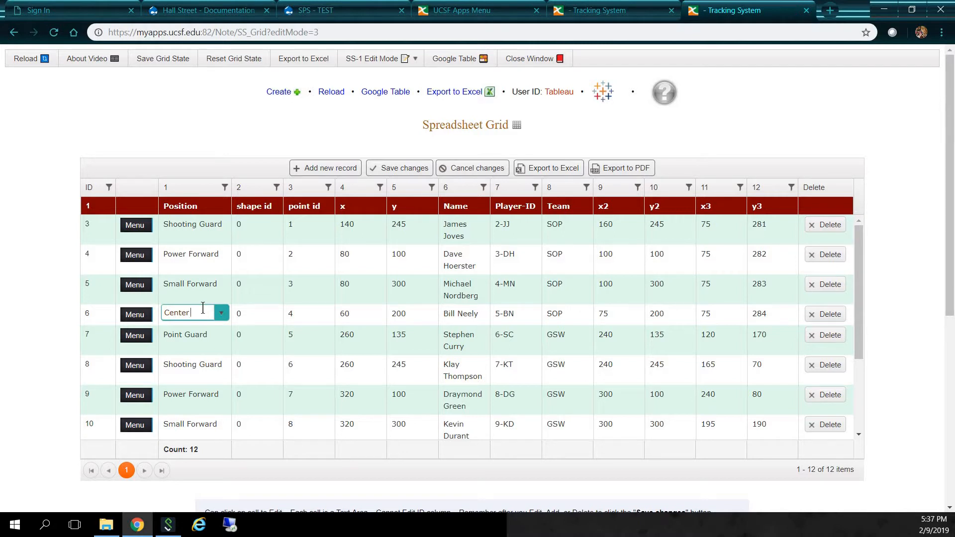
{"action": "type", "text": "4"}
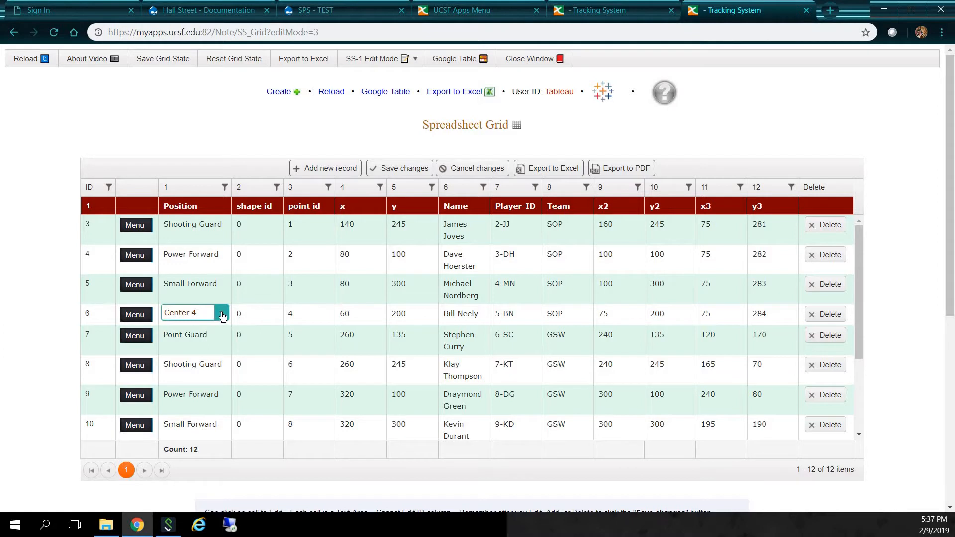
{"action": "left_click", "coordinate": [222, 313]}
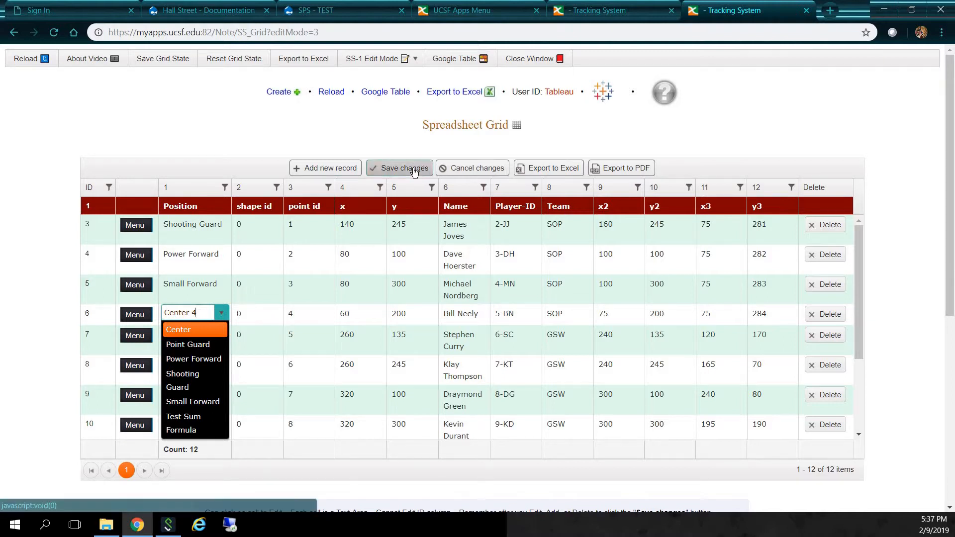
{"action": "left_click", "coordinate": [400, 168]}
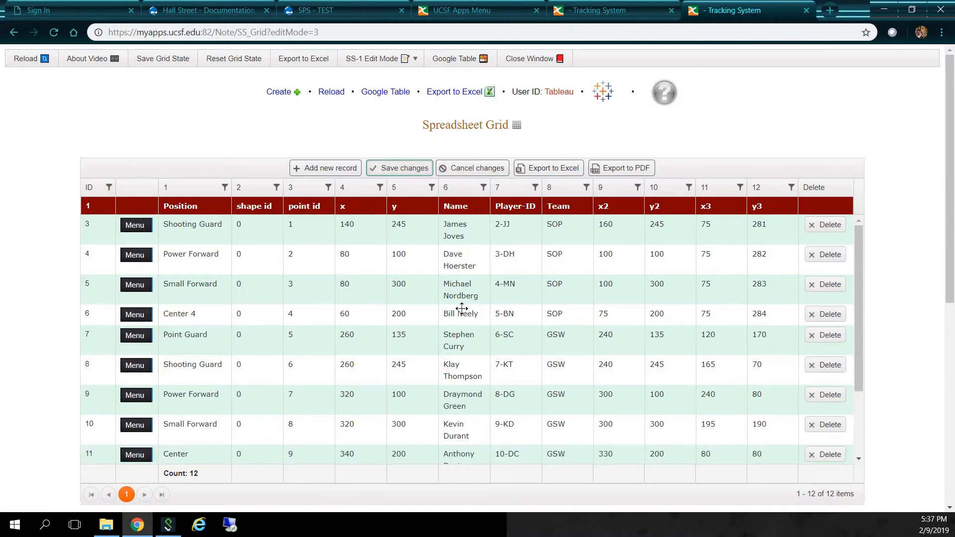
{"action": "mouse_move", "coordinate": [251, 248]}
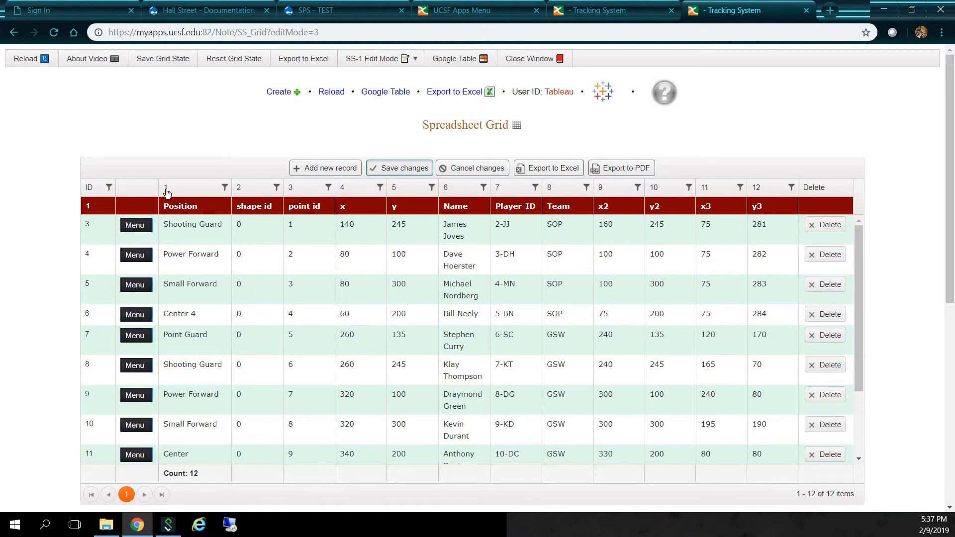
Step: Sort and unsort by Position, then filter Position with condition Contains 'Gu'
{"action": "left_click", "coordinate": [167, 187]}
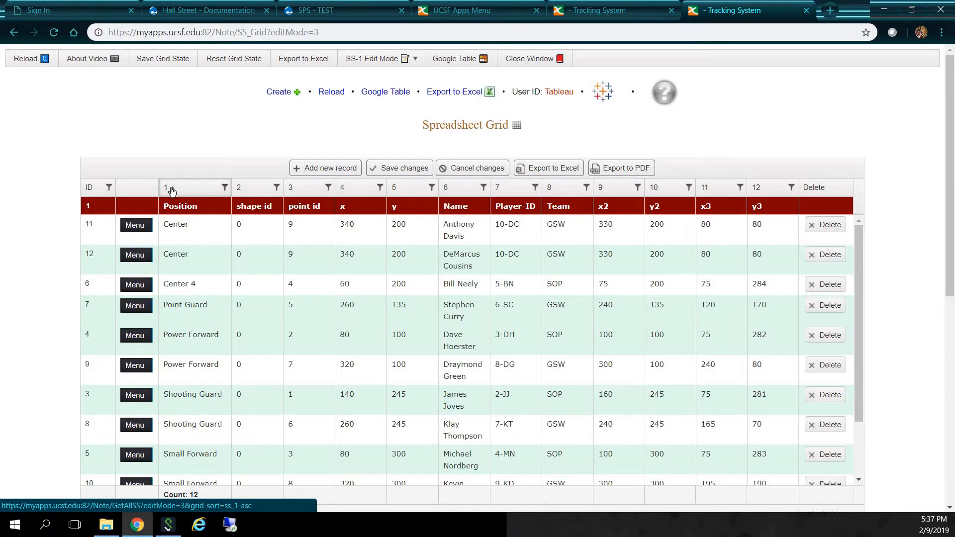
{"action": "left_click", "coordinate": [173, 187]}
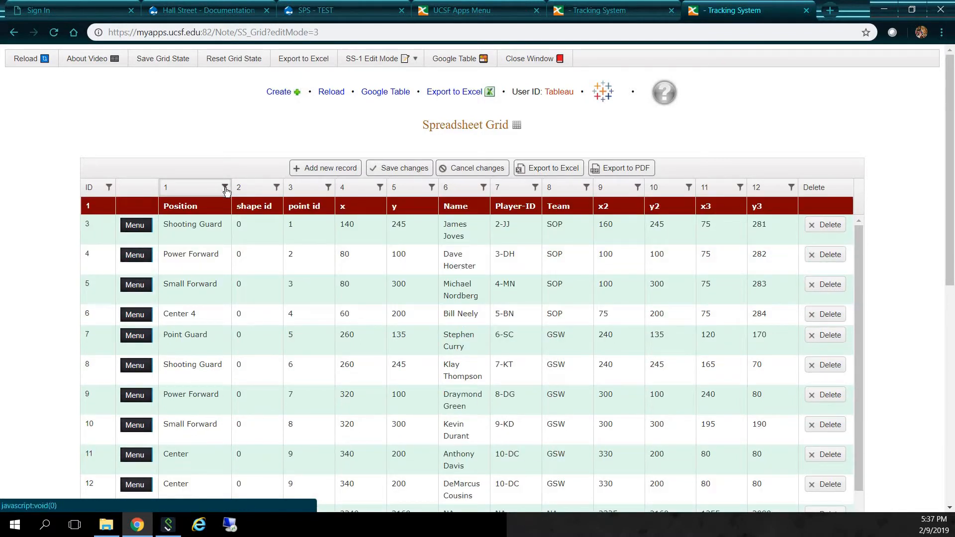
{"action": "left_click", "coordinate": [226, 187]}
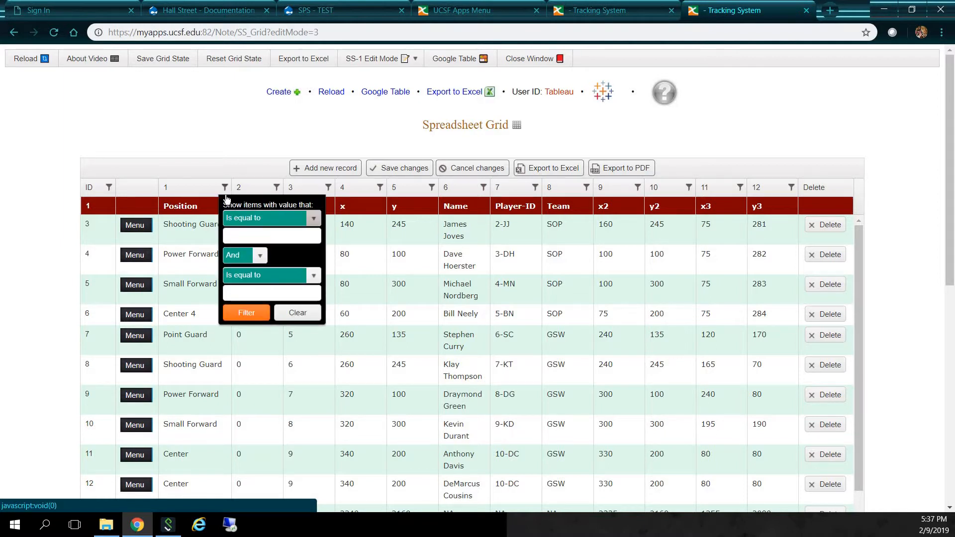
{"action": "left_click", "coordinate": [271, 218]}
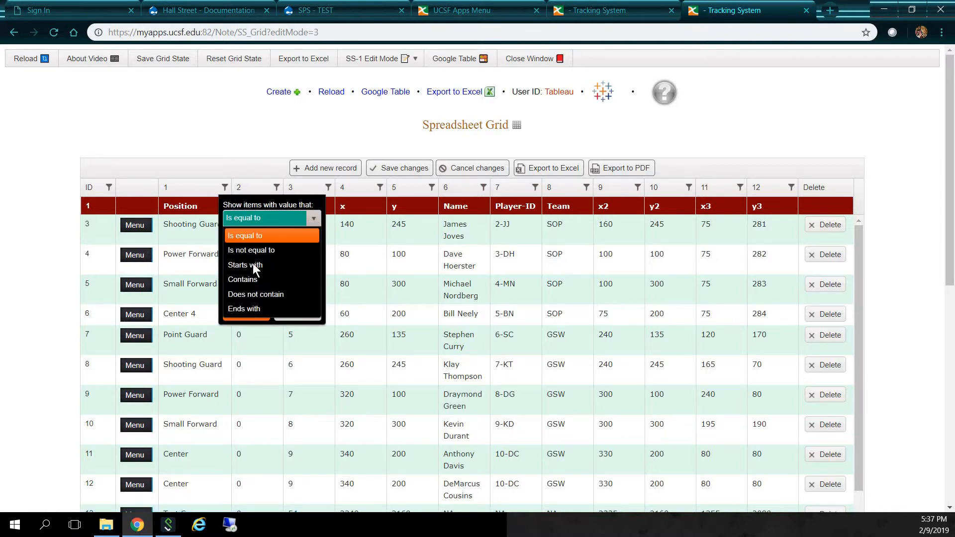
{"action": "left_click", "coordinate": [242, 279]}
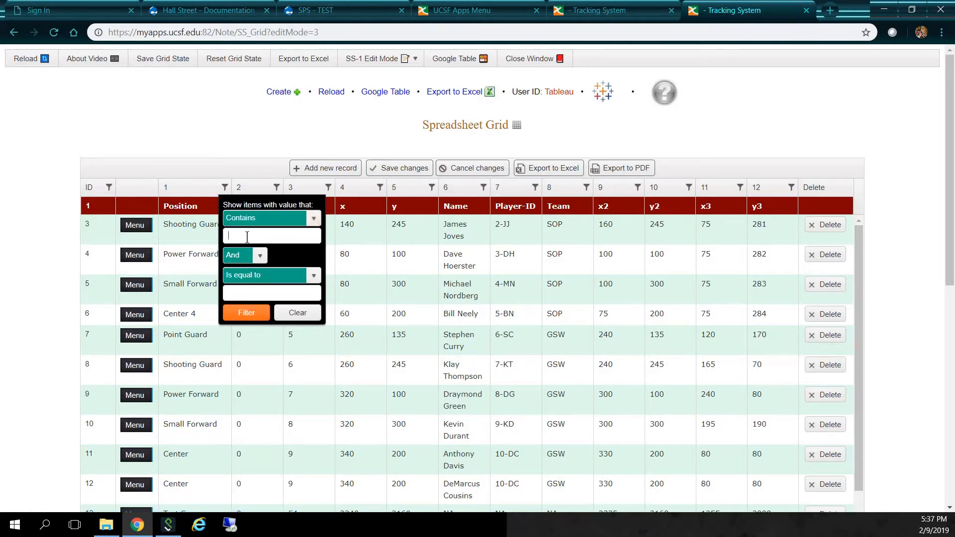
{"action": "type", "text": "Gu"}
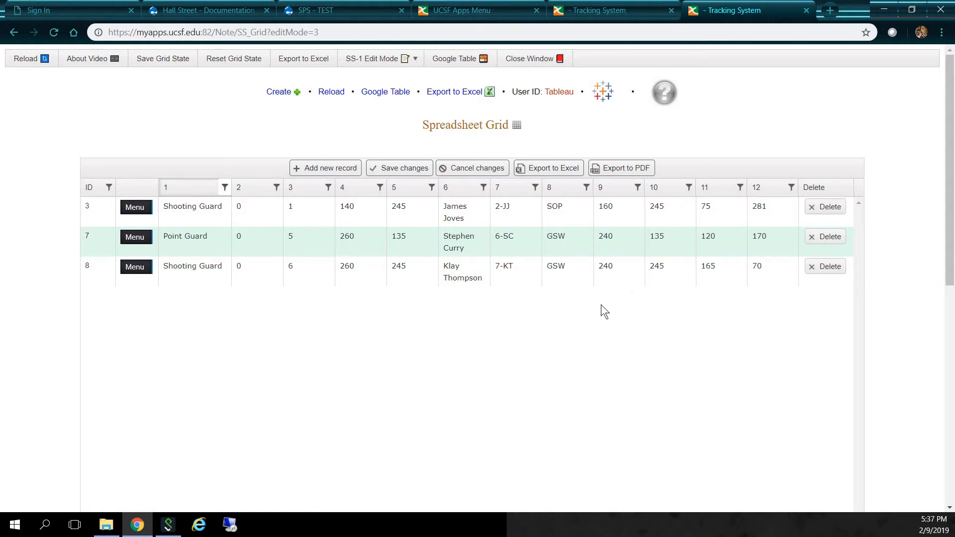
{"action": "mouse_move", "coordinate": [186, 159]}
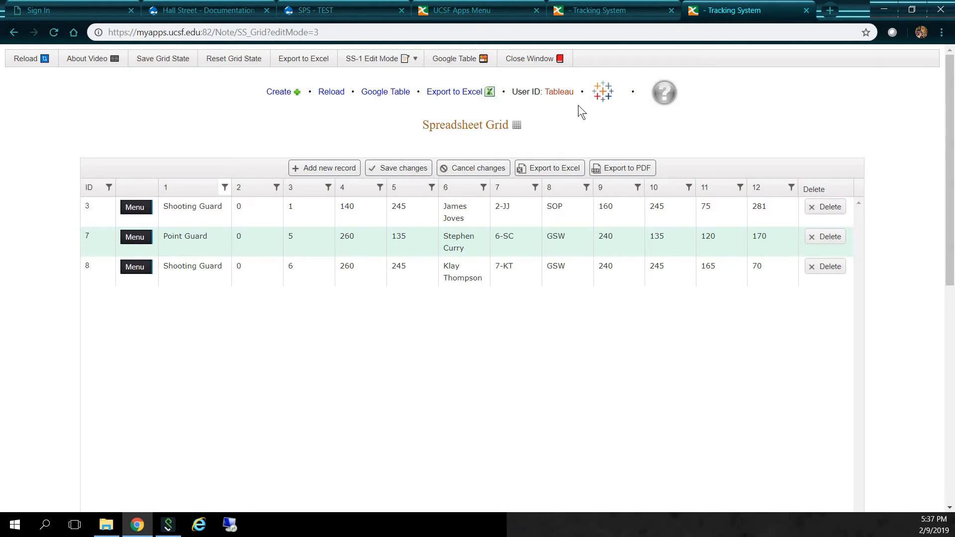
{"action": "mouse_move", "coordinate": [459, 59]}
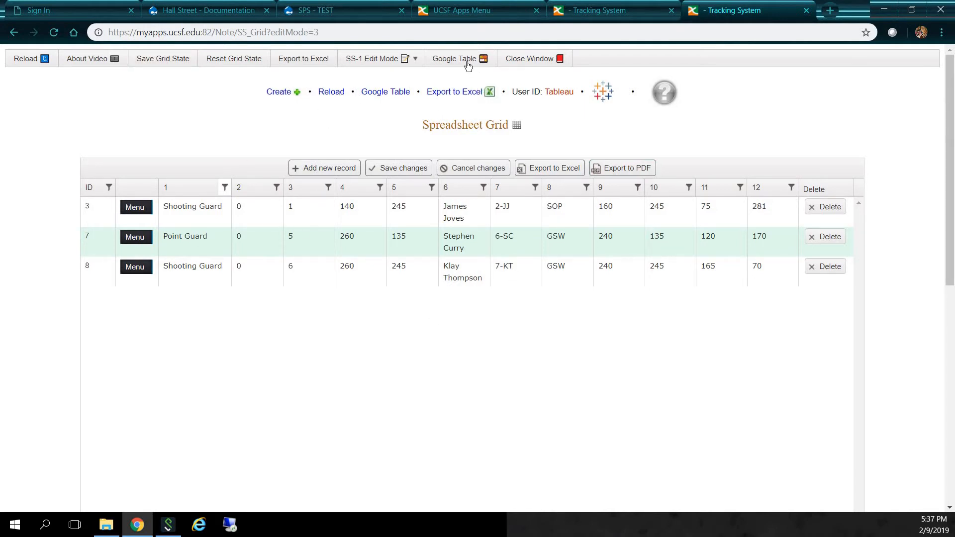
{"action": "left_click", "coordinate": [454, 58]}
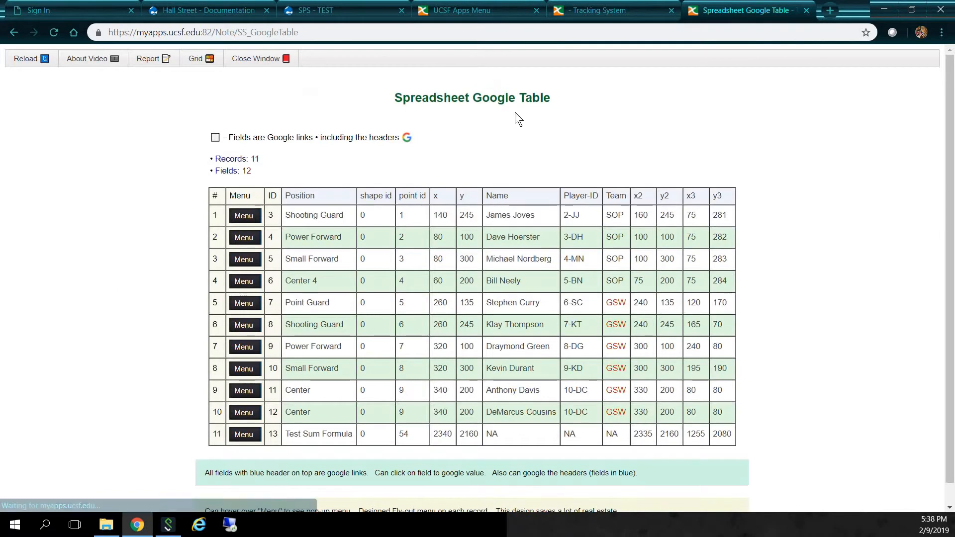
{"action": "mouse_move", "coordinate": [600, 283]}
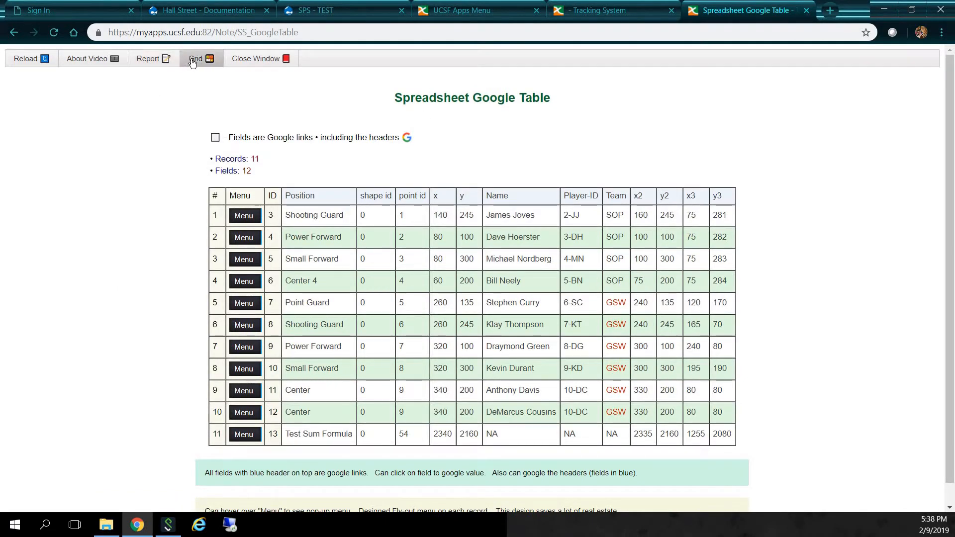
{"action": "left_click", "coordinate": [195, 59]}
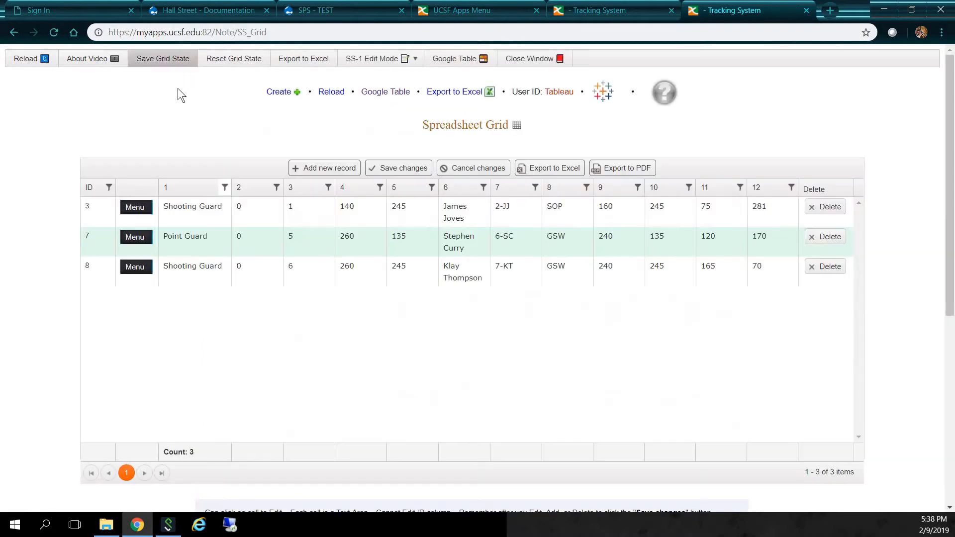
{"action": "mouse_move", "coordinate": [659, 317]}
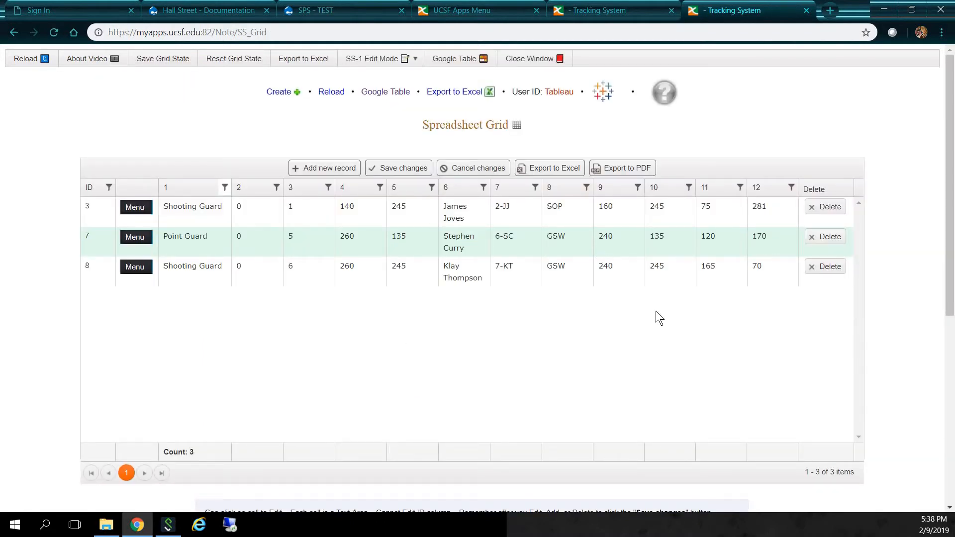
{"action": "mouse_move", "coordinate": [548, 303]}
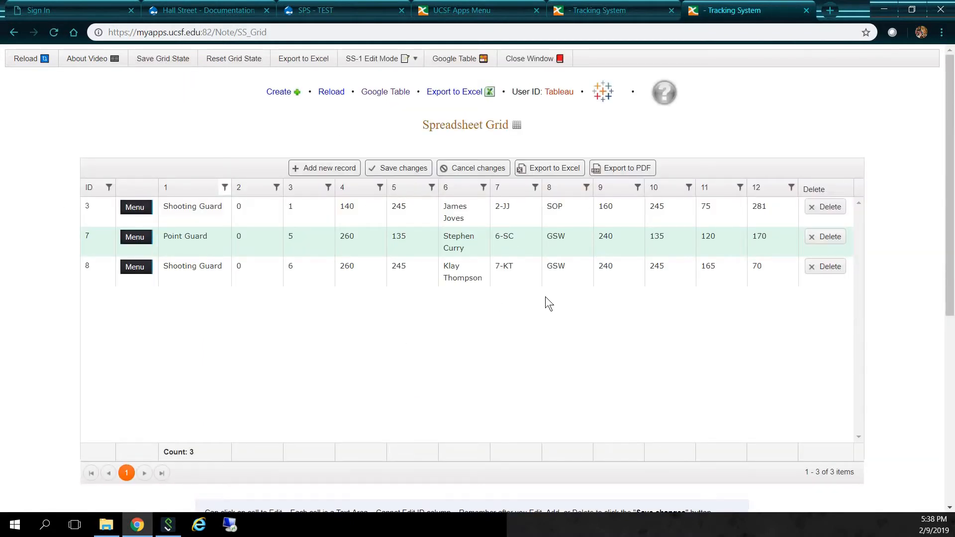
{"action": "mouse_move", "coordinate": [554, 279]}
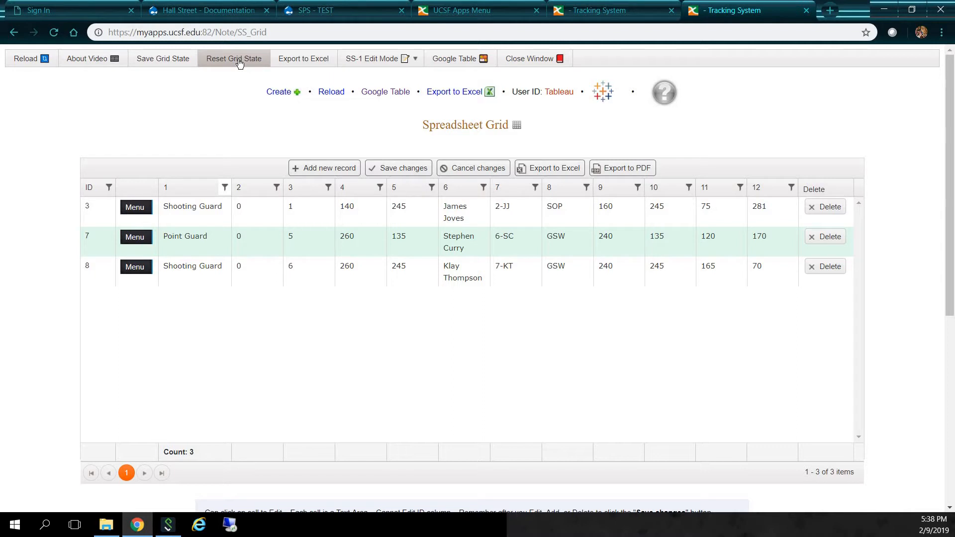
Step: Reset the grid state to show all 12 records and bring up record 3's action menu
{"action": "left_click", "coordinate": [233, 59]}
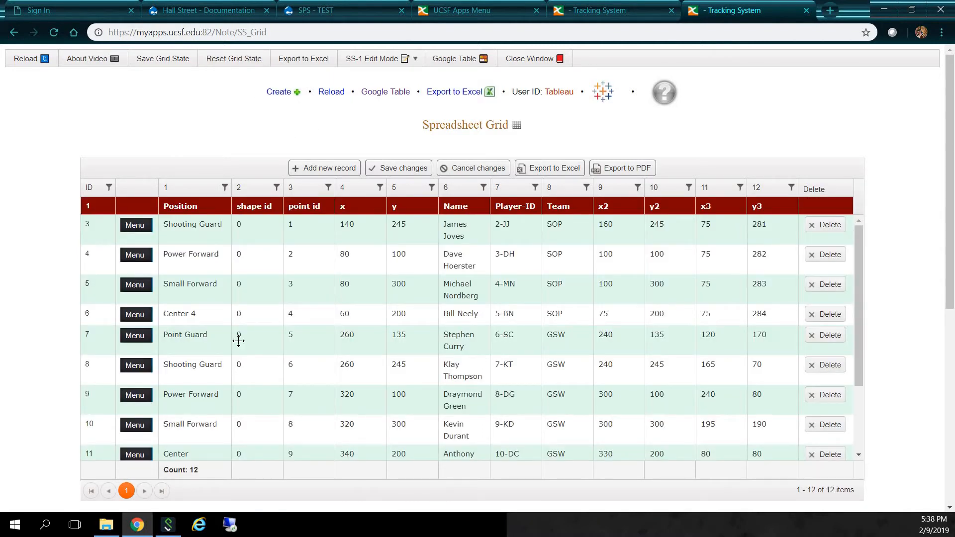
{"action": "mouse_move", "coordinate": [622, 346]}
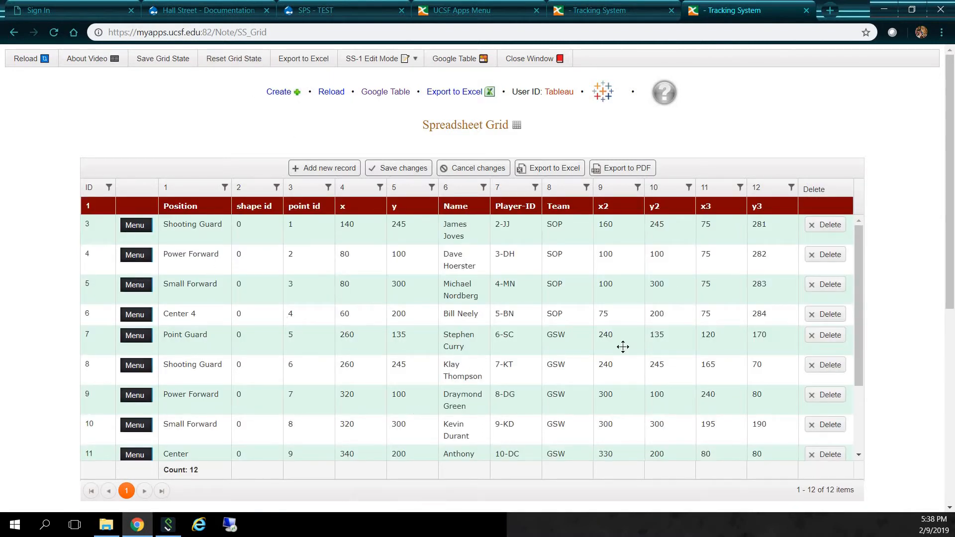
{"action": "mouse_move", "coordinate": [150, 233]}
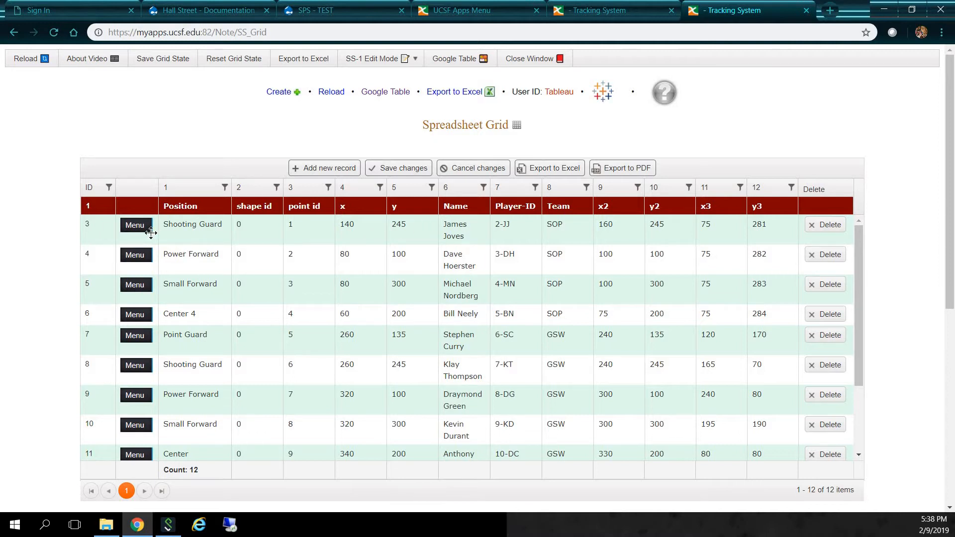
{"action": "left_click", "coordinate": [135, 283]}
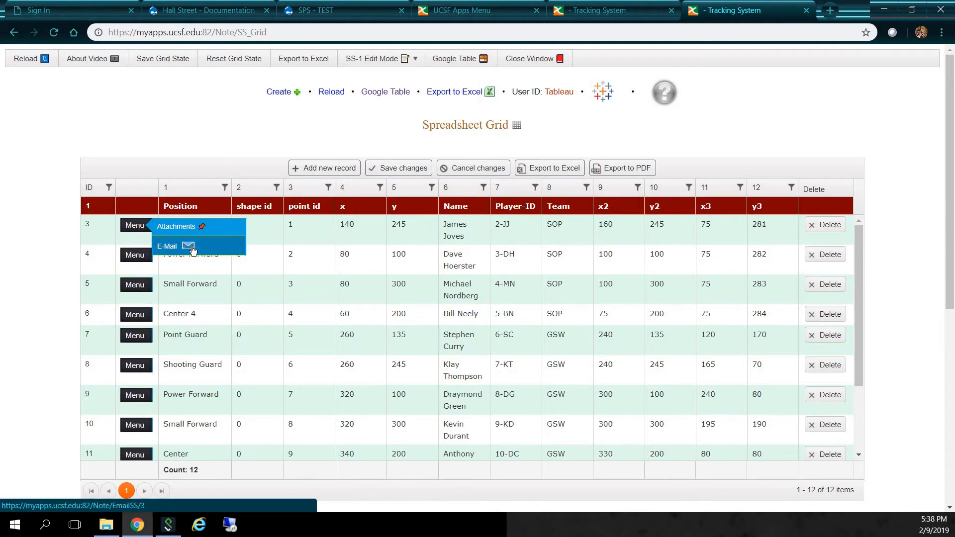
Step: E-mail record 3 with the note 'This is a TEST!!!' added at the top of the body
{"action": "left_click", "coordinate": [167, 246]}
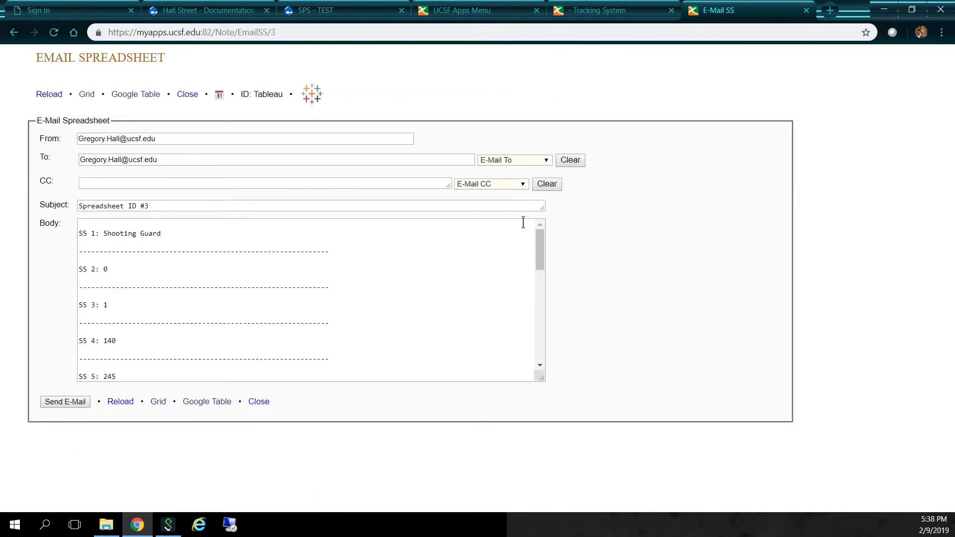
{"action": "scroll", "scroll_direction": "down", "scroll_amount": 3}
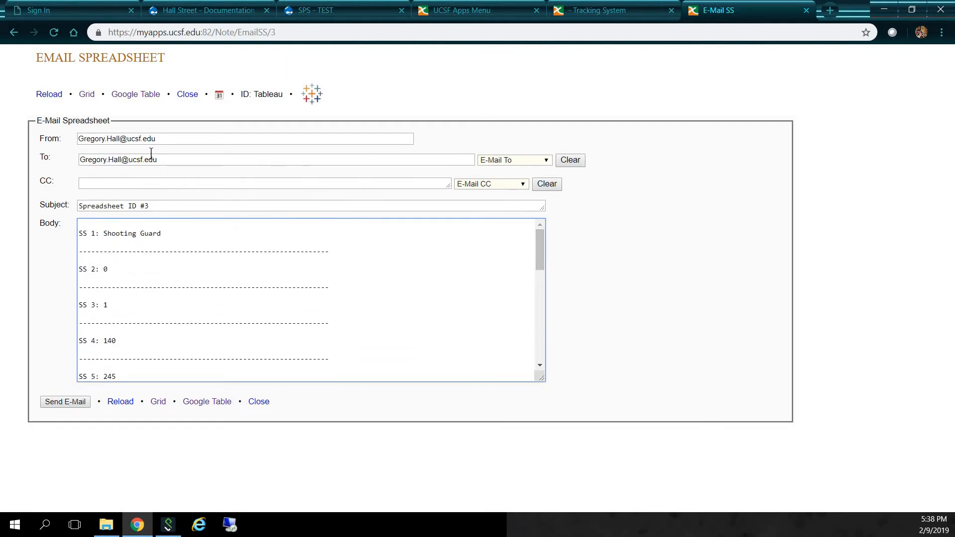
{"action": "left_click", "coordinate": [513, 159]}
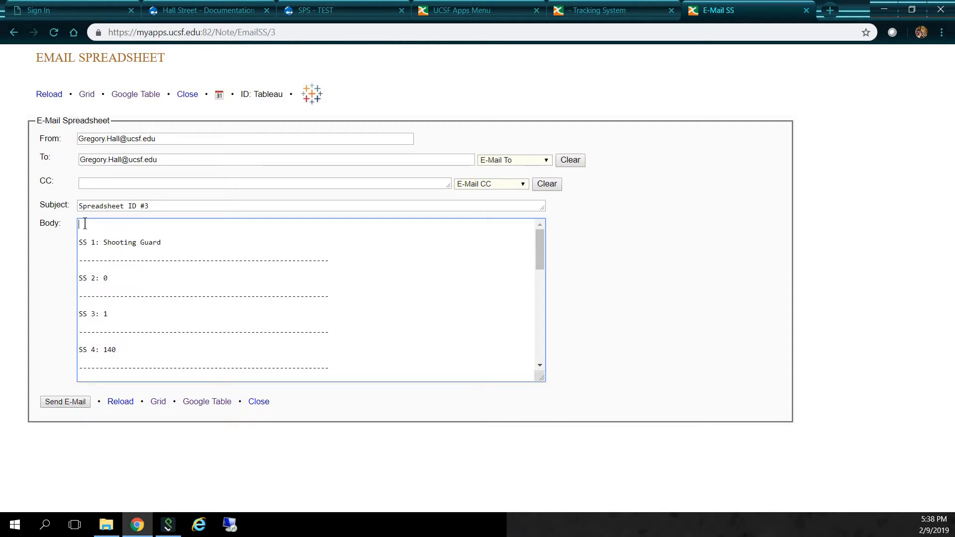
{"action": "type", "text": "This is a TES"}
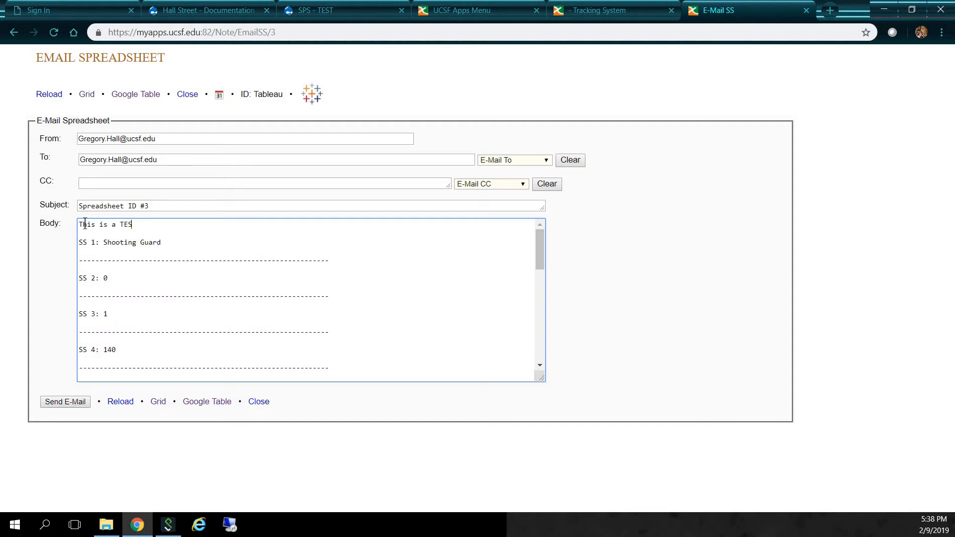
{"action": "type", "text": "T!!!!!!!!!!!!!!!"}
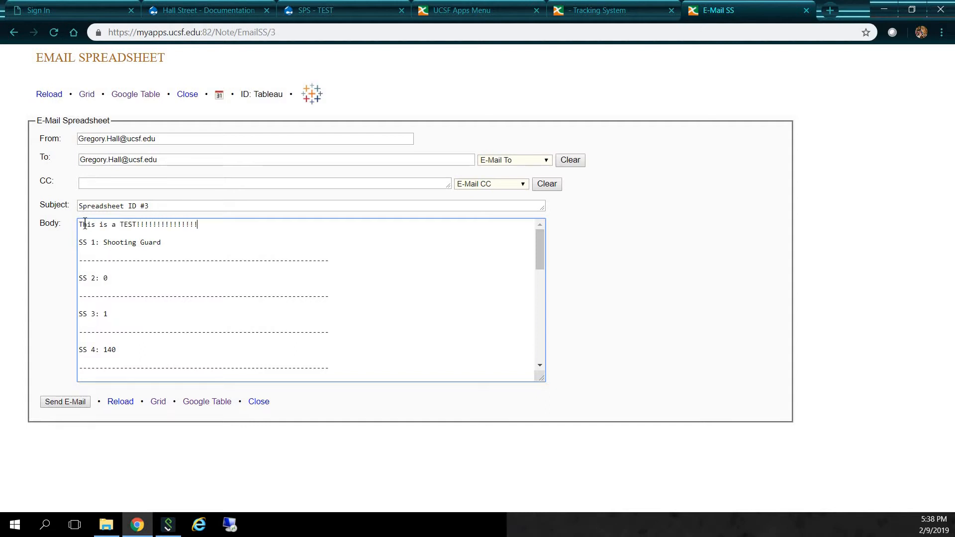
{"action": "left_click", "coordinate": [64, 400]}
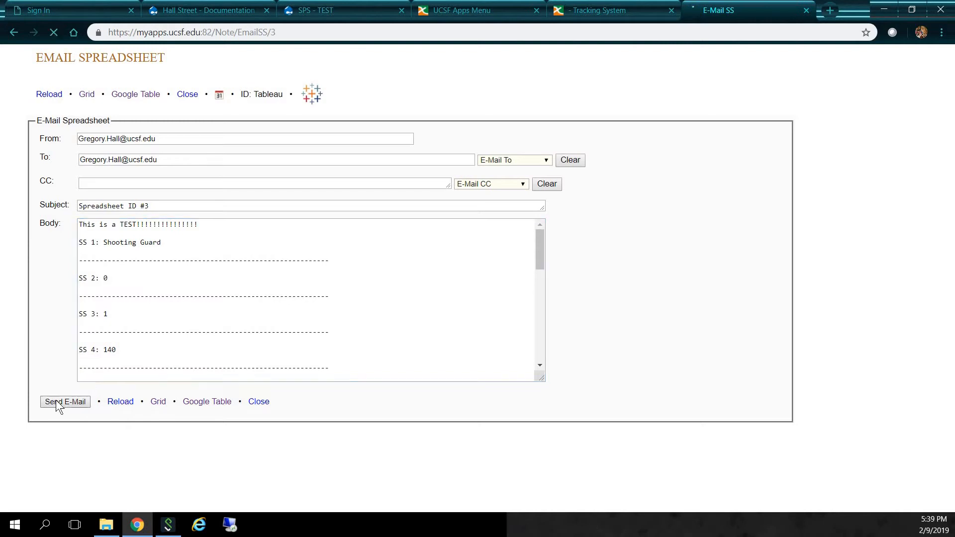
{"action": "left_click", "coordinate": [65, 401]}
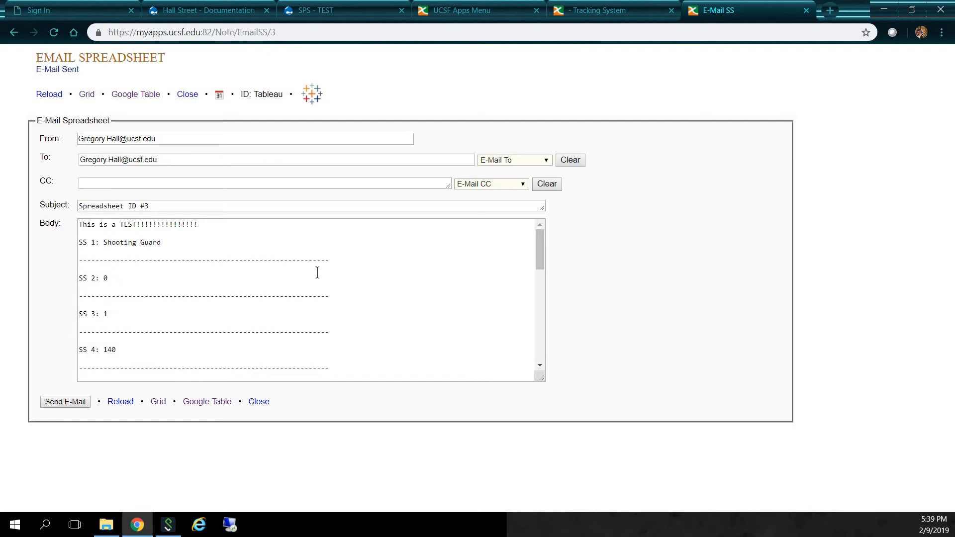
{"action": "mouse_move", "coordinate": [359, 256]}
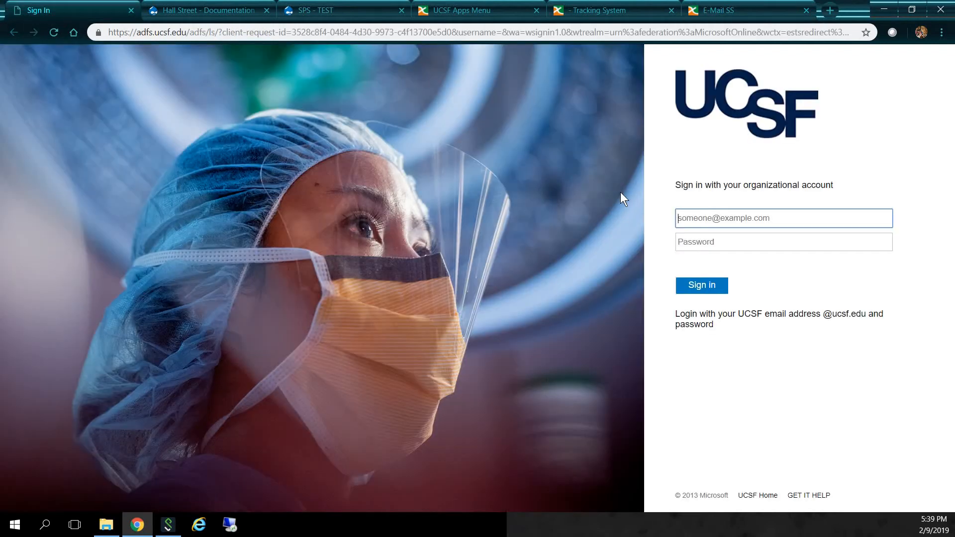
{"action": "mouse_move", "coordinate": [720, 213]}
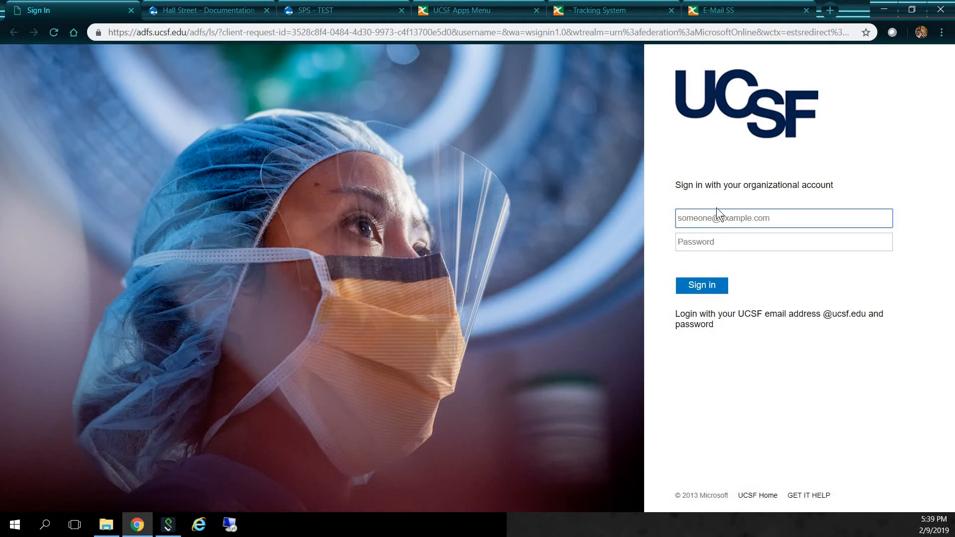
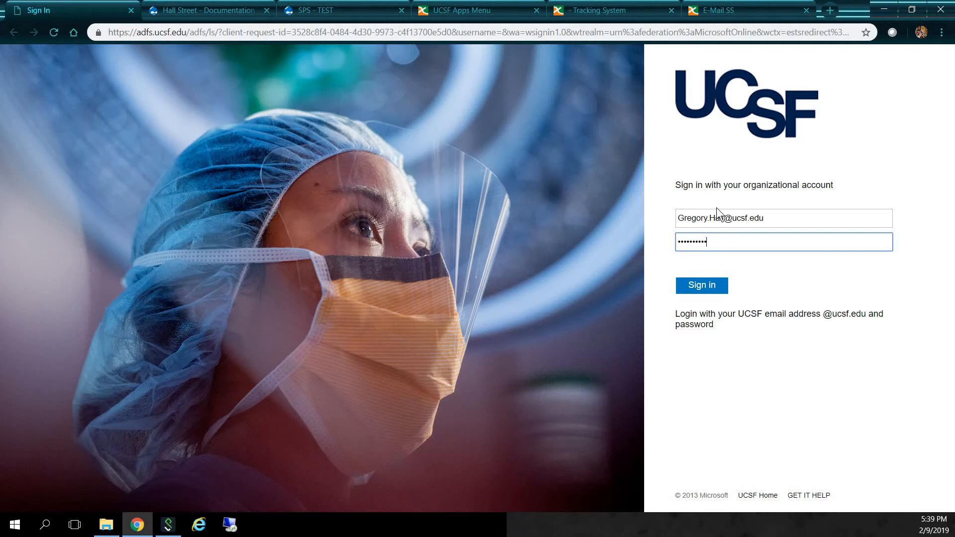
Step: Submit the UCSF email address and password on the Office 365 sign-in page
{"action": "left_click", "coordinate": [700, 285]}
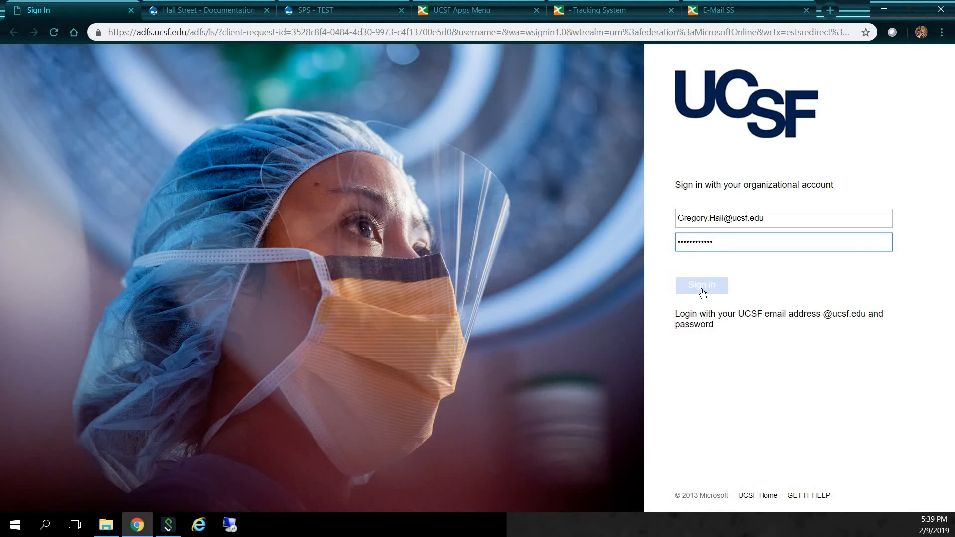
{"action": "left_click", "coordinate": [701, 286]}
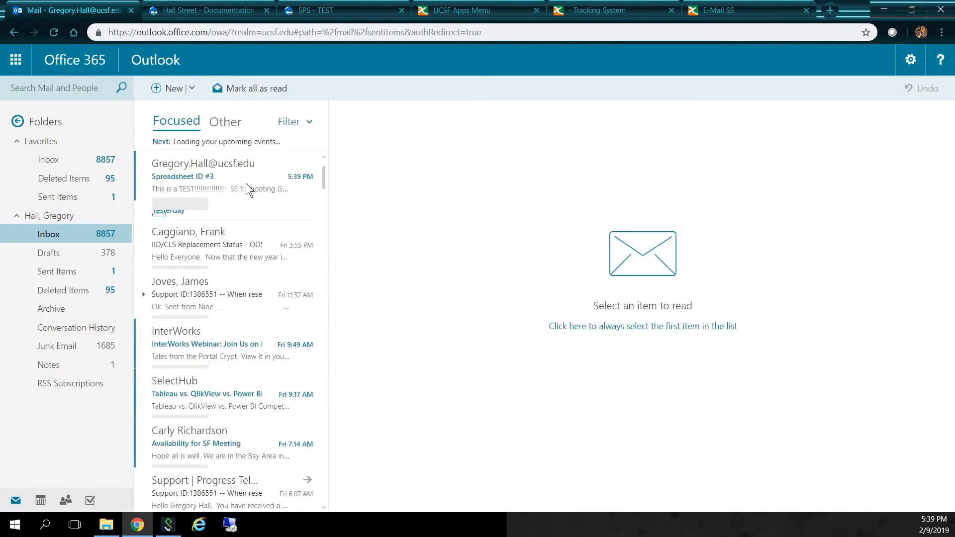
Step: Read the Spreadsheet ID #3 email in Outlook, then return to the E-Mail SS page
{"action": "left_click", "coordinate": [226, 177]}
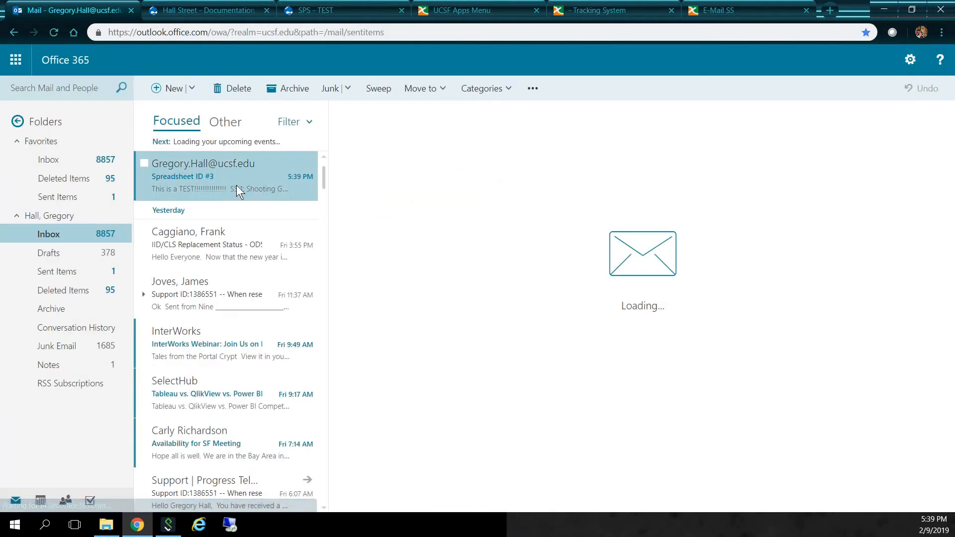
{"action": "mouse_move", "coordinate": [319, 215]}
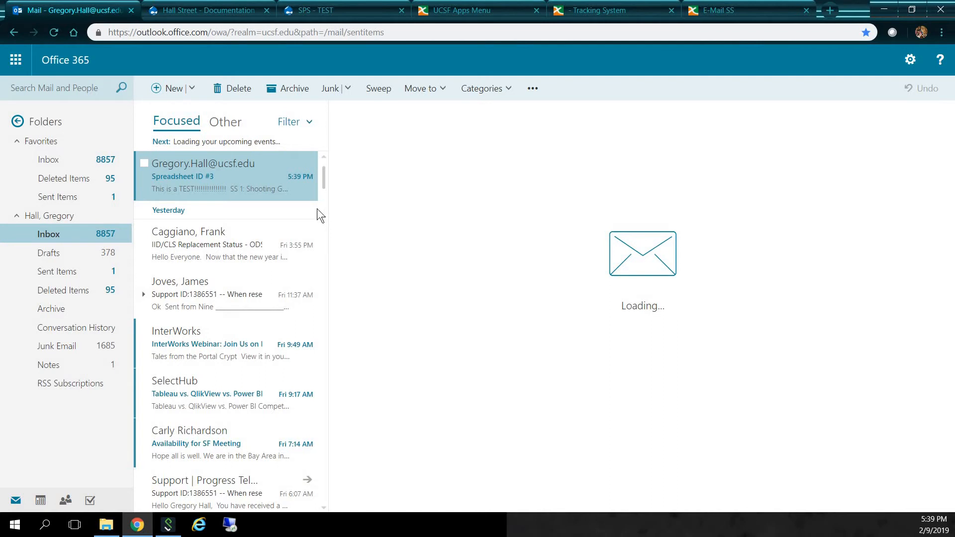
{"action": "left_click", "coordinate": [226, 177]}
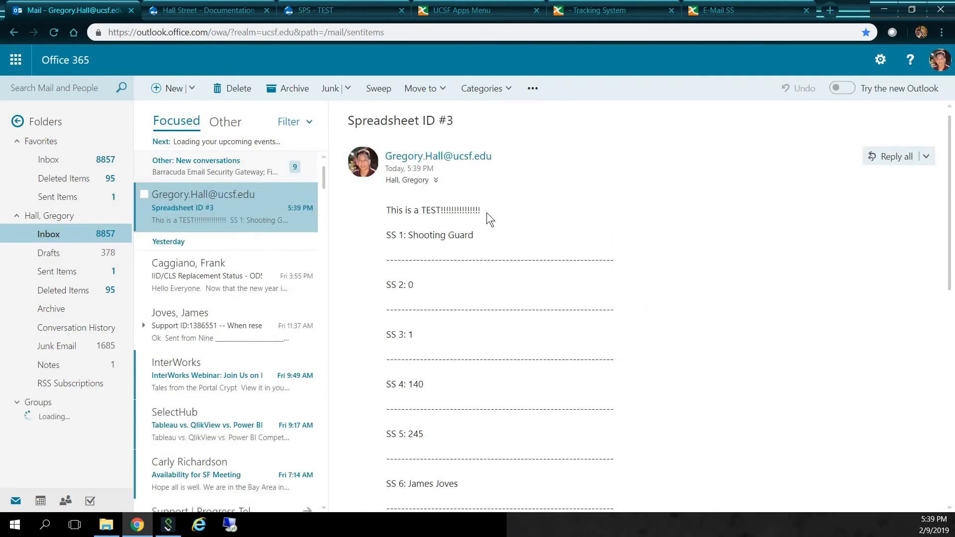
{"action": "mouse_move", "coordinate": [515, 290]}
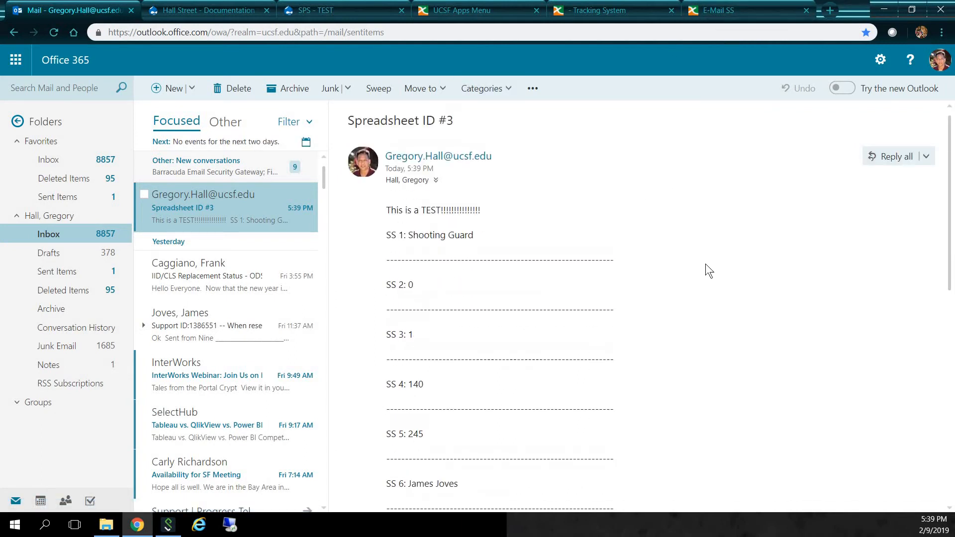
{"action": "left_click", "coordinate": [718, 10]}
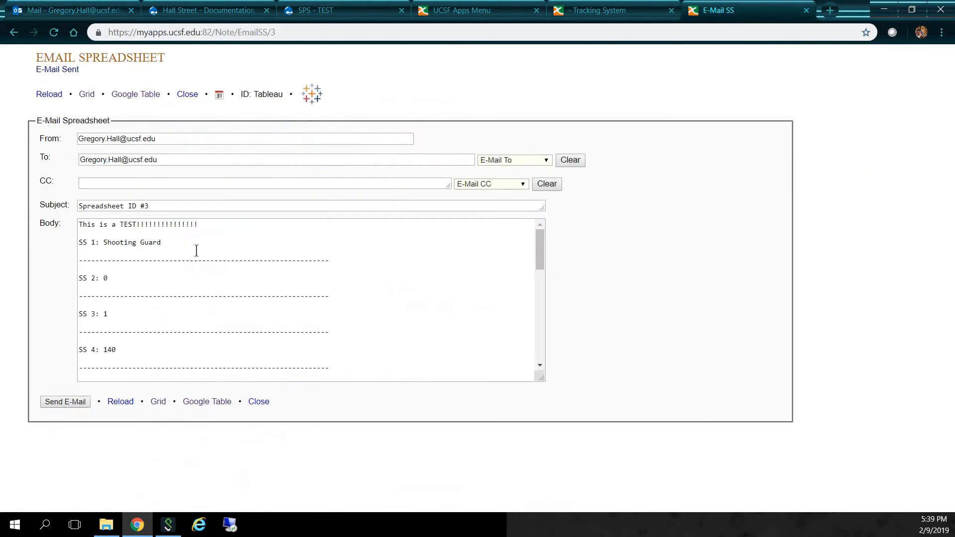
{"action": "mouse_move", "coordinate": [298, 329]}
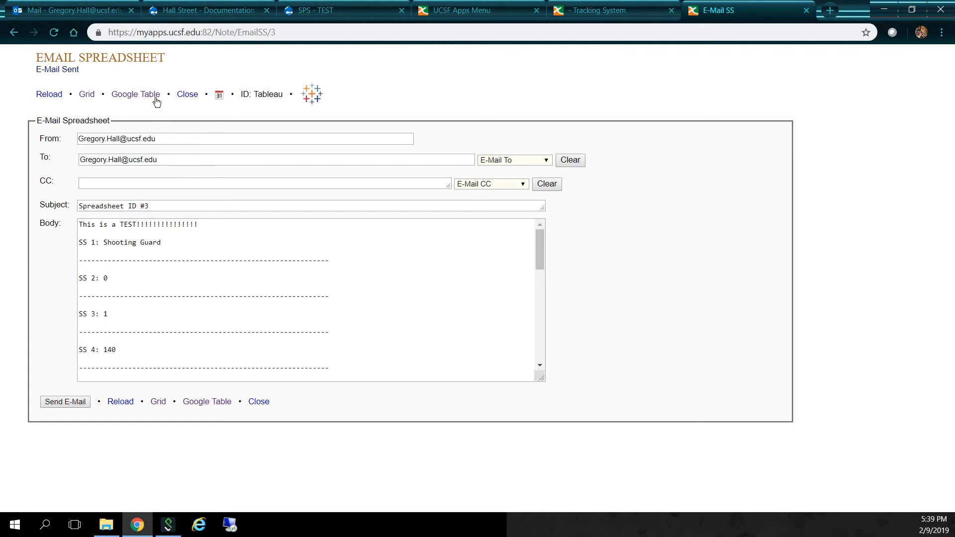
Step: View the 11 saved records as a Google Table, then close the window
{"action": "left_click", "coordinate": [135, 95]}
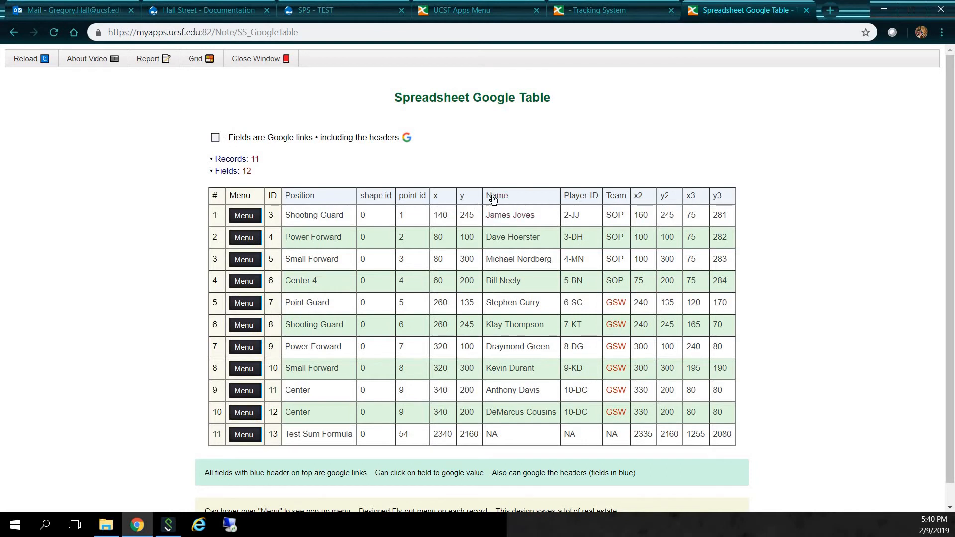
{"action": "mouse_move", "coordinate": [381, 252]}
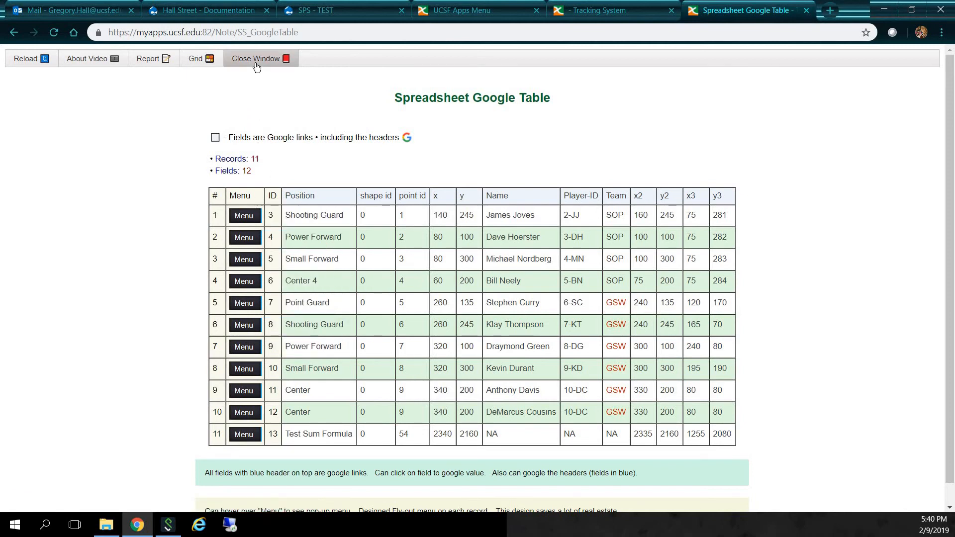
{"action": "left_click", "coordinate": [259, 59]}
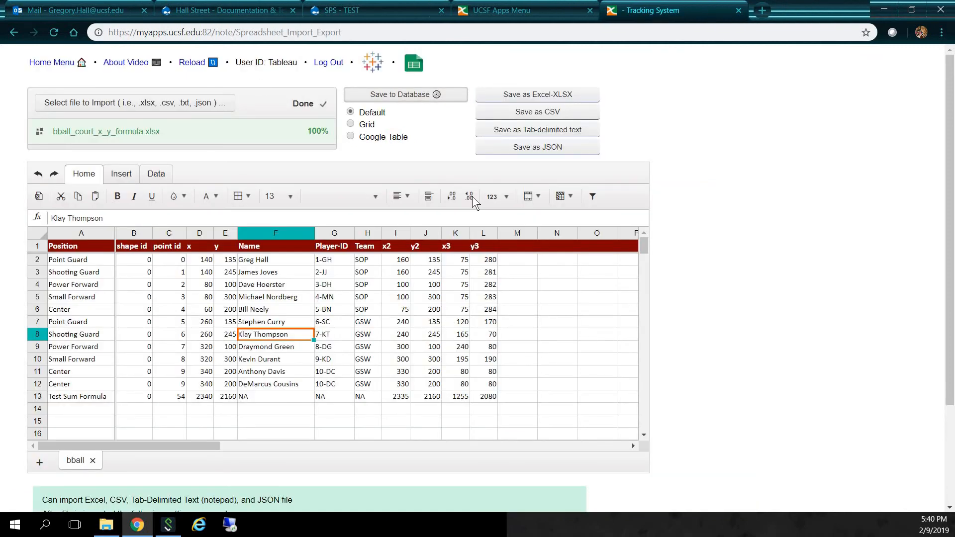
{"action": "mouse_move", "coordinate": [475, 284]}
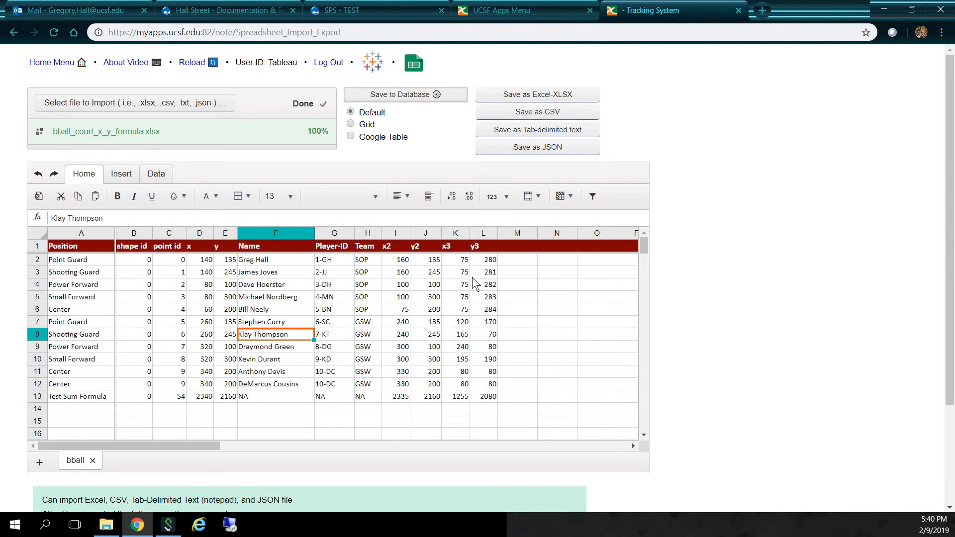
{"action": "mouse_move", "coordinate": [364, 244]}
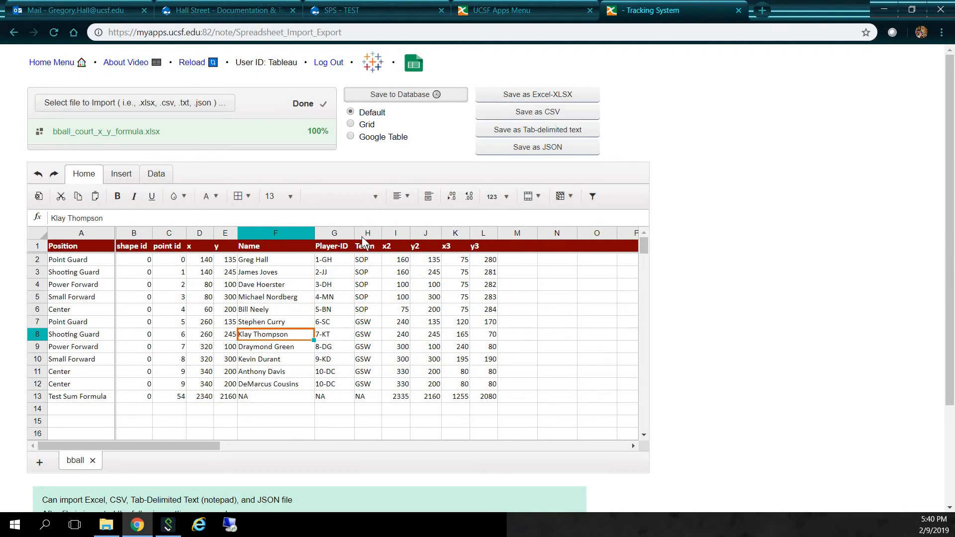
Step: Save the basketball sheet to the database as a Grid, confirm 12 records saved, close the window
{"action": "left_click", "coordinate": [350, 123]}
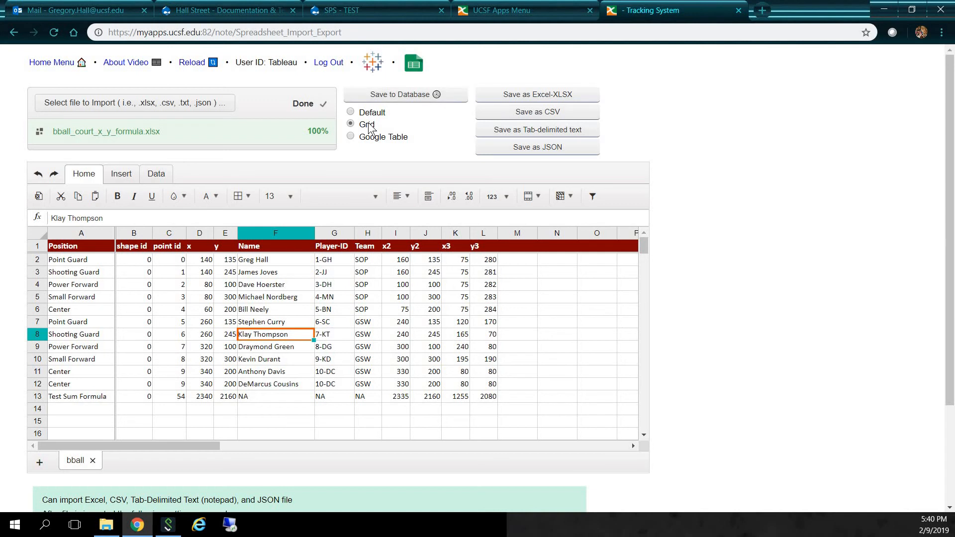
{"action": "mouse_move", "coordinate": [418, 143]}
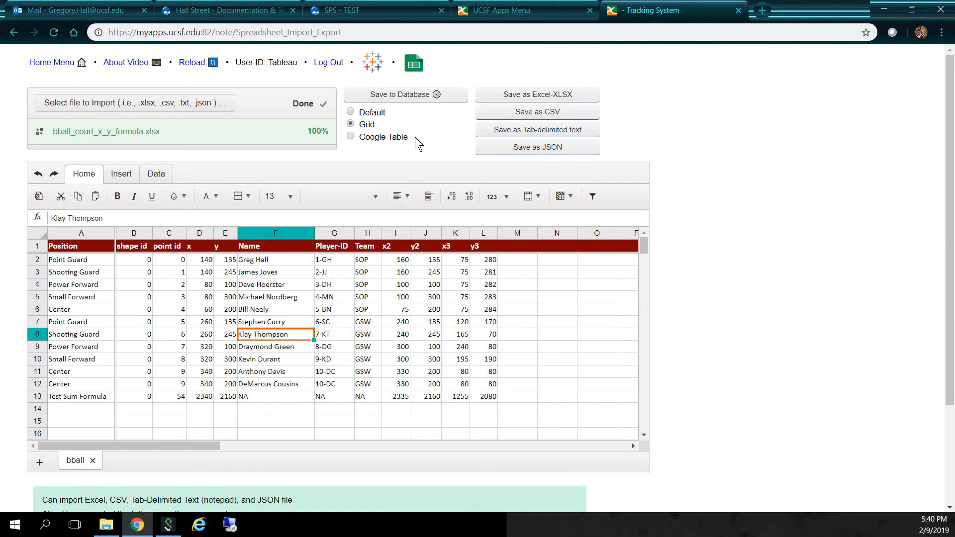
{"action": "left_click", "coordinate": [400, 95]}
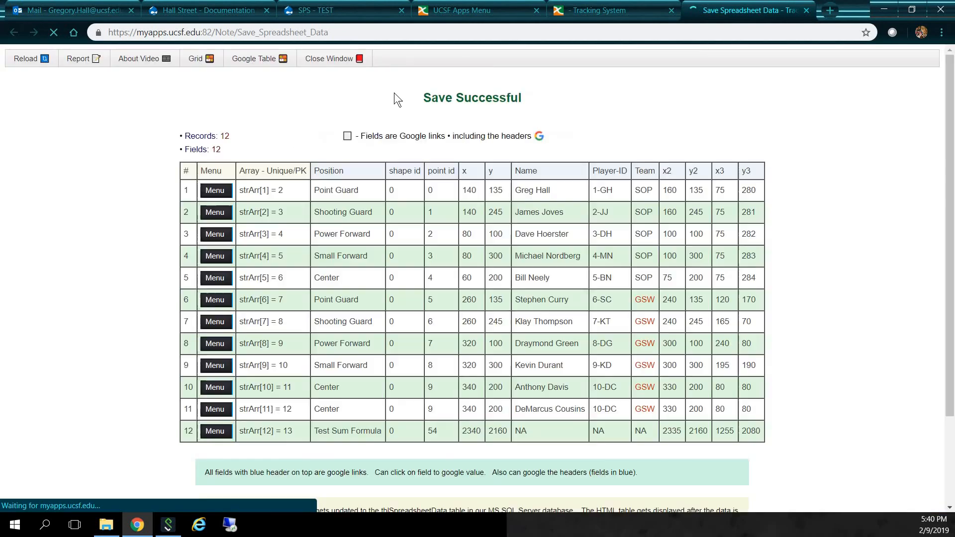
{"action": "left_click", "coordinate": [197, 59]}
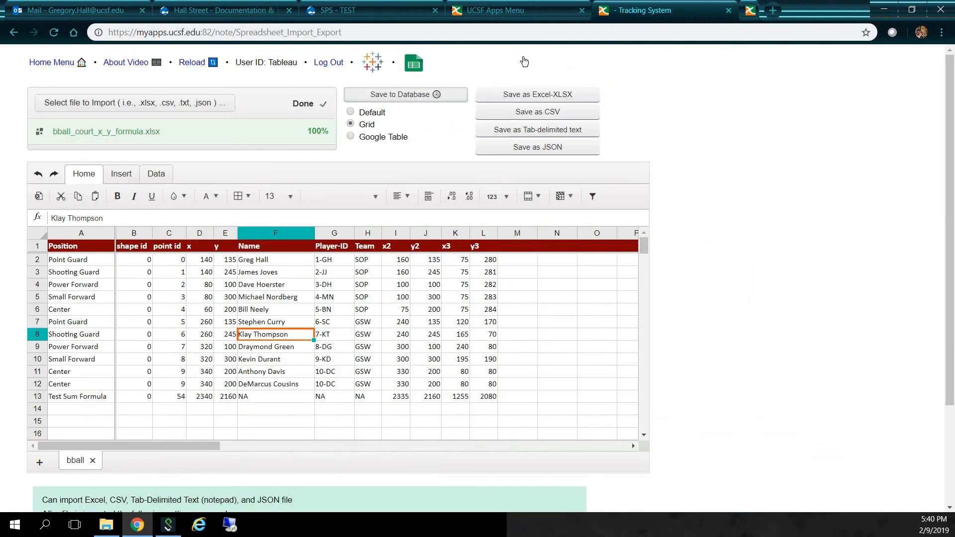
{"action": "mouse_move", "coordinate": [112, 108]}
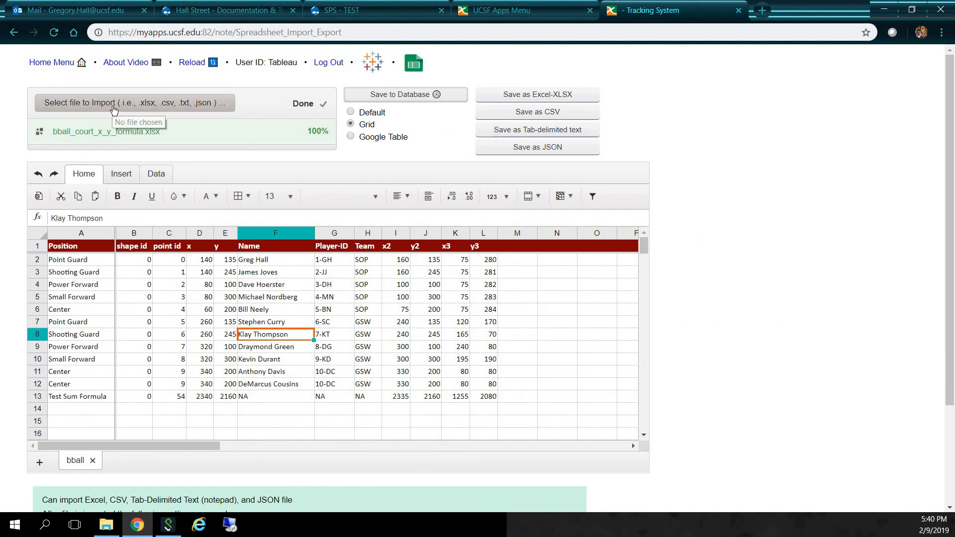
Step: Import my_locations.xlsx so the San Francisco and New Orleans rows fill the grid
{"action": "left_click", "coordinate": [112, 102]}
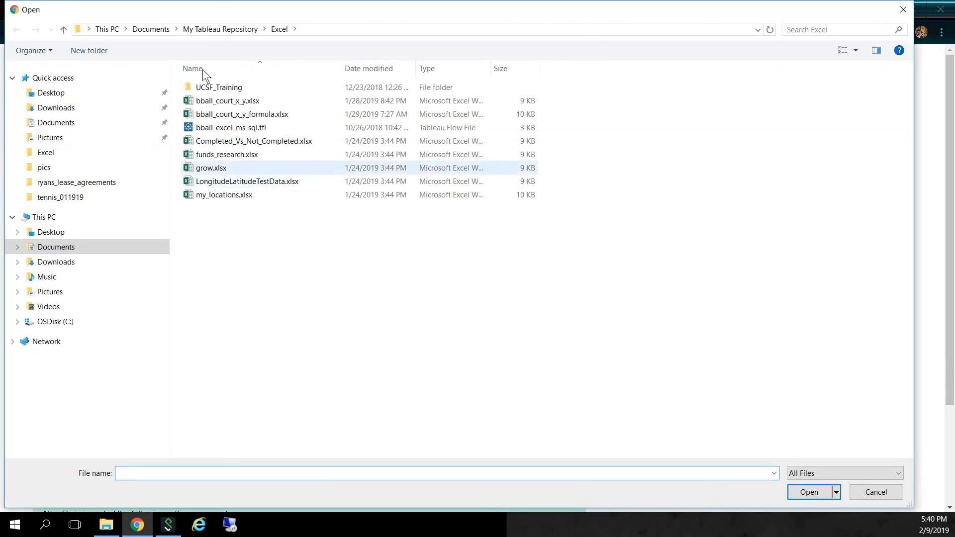
{"action": "left_click", "coordinate": [224, 194]}
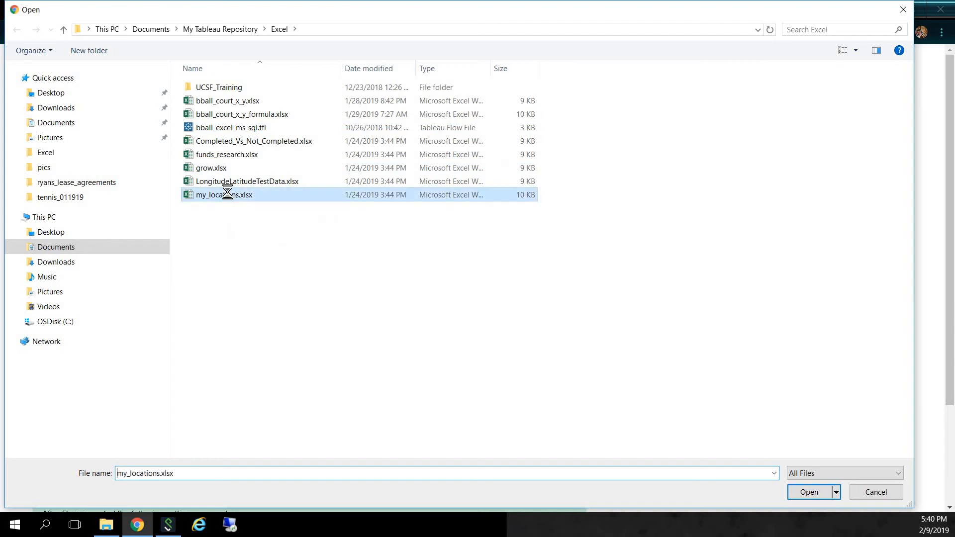
{"action": "left_click", "coordinate": [808, 492]}
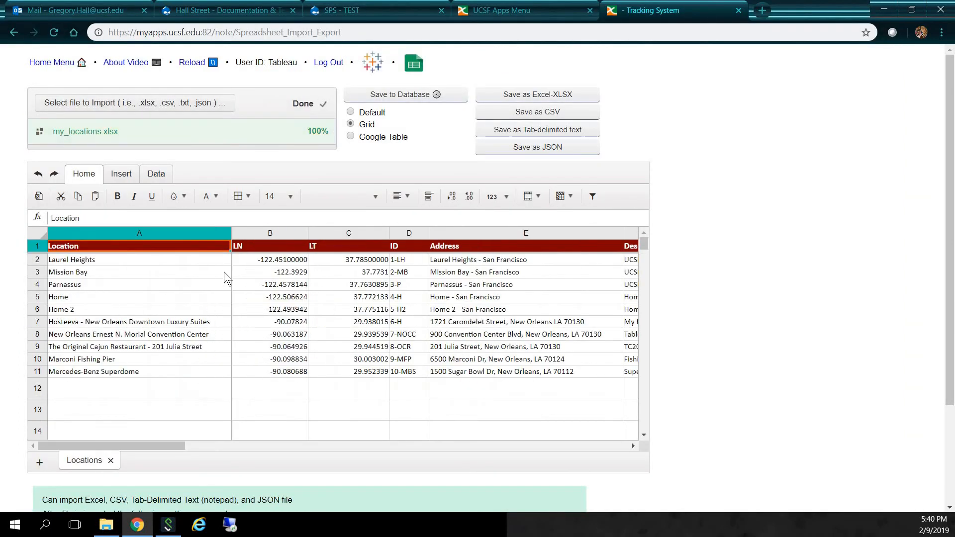
{"action": "mouse_move", "coordinate": [249, 260]}
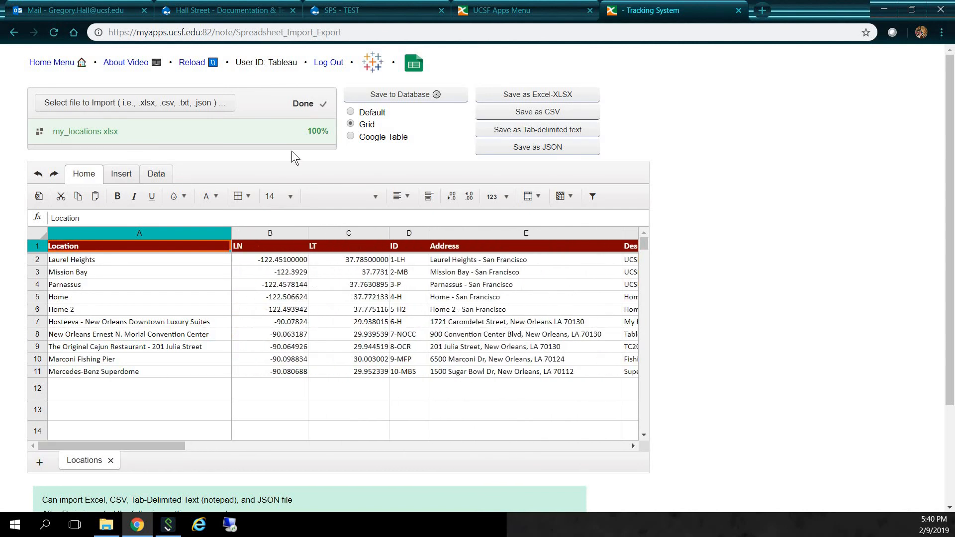
Step: Save the locations sheet to the database as a Google Table of 10 records, then go to Home Menu
{"action": "left_click", "coordinate": [350, 136]}
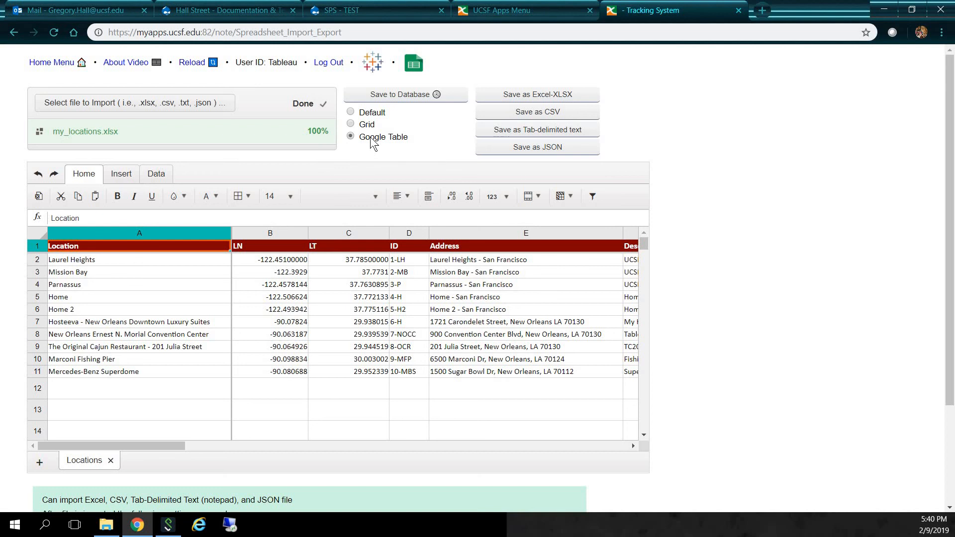
{"action": "mouse_move", "coordinate": [418, 139]}
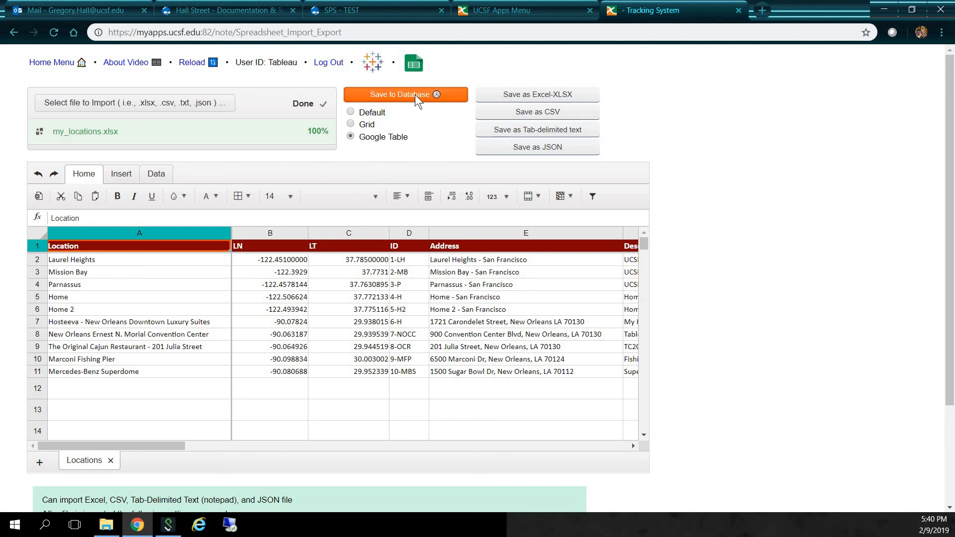
{"action": "left_click", "coordinate": [406, 95]}
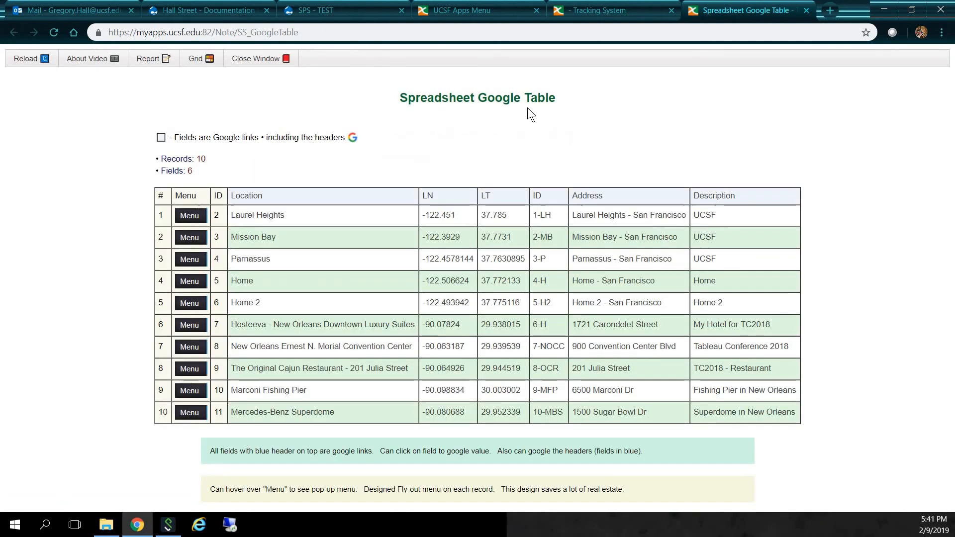
{"action": "mouse_move", "coordinate": [324, 279]}
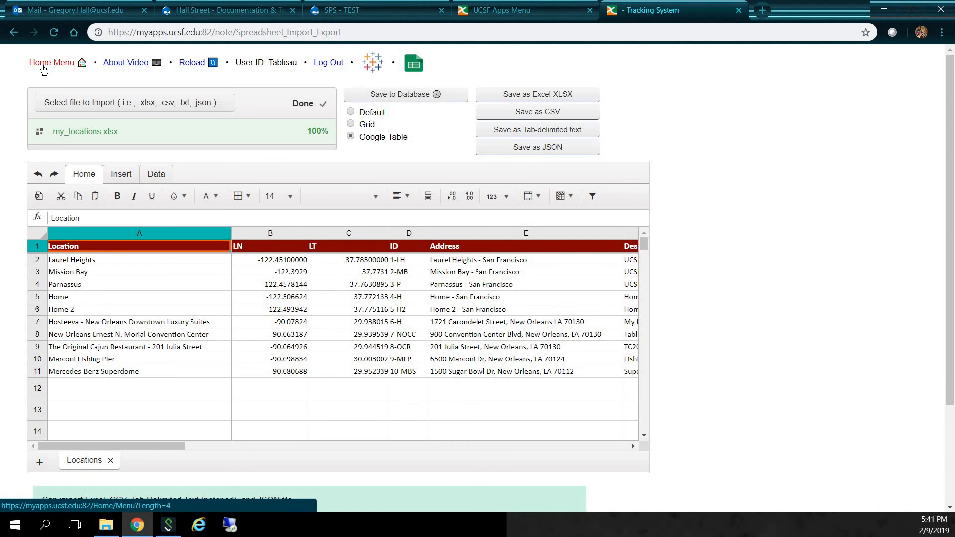
{"action": "left_click", "coordinate": [51, 62]}
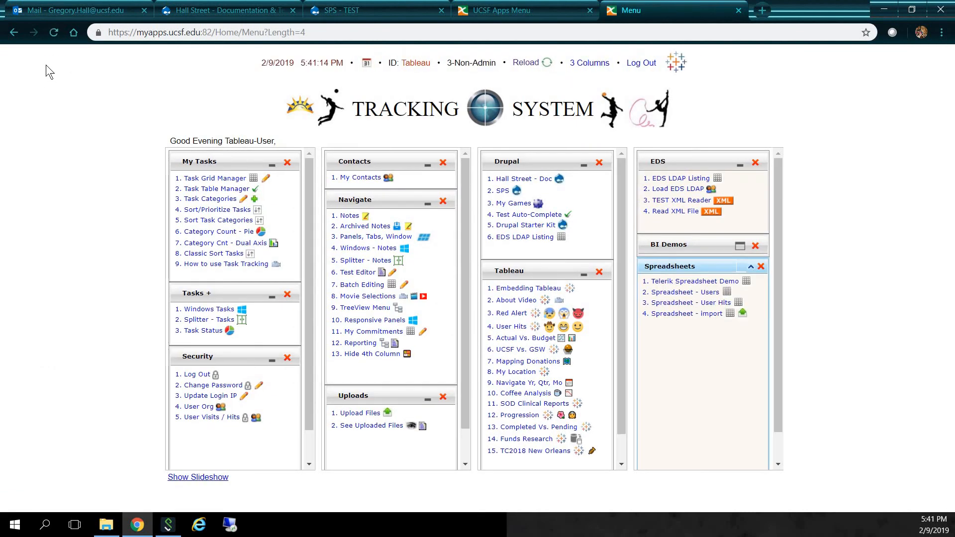